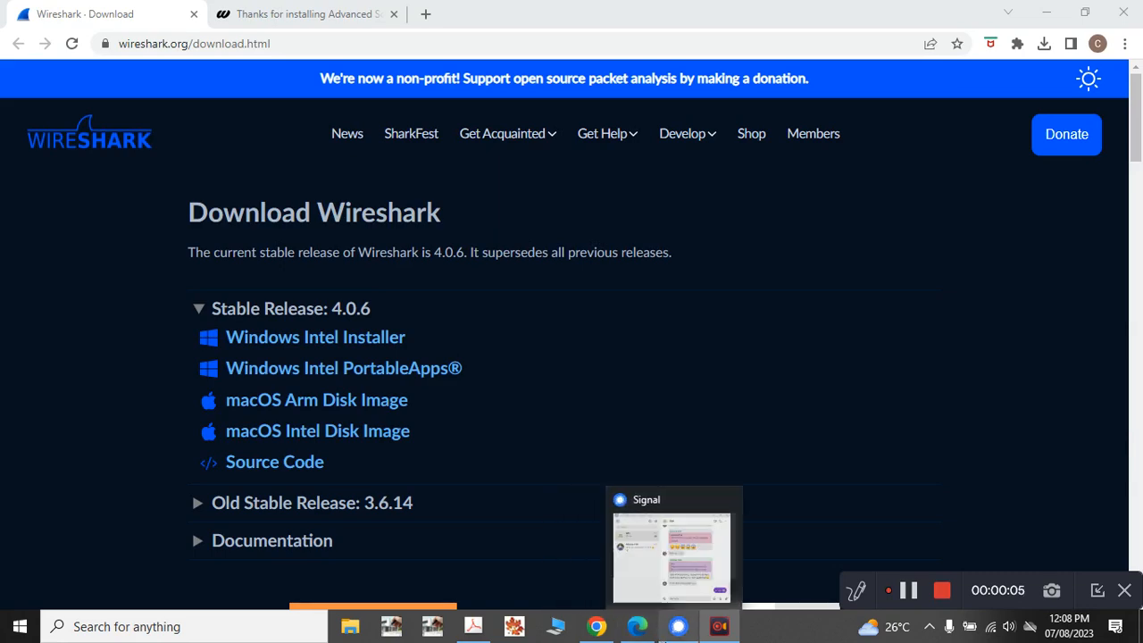
- Switch between the task sheet, browser and desktop to reach the Wireshark installer
{"action": "left_click", "coordinate": [471, 625]}
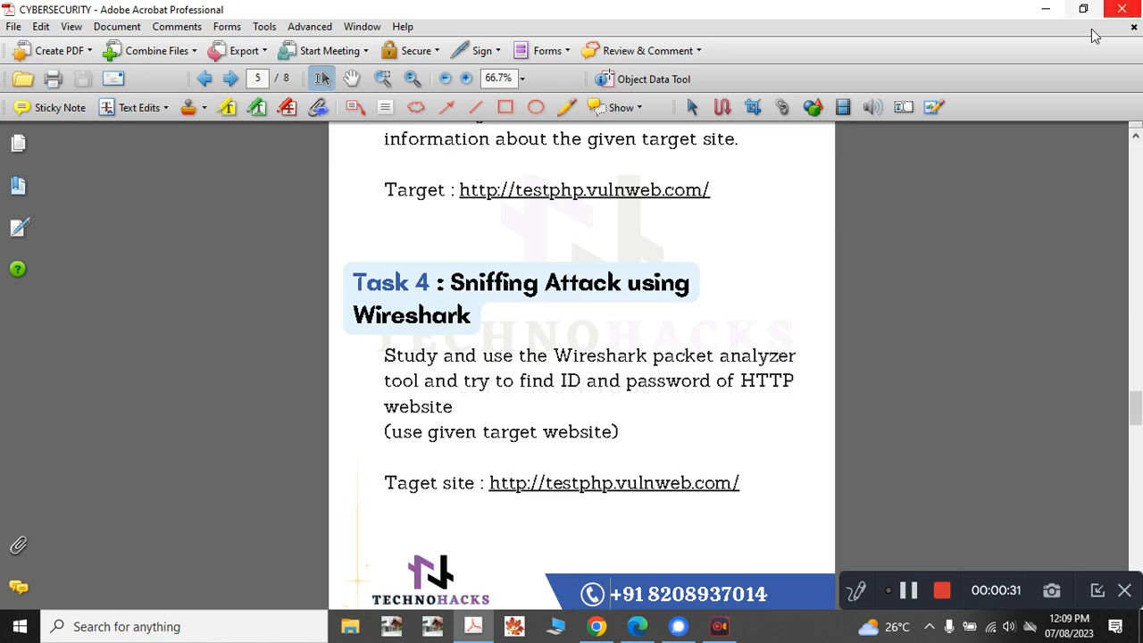
{"action": "left_click", "coordinate": [597, 625]}
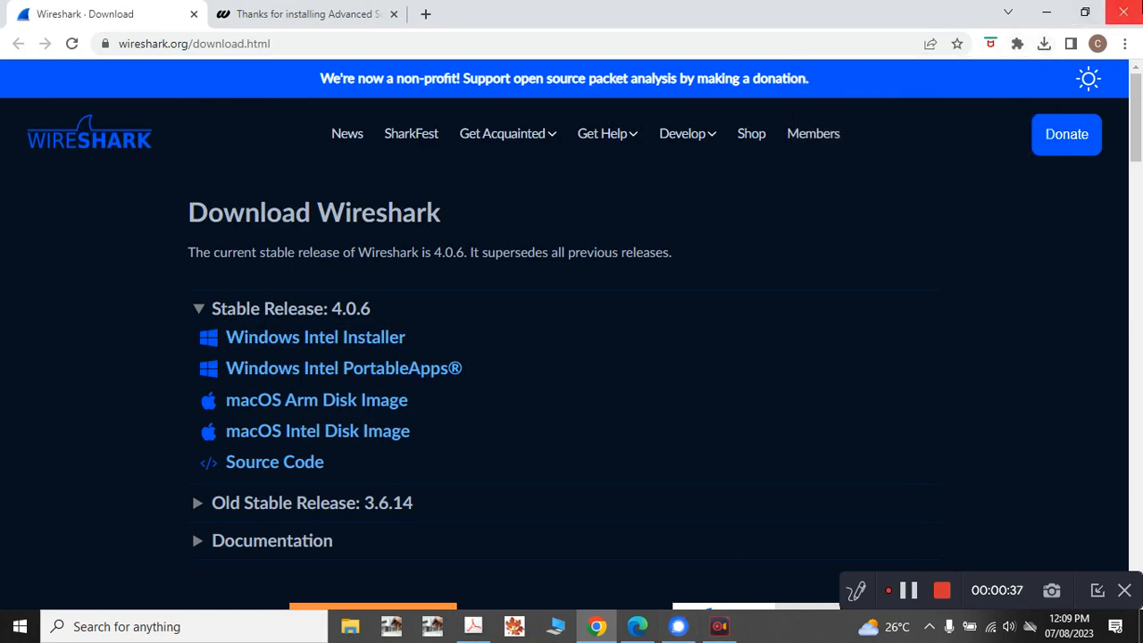
{"action": "left_click", "coordinate": [1043, 43]}
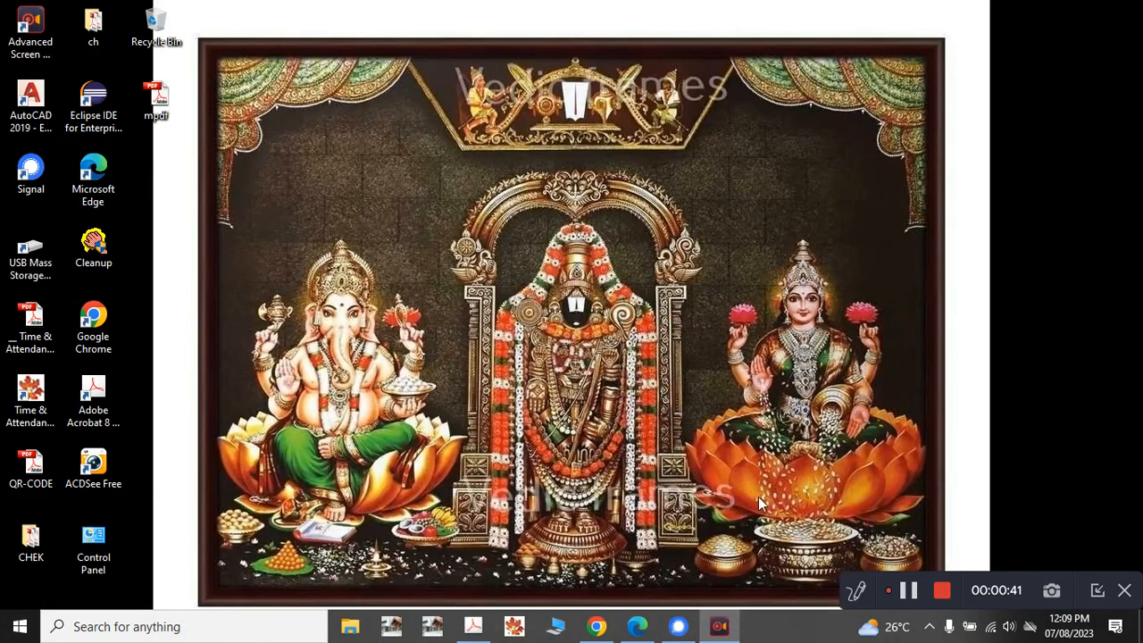
{"action": "left_click", "coordinate": [597, 625]}
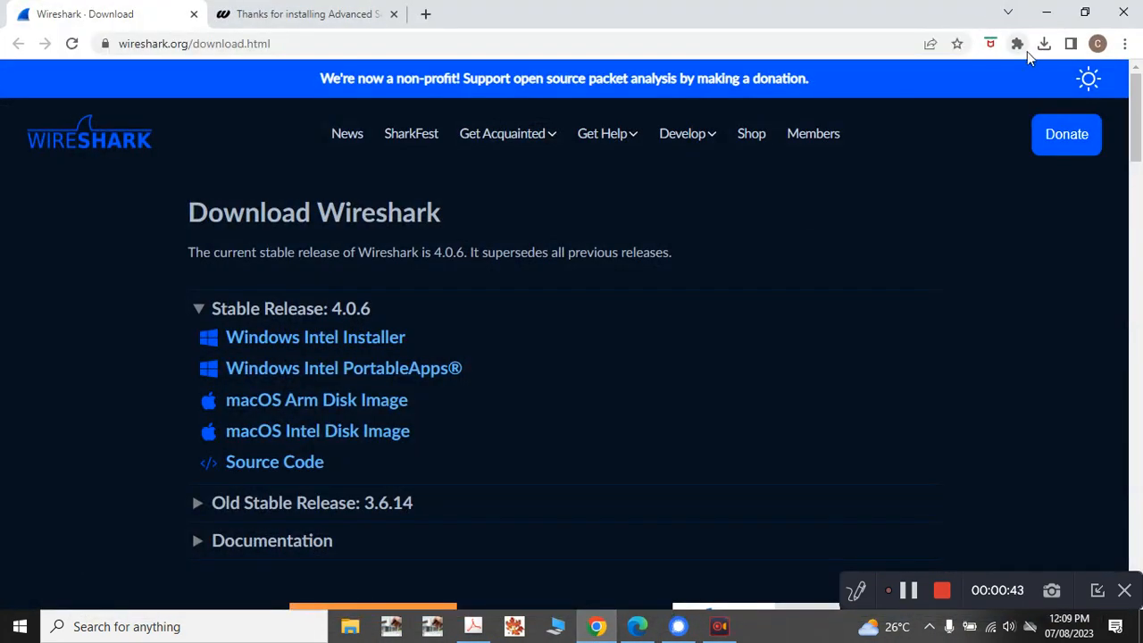
{"action": "left_click", "coordinate": [1017, 43]}
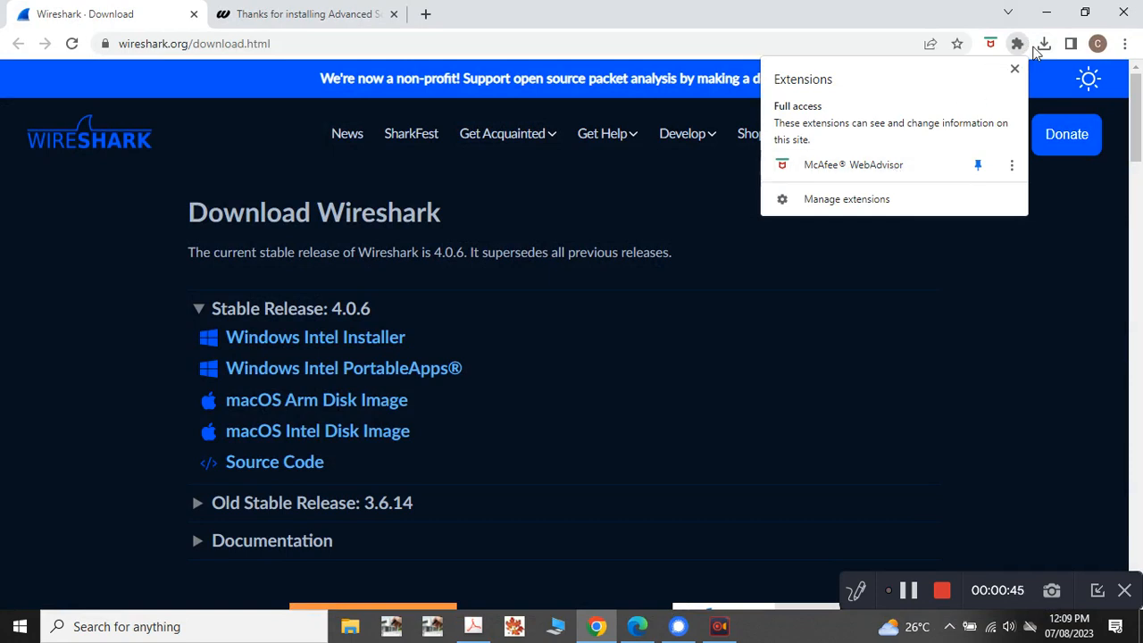
{"action": "left_click", "coordinate": [1043, 43]}
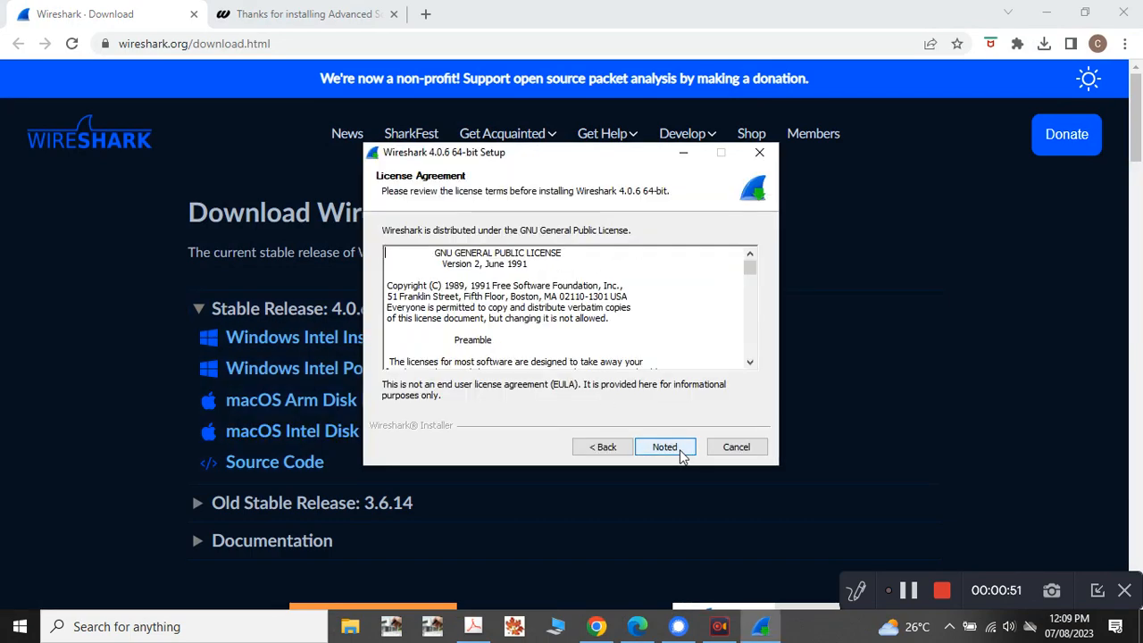
- Accept the Wireshark 4.0.6 licence, add a desktop shortcut, keep Npcap and start installing
{"action": "left_click", "coordinate": [664, 447]}
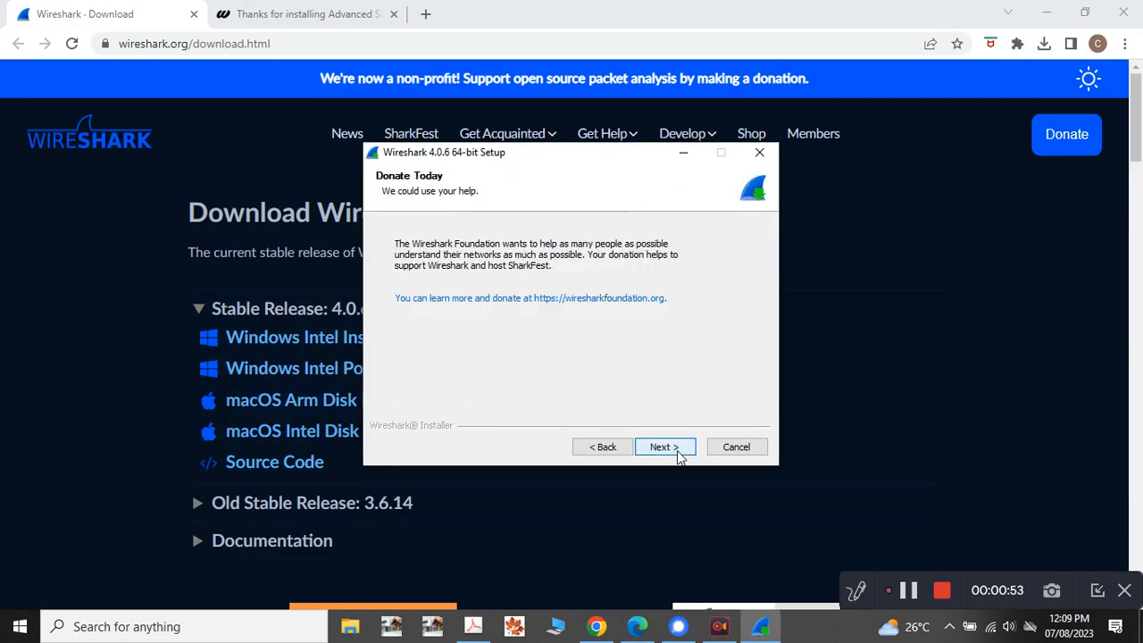
{"action": "left_click", "coordinate": [665, 447]}
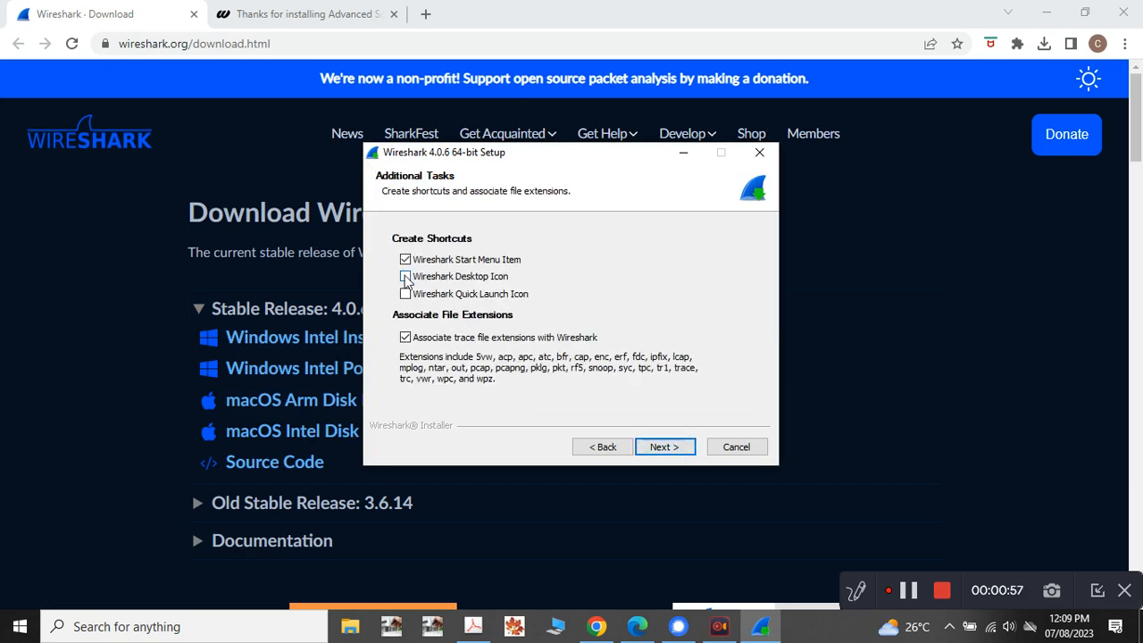
{"action": "left_click", "coordinate": [405, 275]}
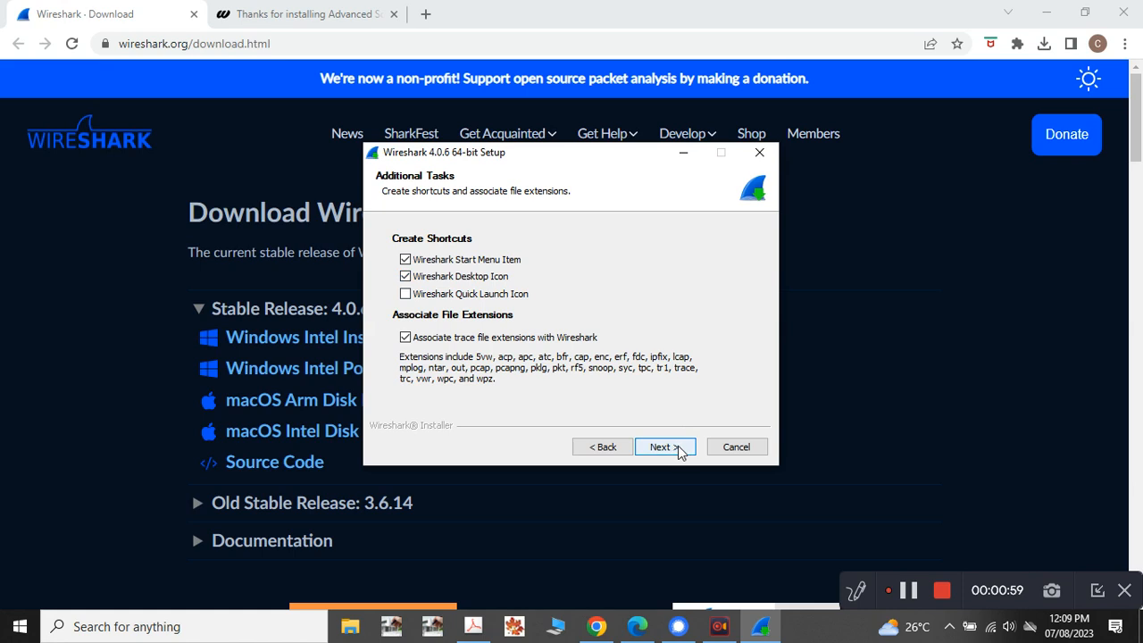
{"action": "left_click", "coordinate": [405, 293]}
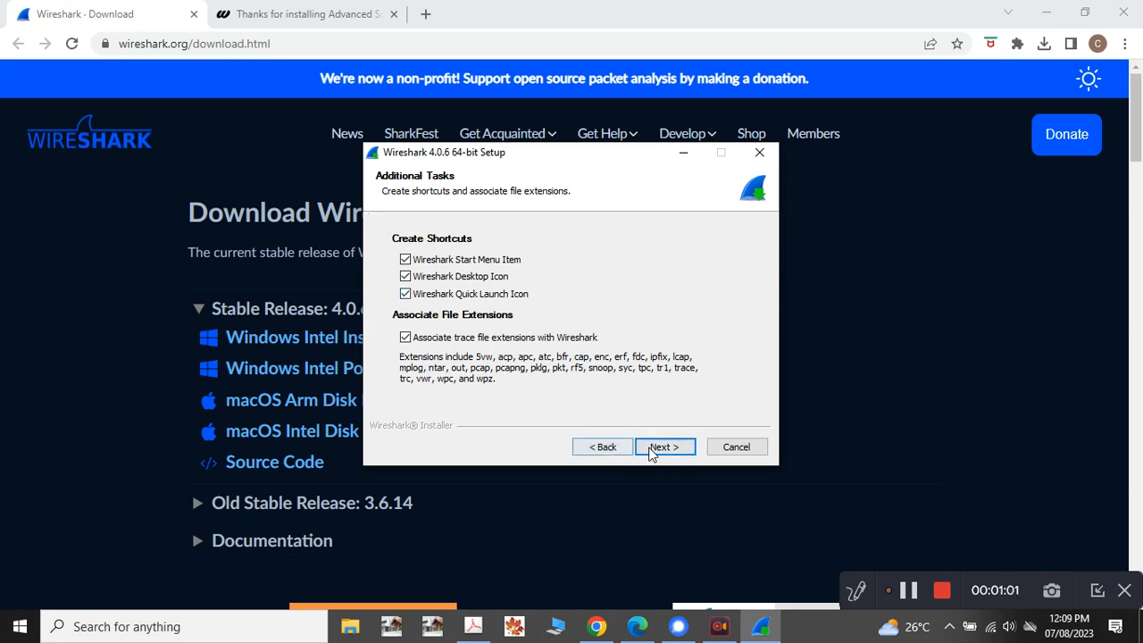
{"action": "left_click", "coordinate": [664, 446]}
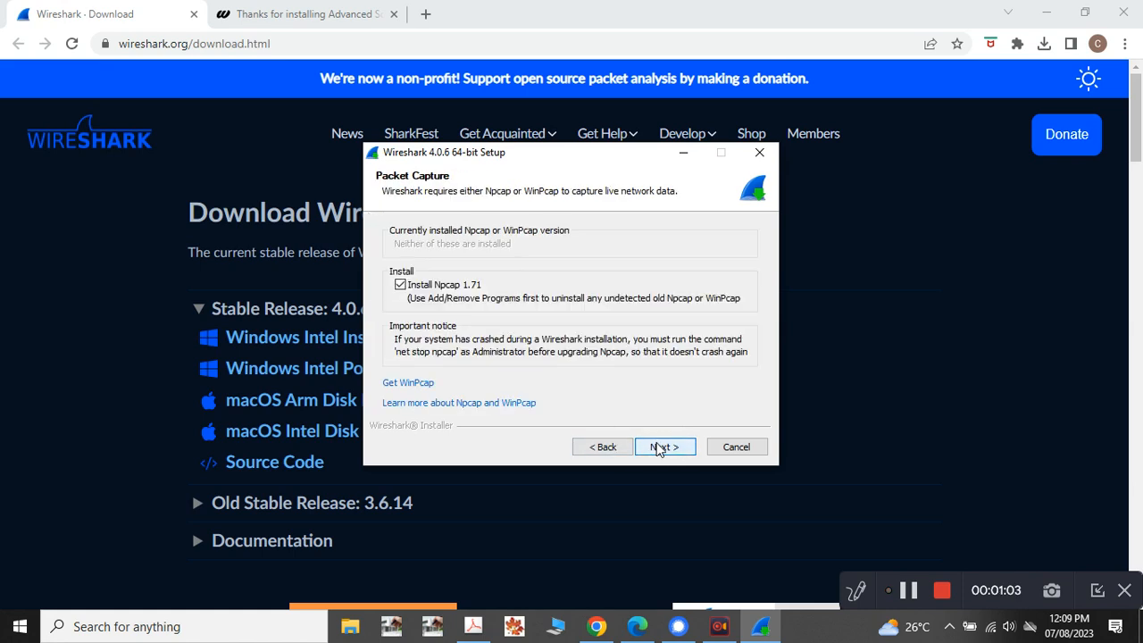
{"action": "left_click", "coordinate": [664, 447]}
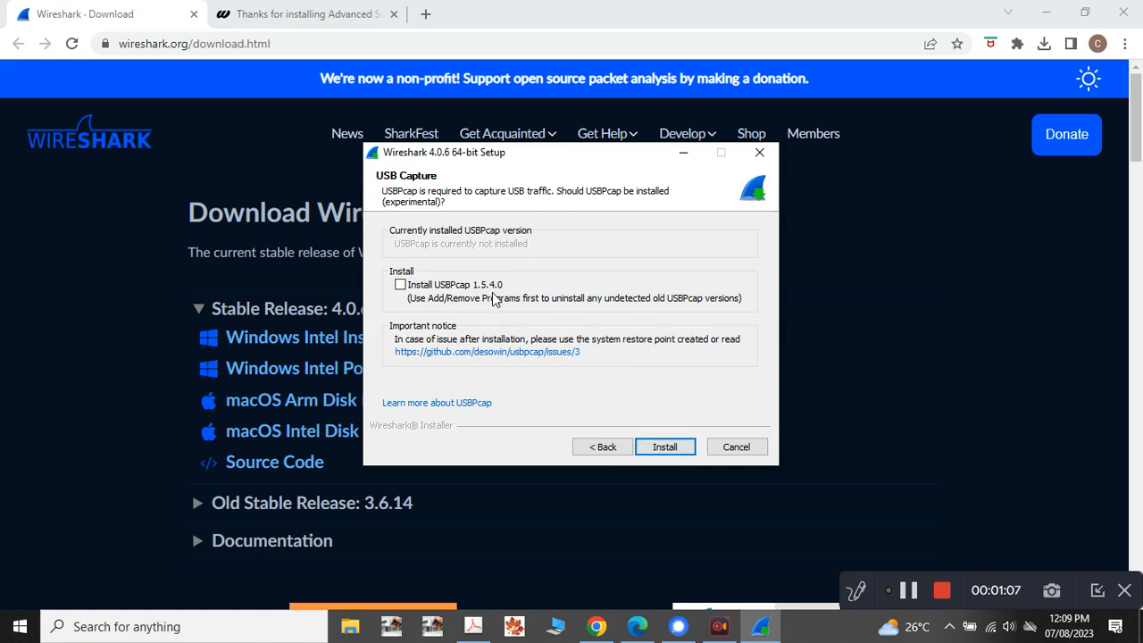
{"action": "mouse_move", "coordinate": [664, 378]}
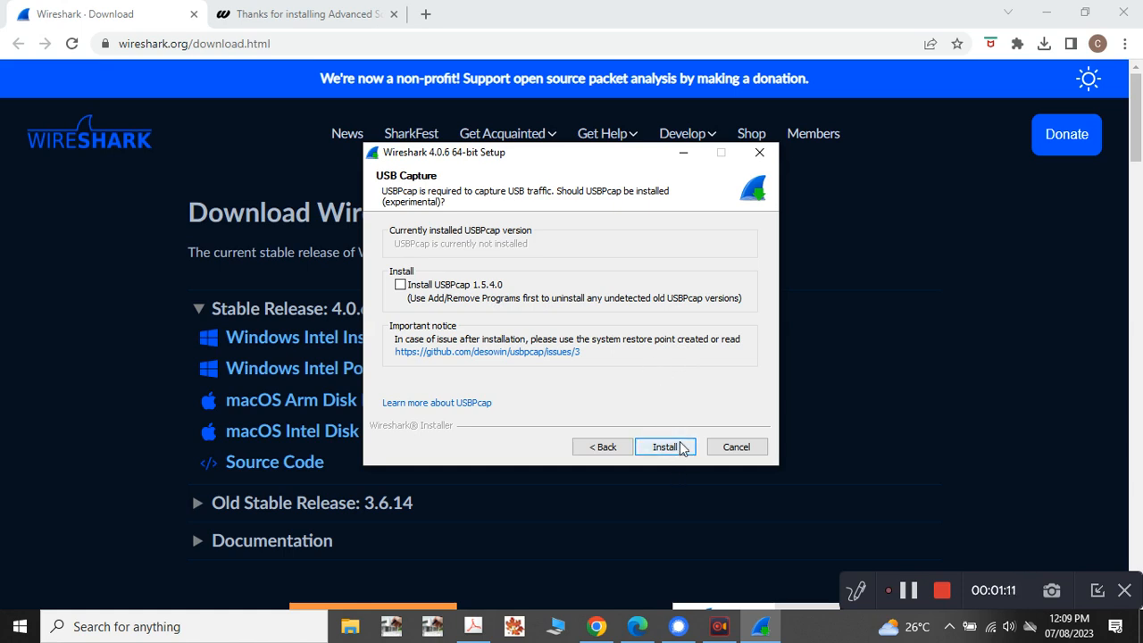
{"action": "left_click", "coordinate": [665, 447]}
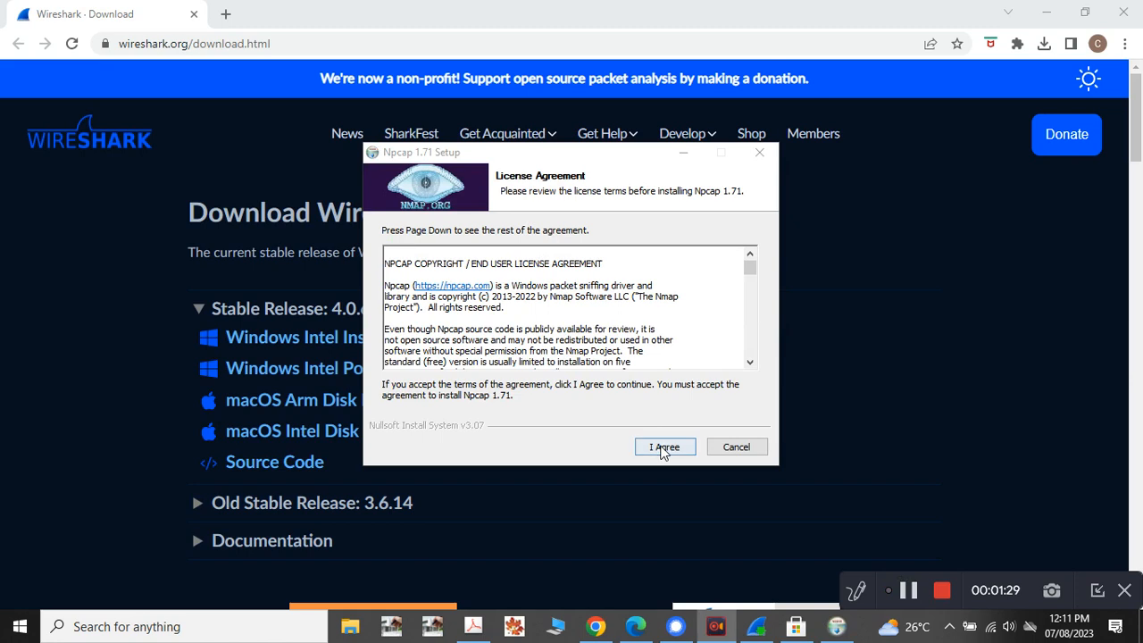
- Accept the Npcap 1.71 licence and install it with all options enabled
{"action": "left_click", "coordinate": [664, 447]}
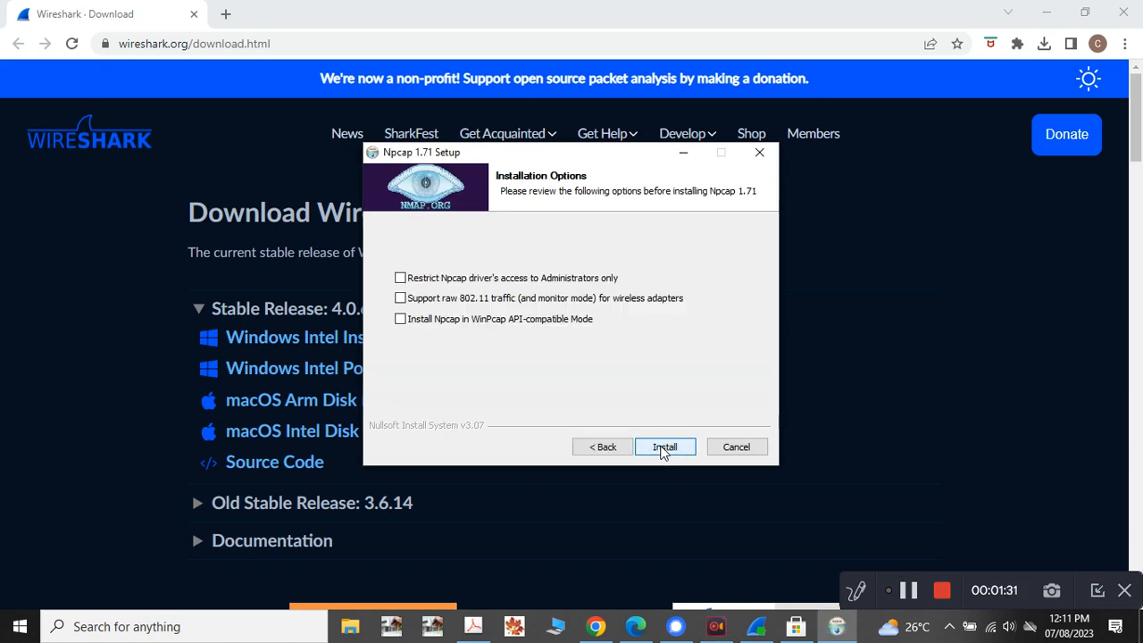
{"action": "mouse_move", "coordinate": [611, 348]}
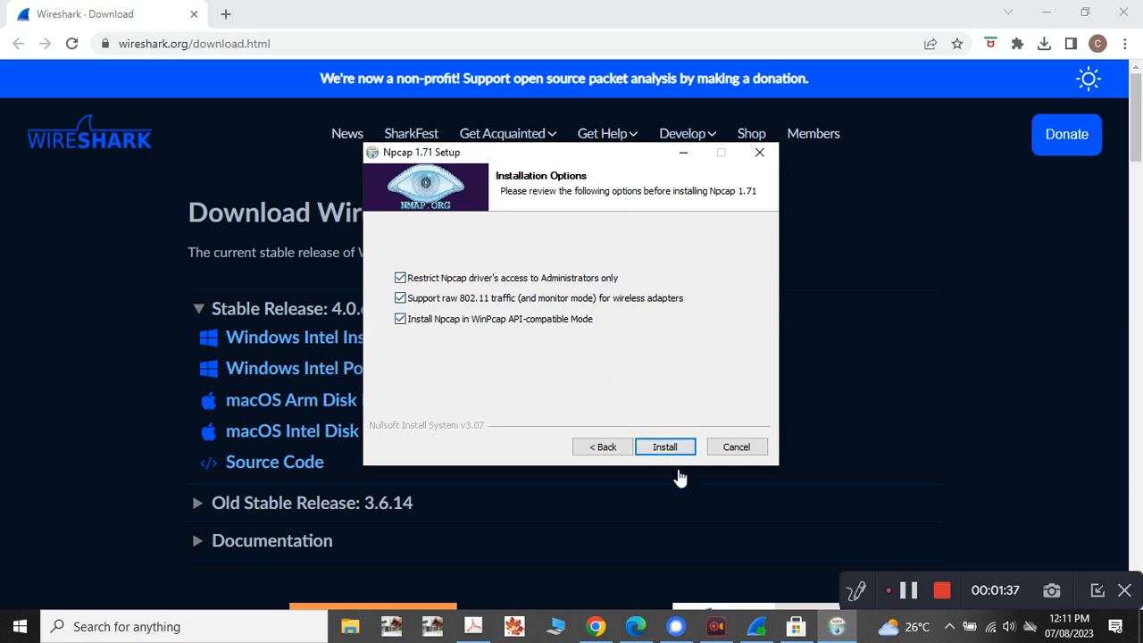
{"action": "left_click", "coordinate": [664, 447]}
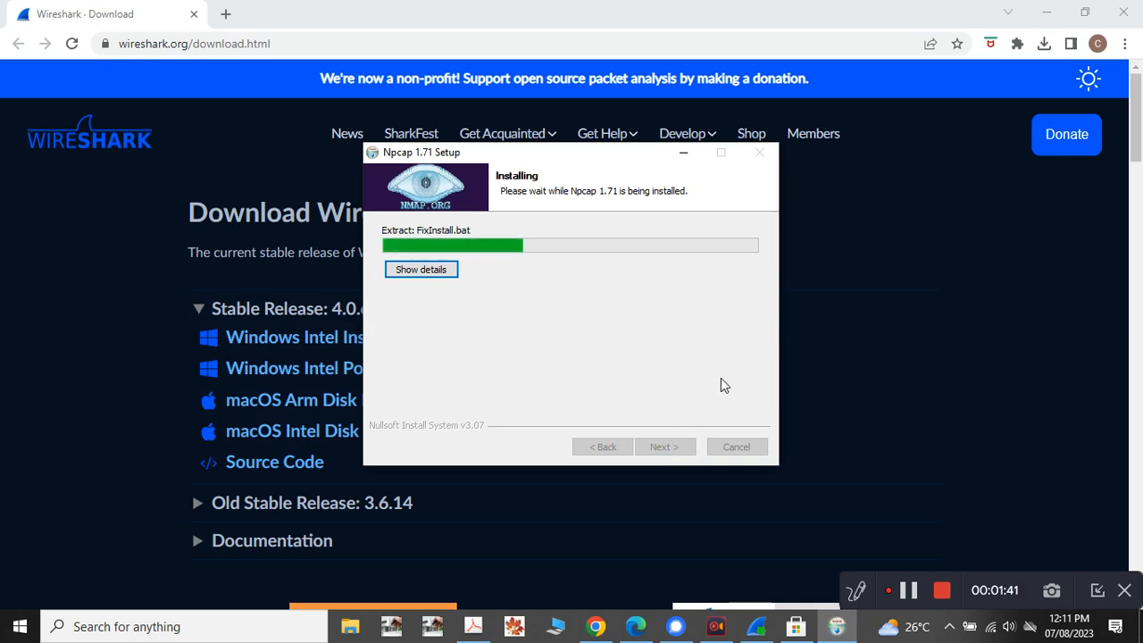
{"action": "mouse_move", "coordinate": [932, 457]}
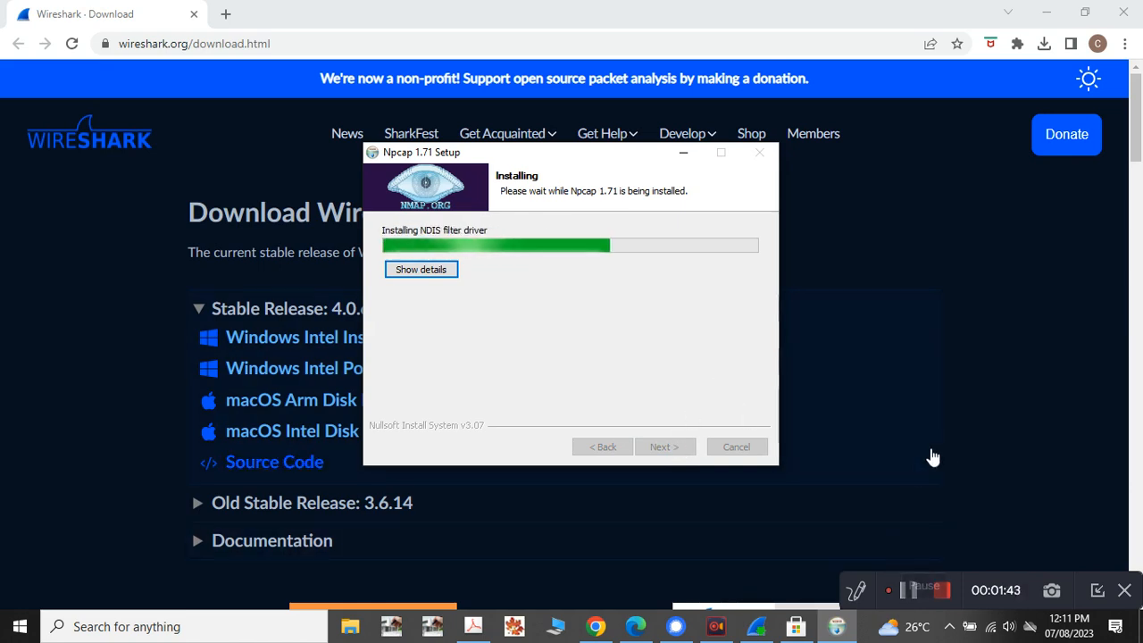
{"action": "mouse_move", "coordinate": [966, 426]}
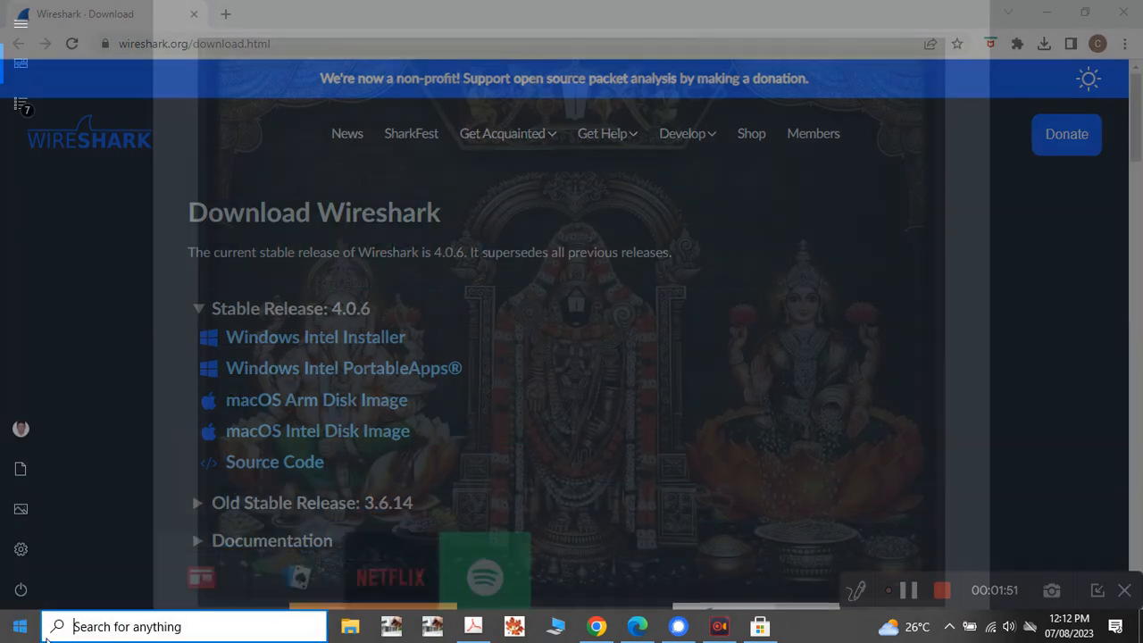
- Search Windows for 'wir' and launch Wireshark to its welcome screen
{"action": "left_click", "coordinate": [20, 625]}
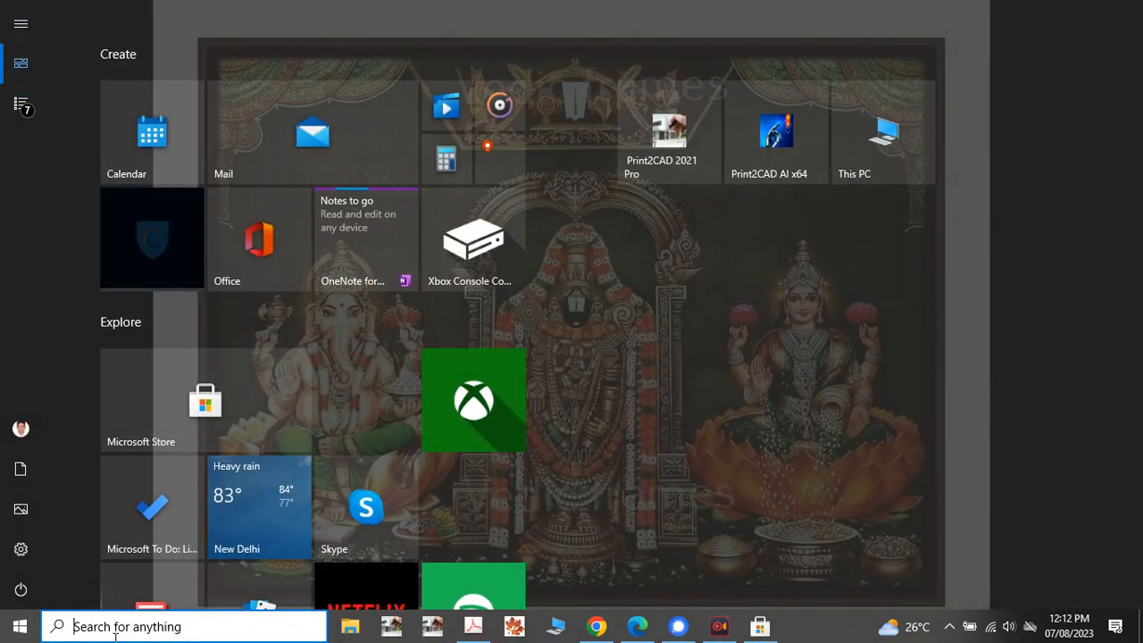
{"action": "type", "text": "wir"}
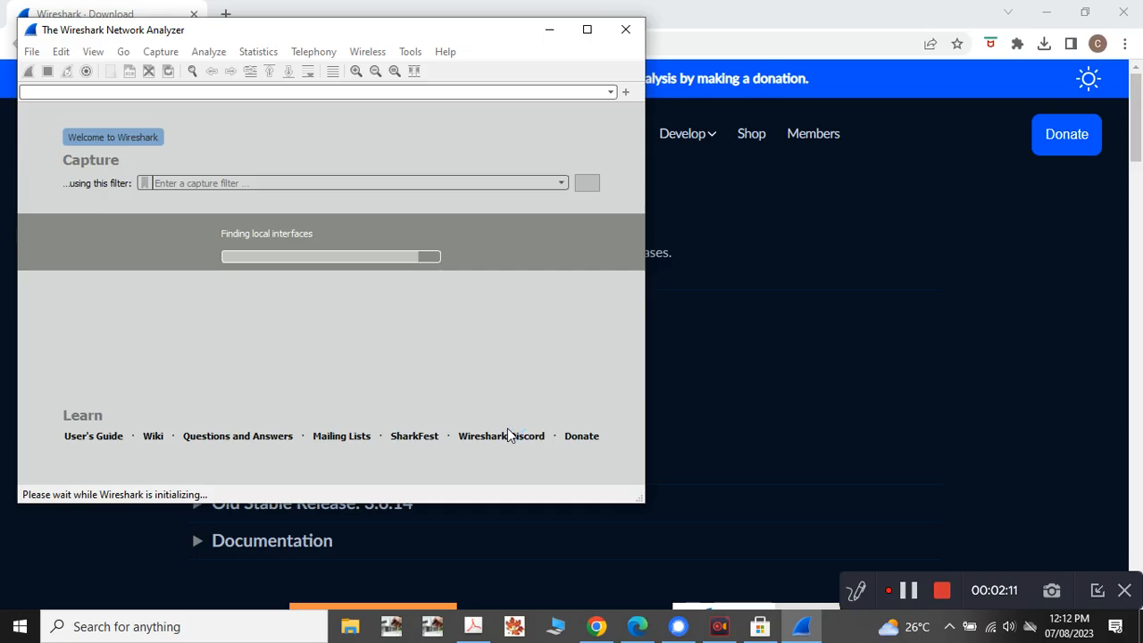
{"action": "mouse_move", "coordinate": [622, 441]}
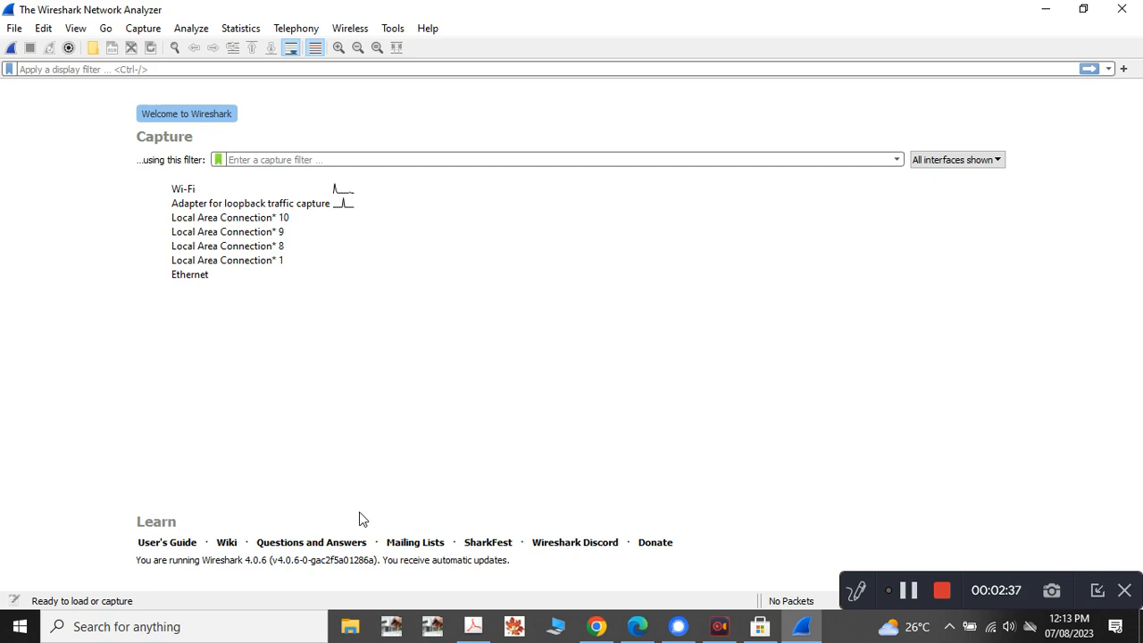
{"action": "mouse_move", "coordinate": [4, 125]}
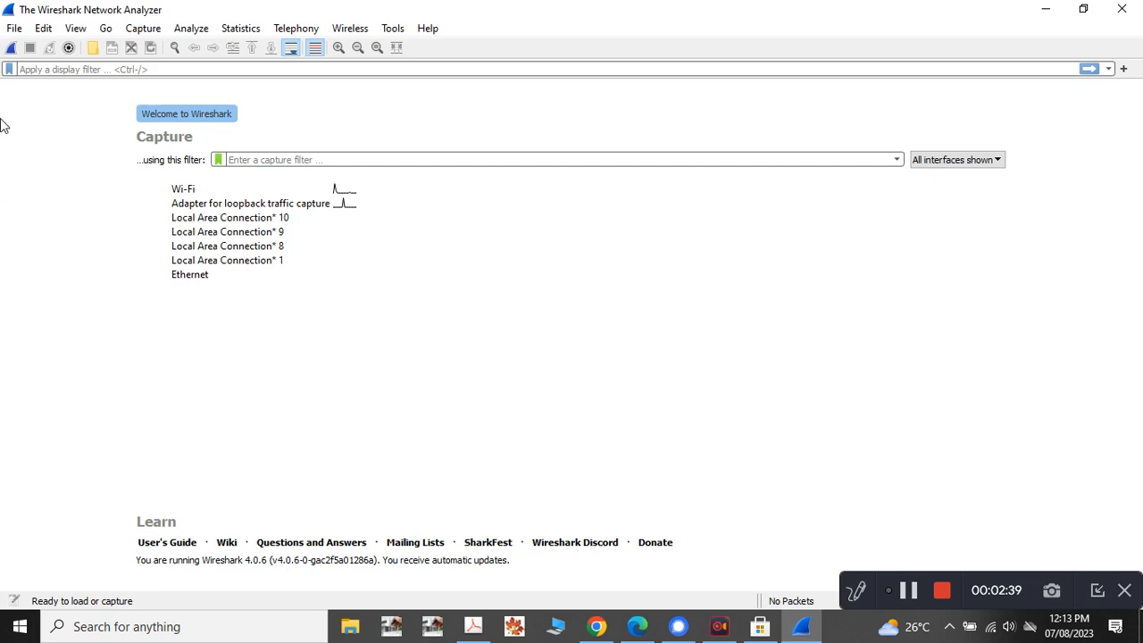
{"action": "mouse_move", "coordinate": [75, 28]}
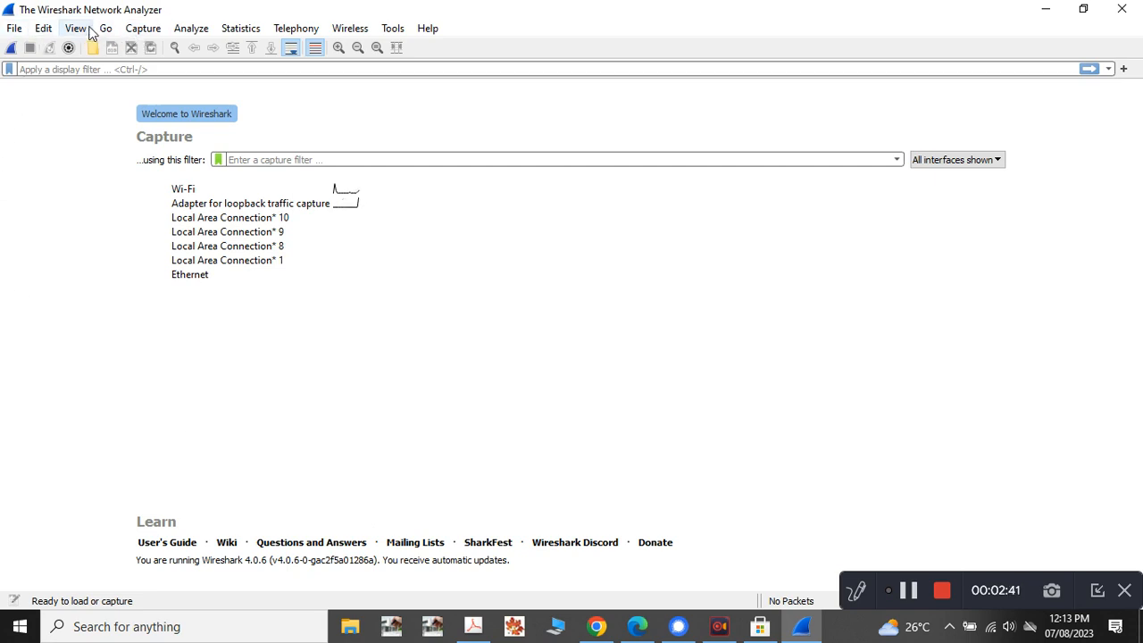
{"action": "mouse_move", "coordinate": [143, 28]}
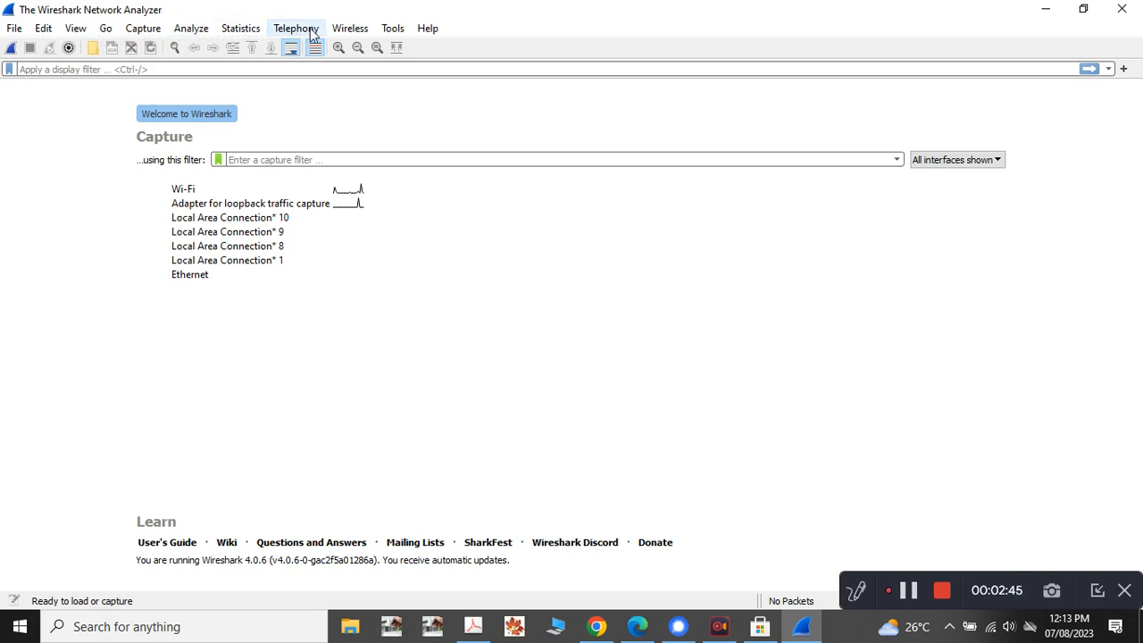
{"action": "mouse_move", "coordinate": [350, 29]}
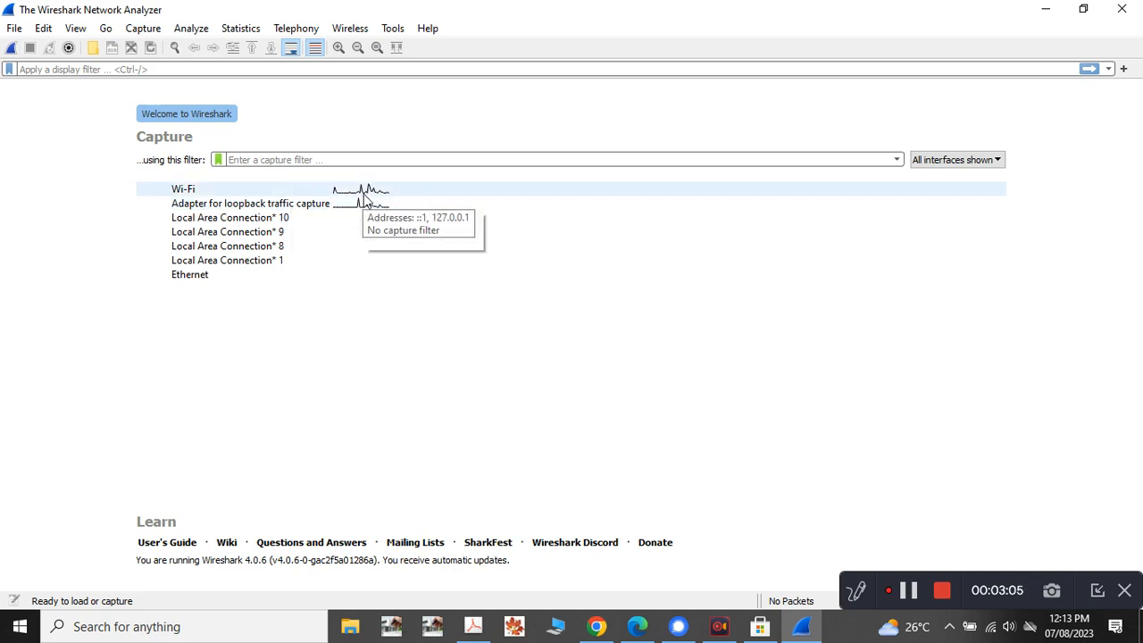
- Start a live capture on the Wi-Fi interface and watch packets arrive
{"action": "left_click", "coordinate": [182, 189]}
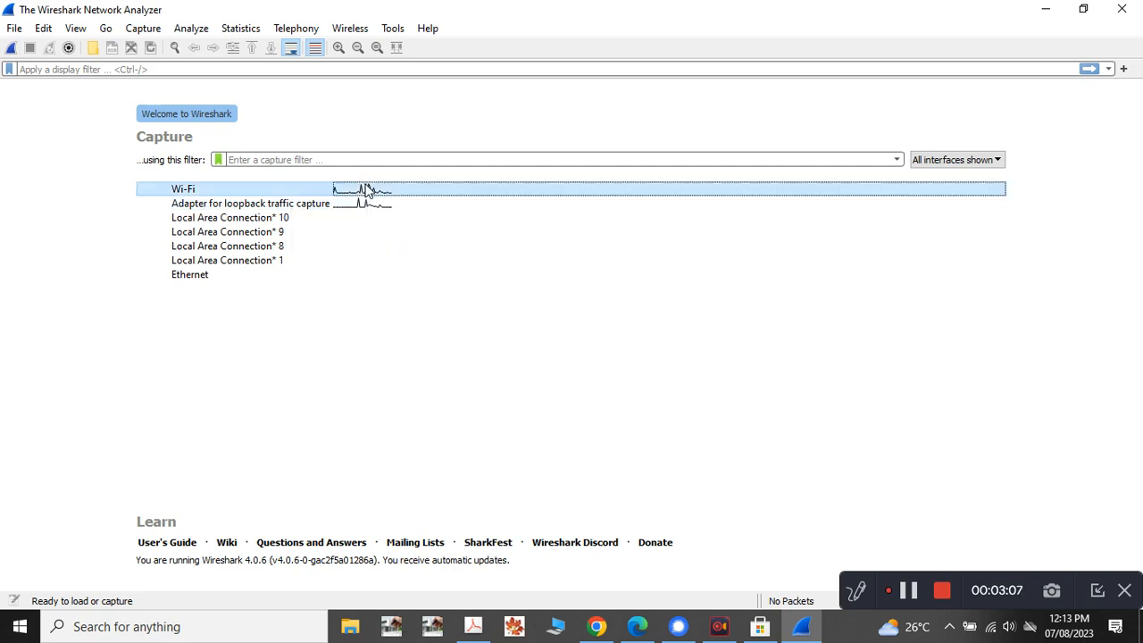
{"action": "mouse_move", "coordinate": [343, 193]}
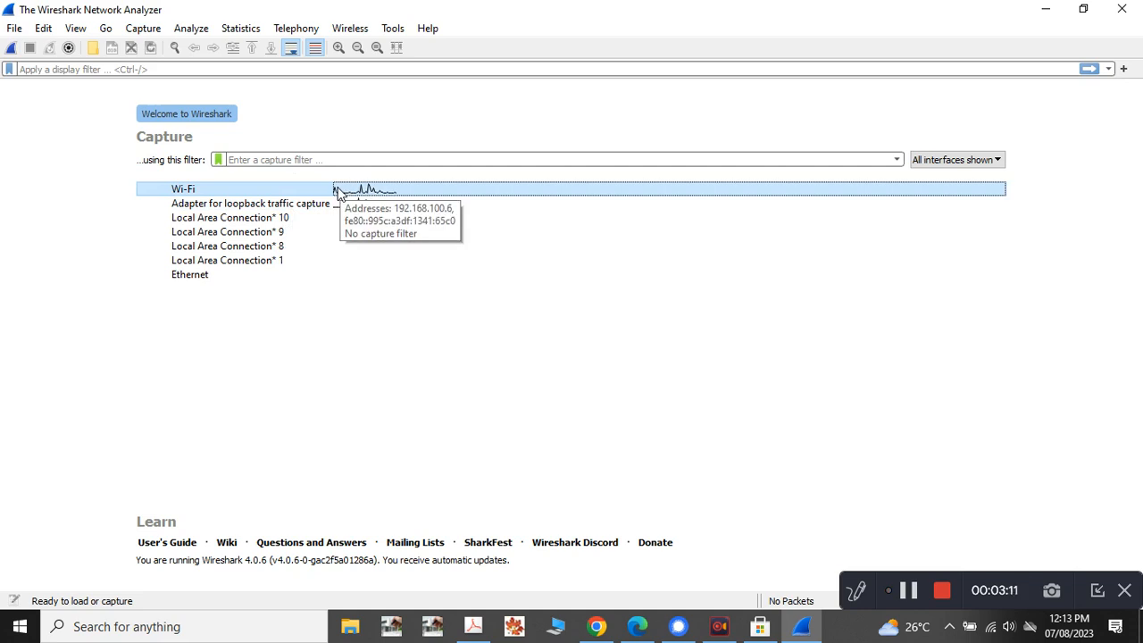
{"action": "double_click", "coordinate": [182, 189]}
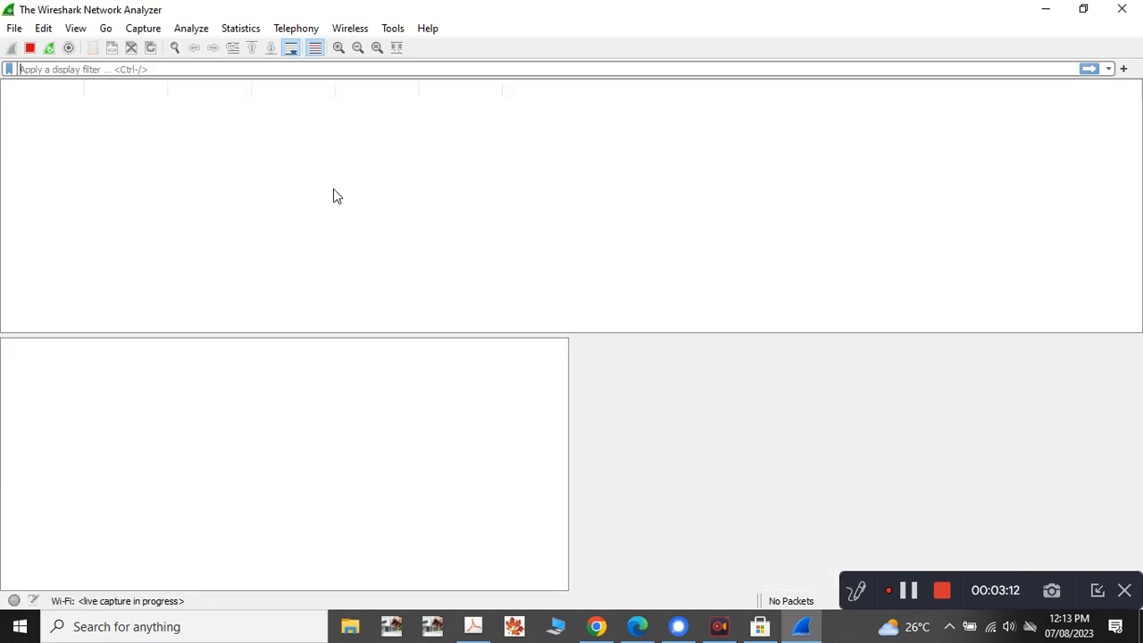
{"action": "left_click", "coordinate": [50, 47]}
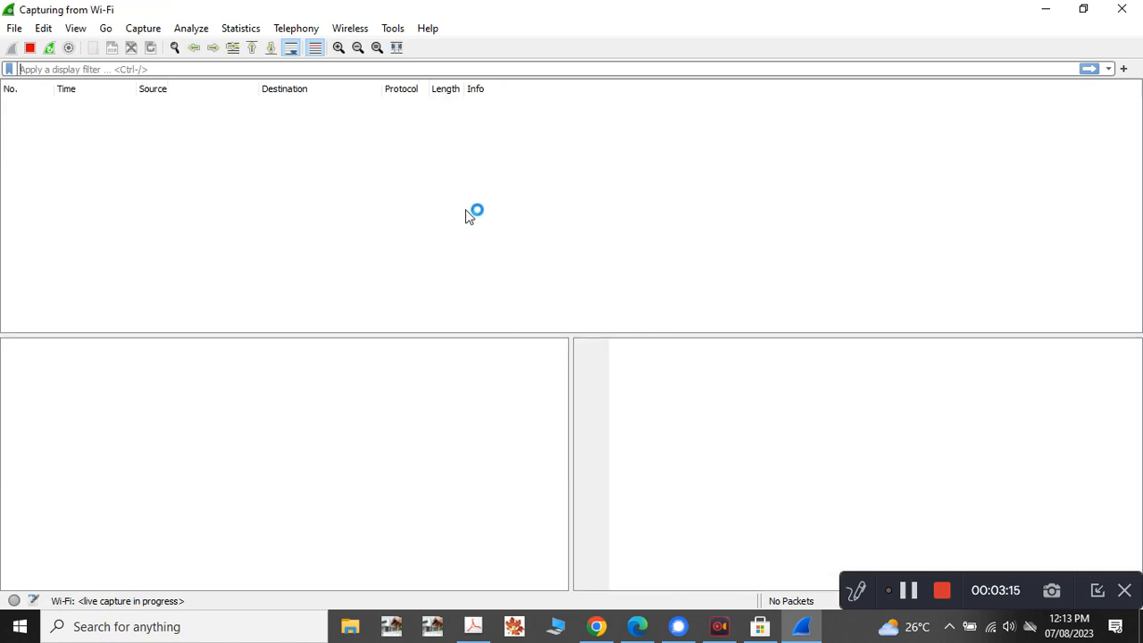
{"action": "mouse_move", "coordinate": [464, 200]}
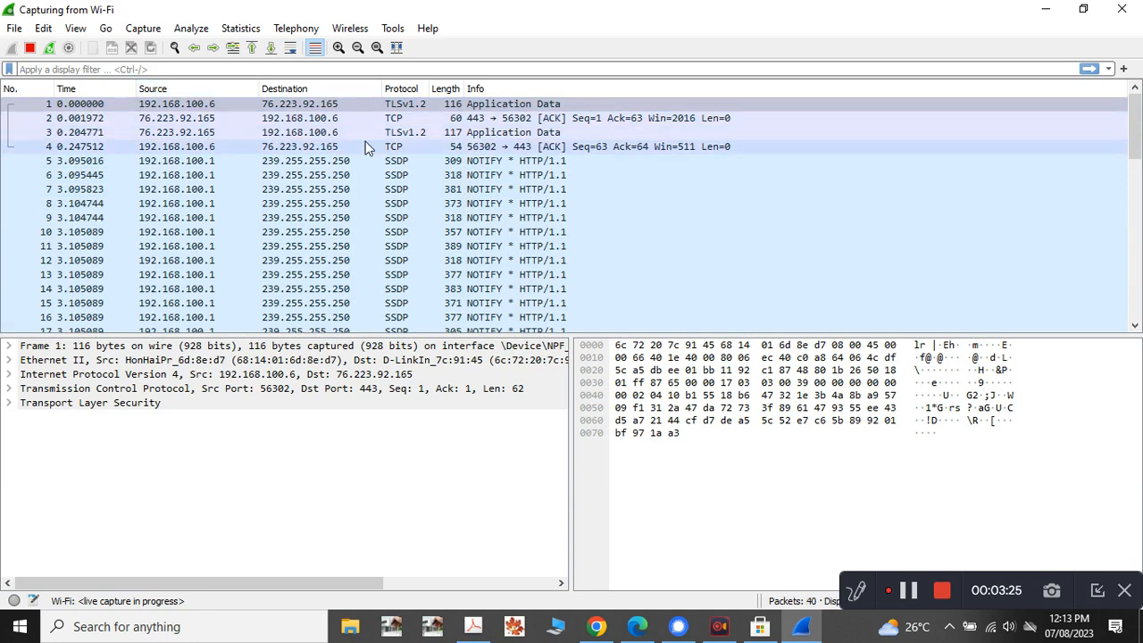
{"action": "left_click", "coordinate": [179, 104]}
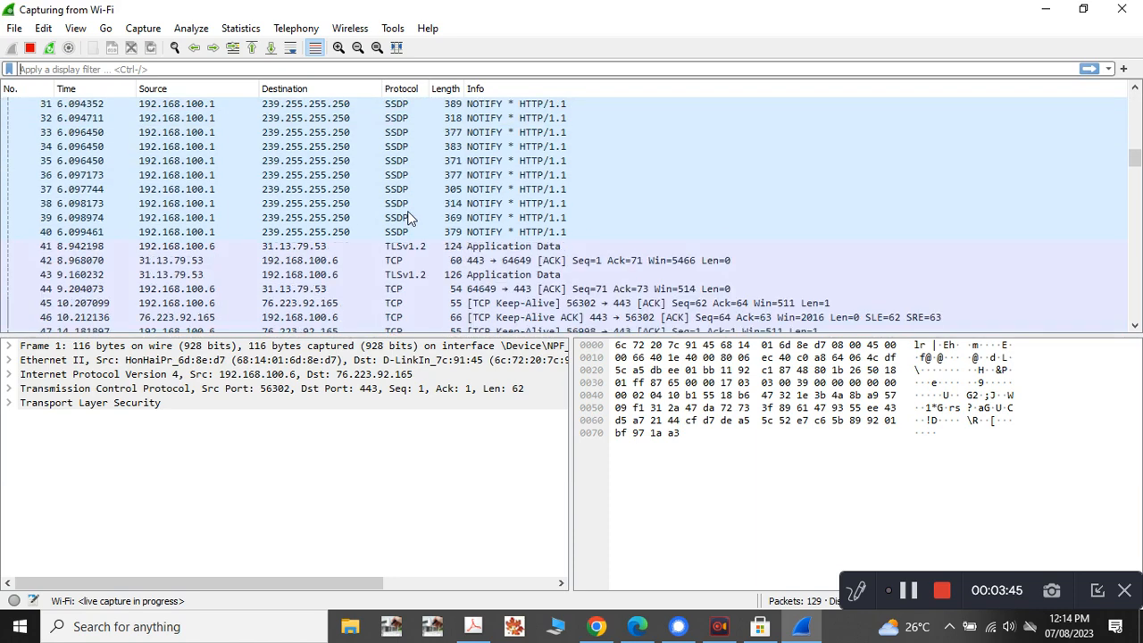
{"action": "left_click", "coordinate": [402, 246]}
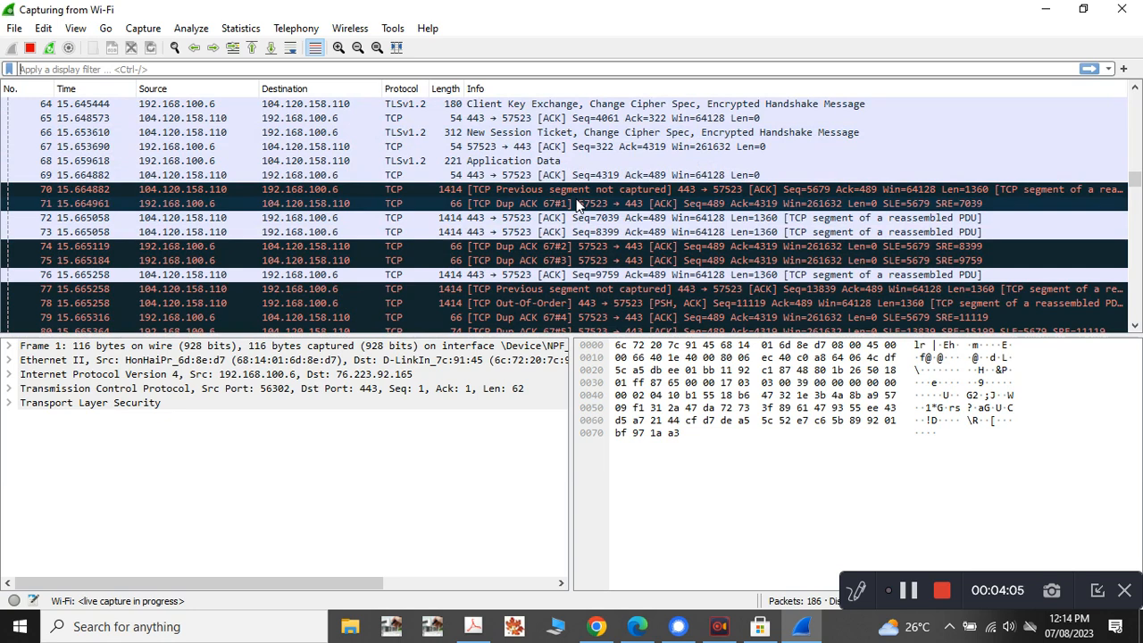
{"action": "mouse_move", "coordinate": [626, 212]}
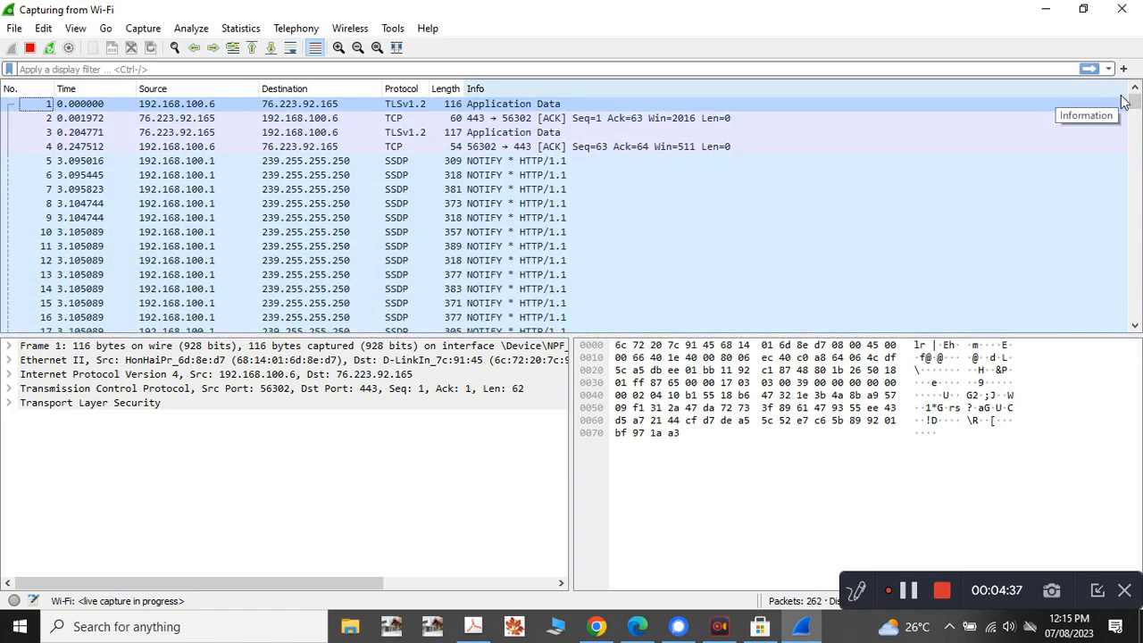
{"action": "left_click", "coordinate": [725, 357]}
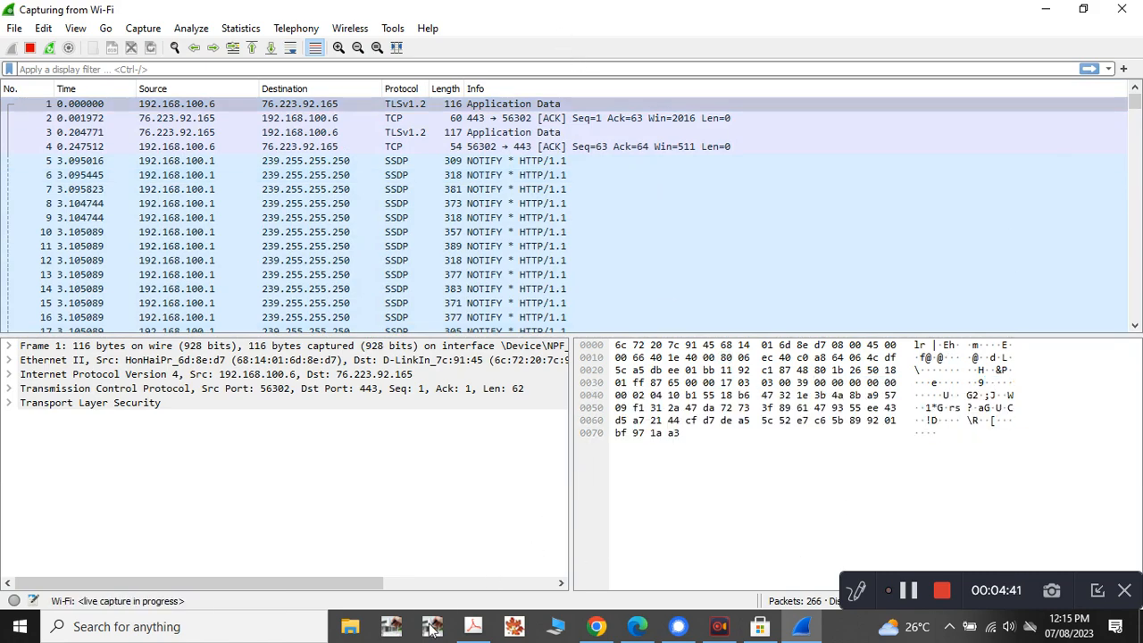
- Switch to the task sheet and select the target site address testphp.vulnweb.com
{"action": "left_click", "coordinate": [471, 625]}
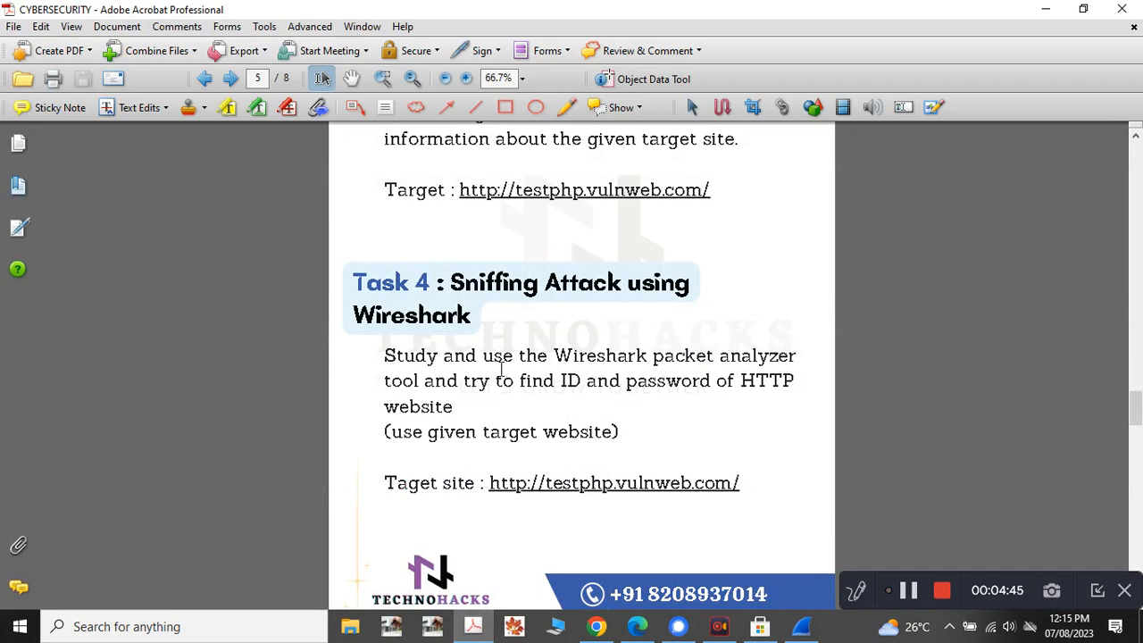
{"action": "mouse_move", "coordinate": [754, 397]}
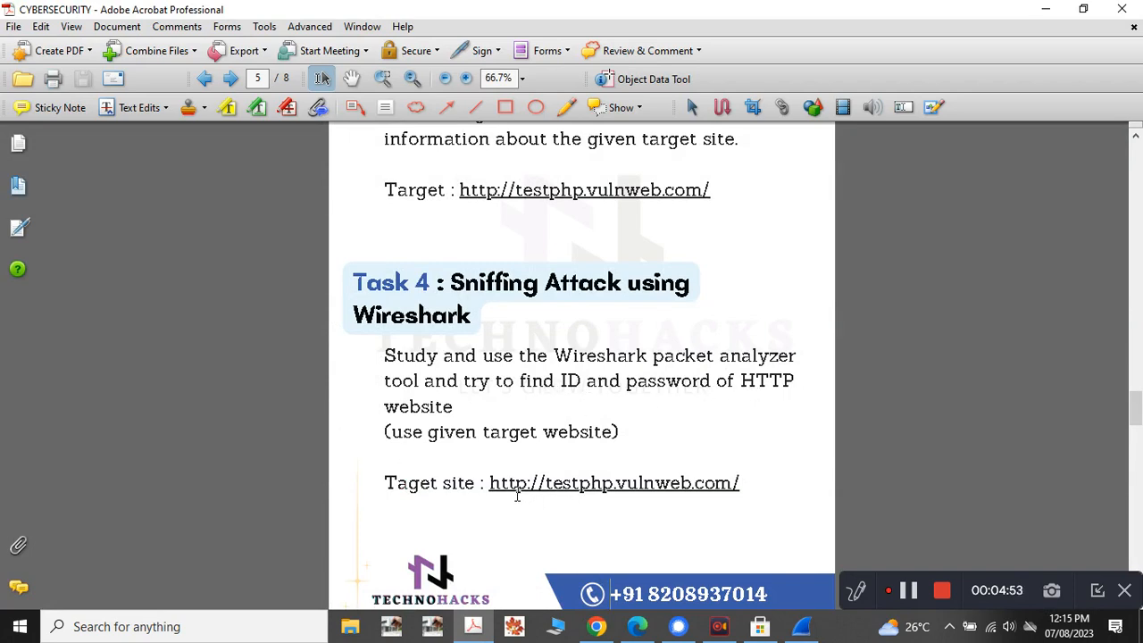
{"action": "left_click", "coordinate": [615, 483]}
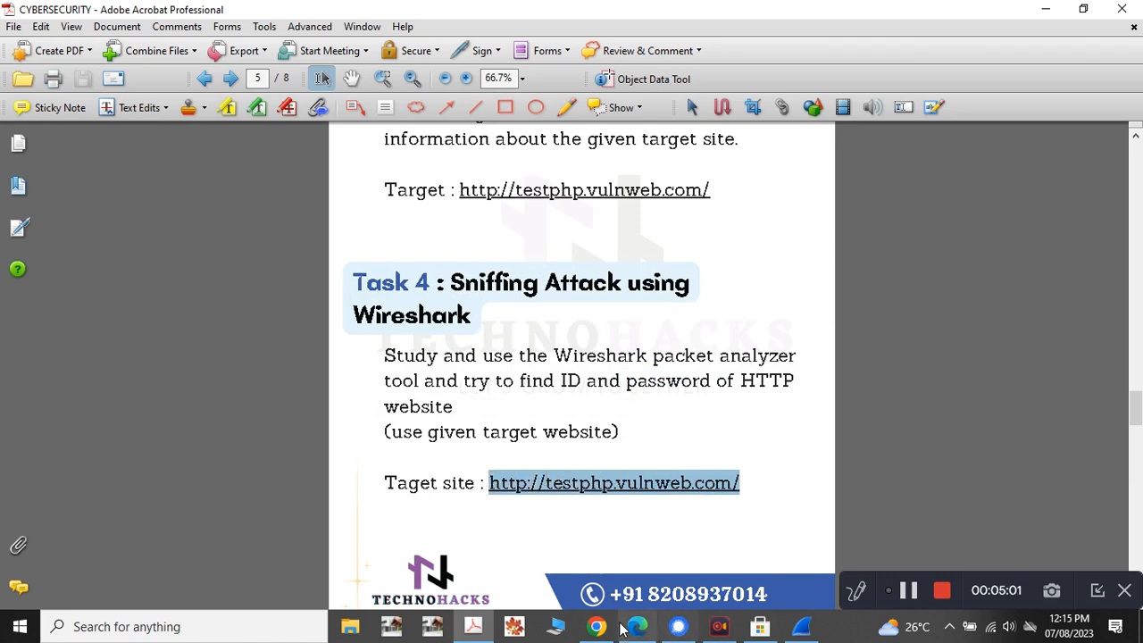
- Load testphp.vulnweb.com in Chrome, continuing past the insecure-connection warning
{"action": "left_click", "coordinate": [597, 625]}
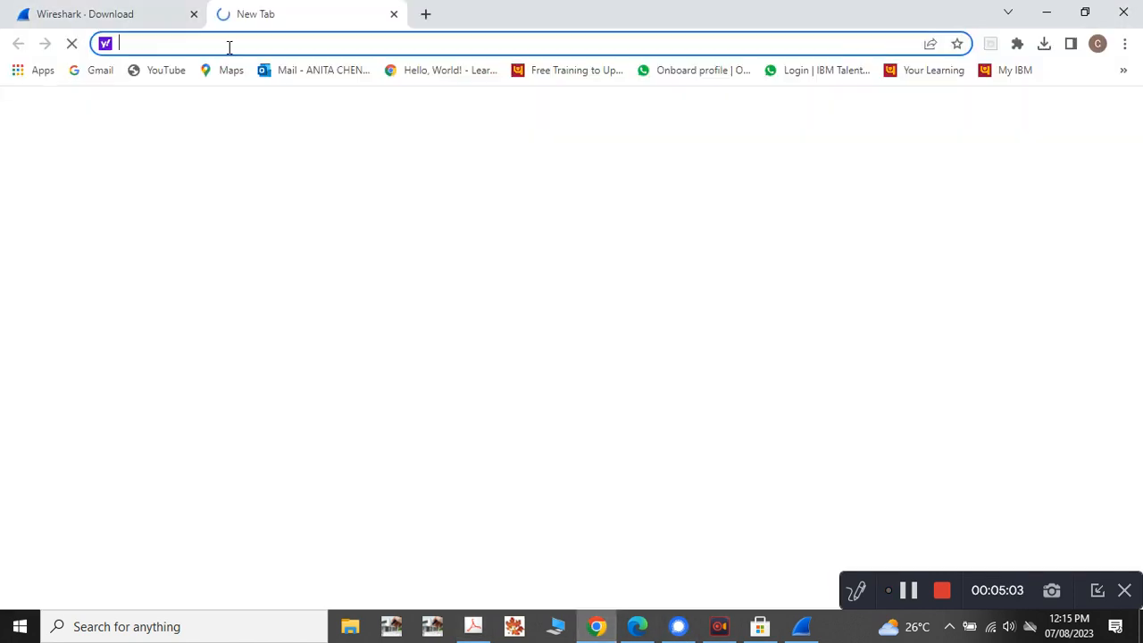
{"action": "type", "text": "testphp.vulnweb.com"}
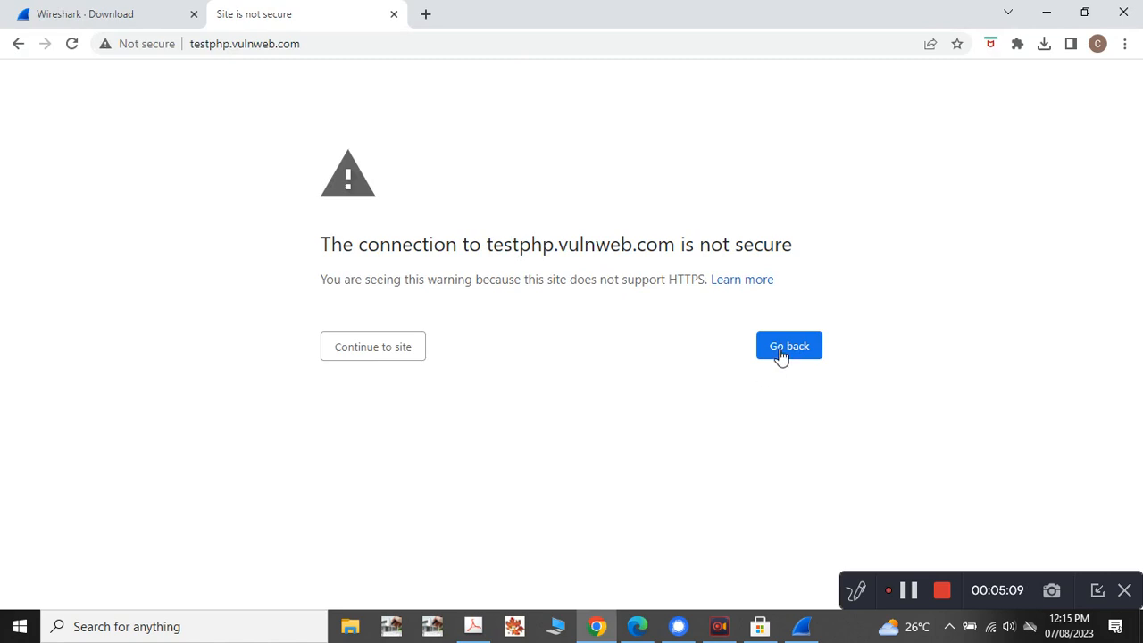
{"action": "left_click", "coordinate": [372, 347]}
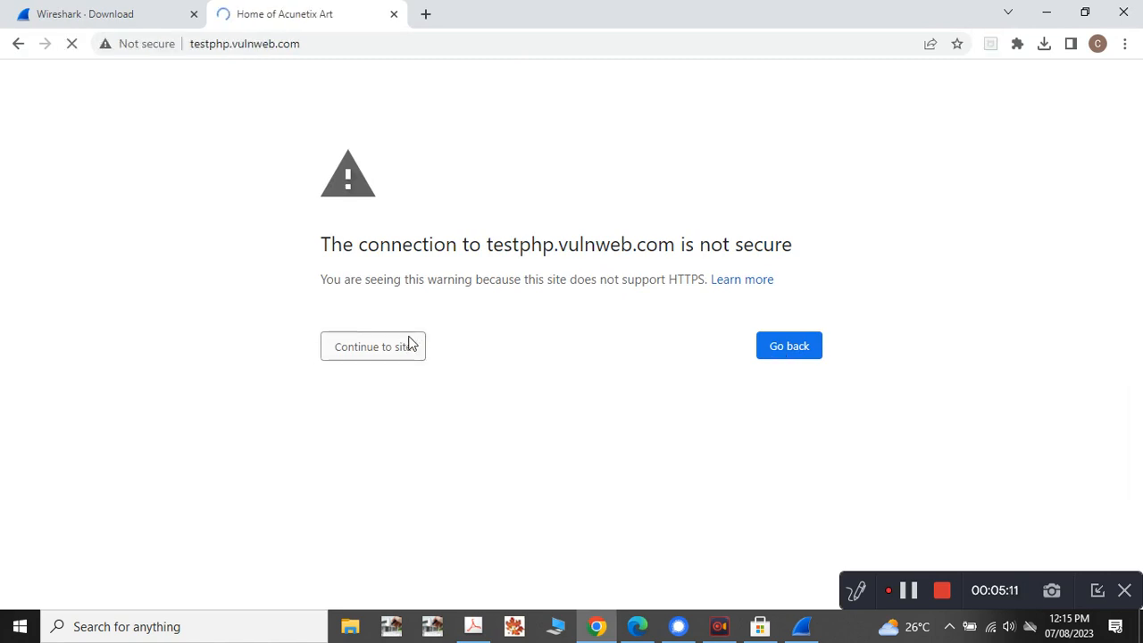
{"action": "left_click", "coordinate": [372, 346]}
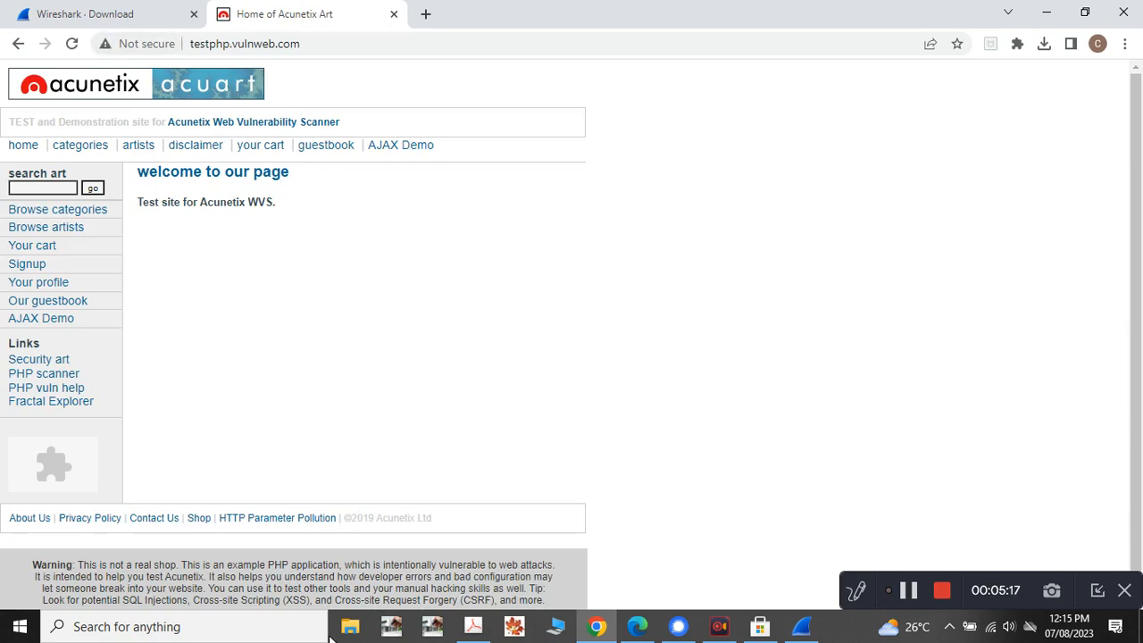
{"action": "mouse_move", "coordinate": [650, 282]}
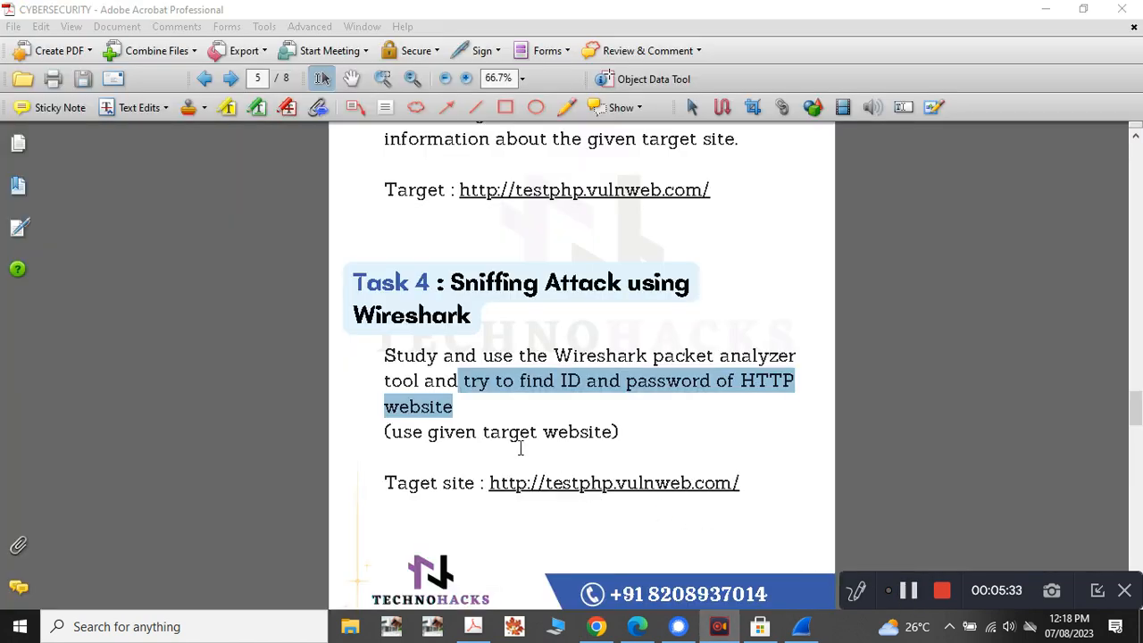
{"action": "mouse_move", "coordinate": [622, 450]}
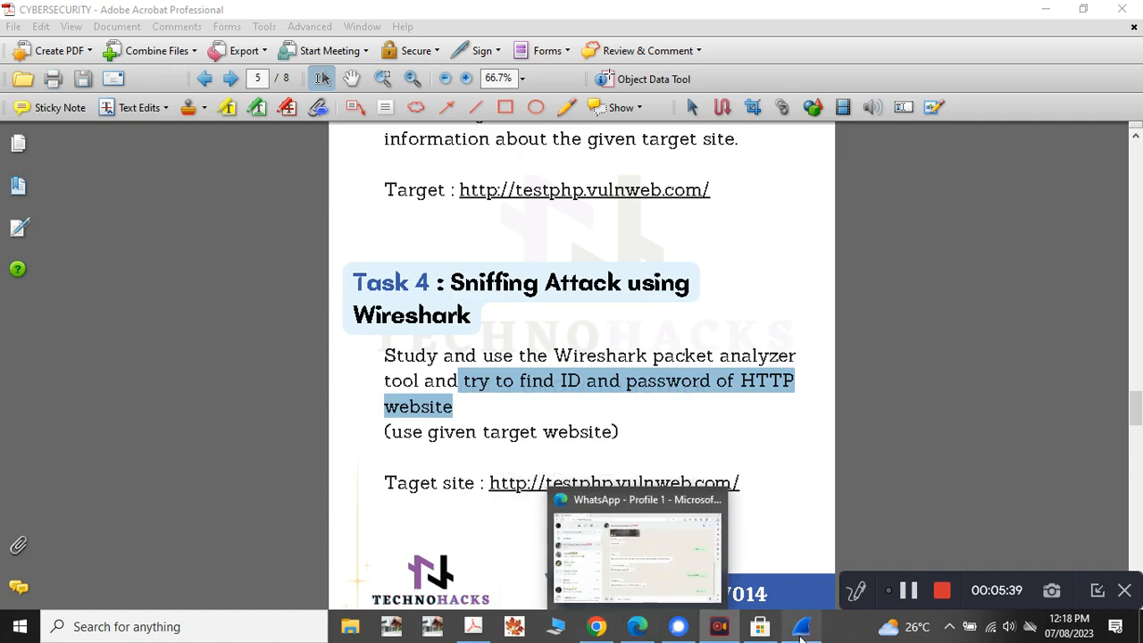
- Visit the site's categories, disclaimer and guestbook pages, then its login page
{"action": "left_click", "coordinate": [800, 625]}
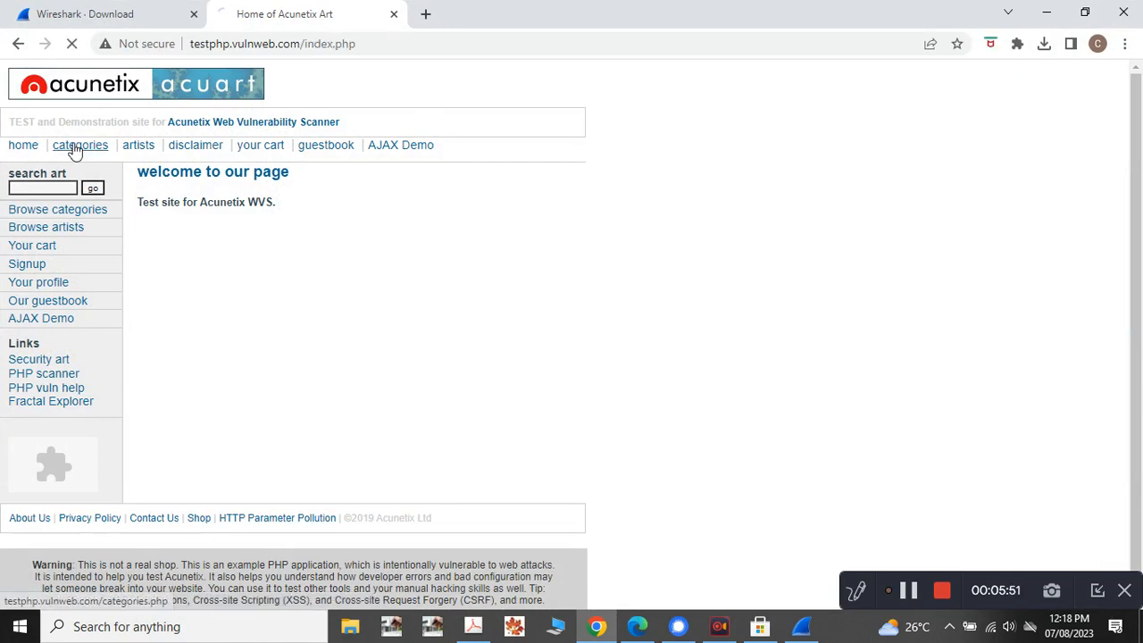
{"action": "left_click", "coordinate": [80, 144]}
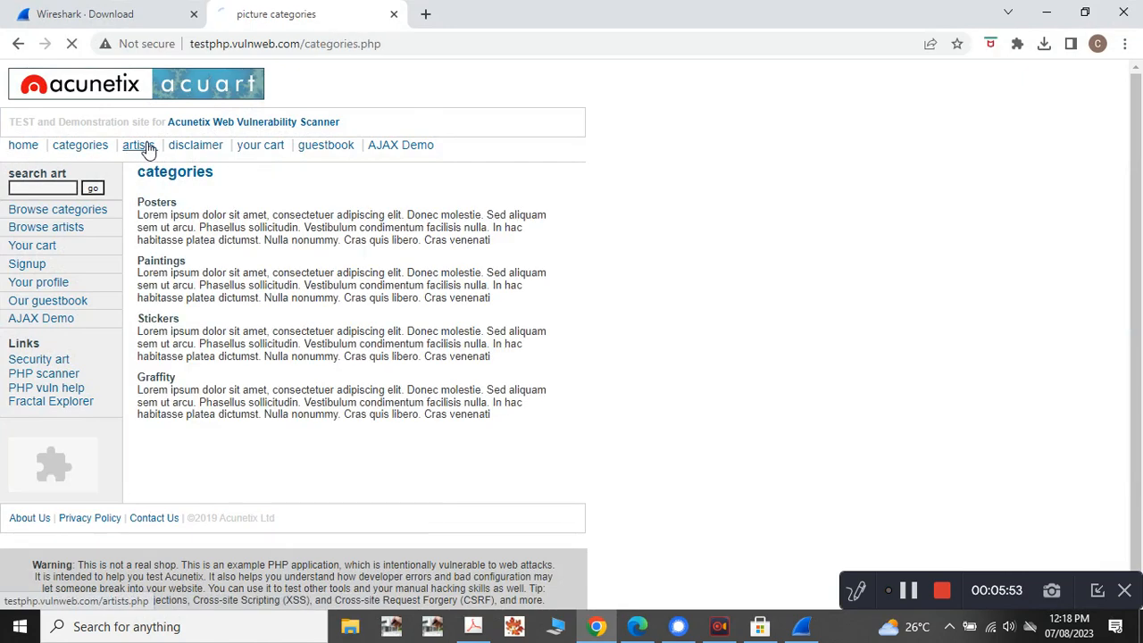
{"action": "left_click", "coordinate": [195, 144]}
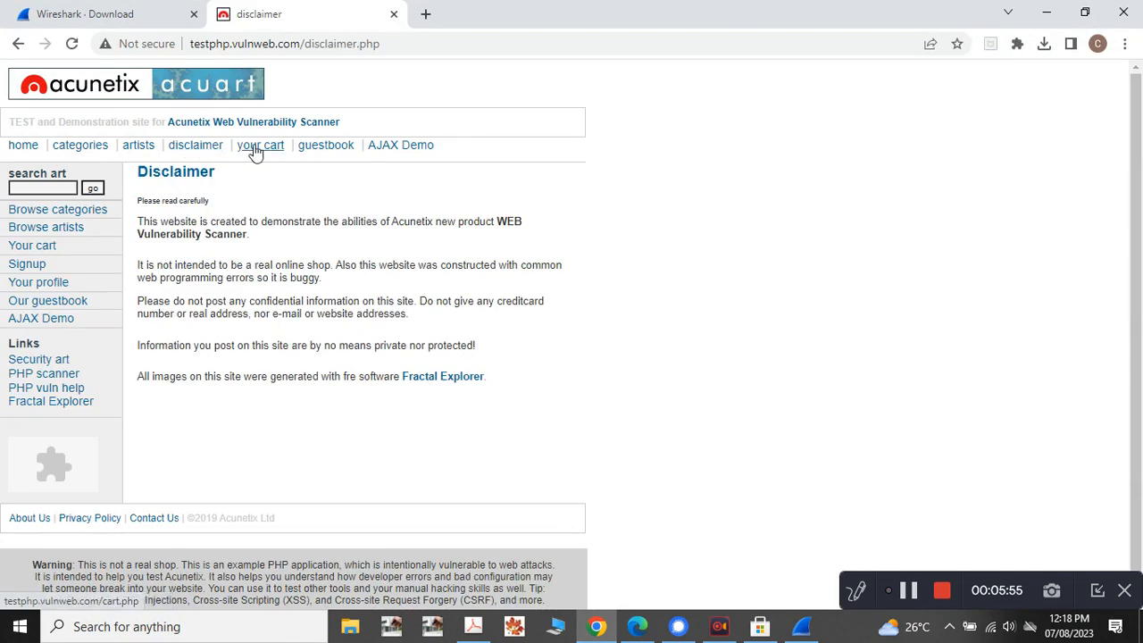
{"action": "left_click", "coordinate": [325, 145]}
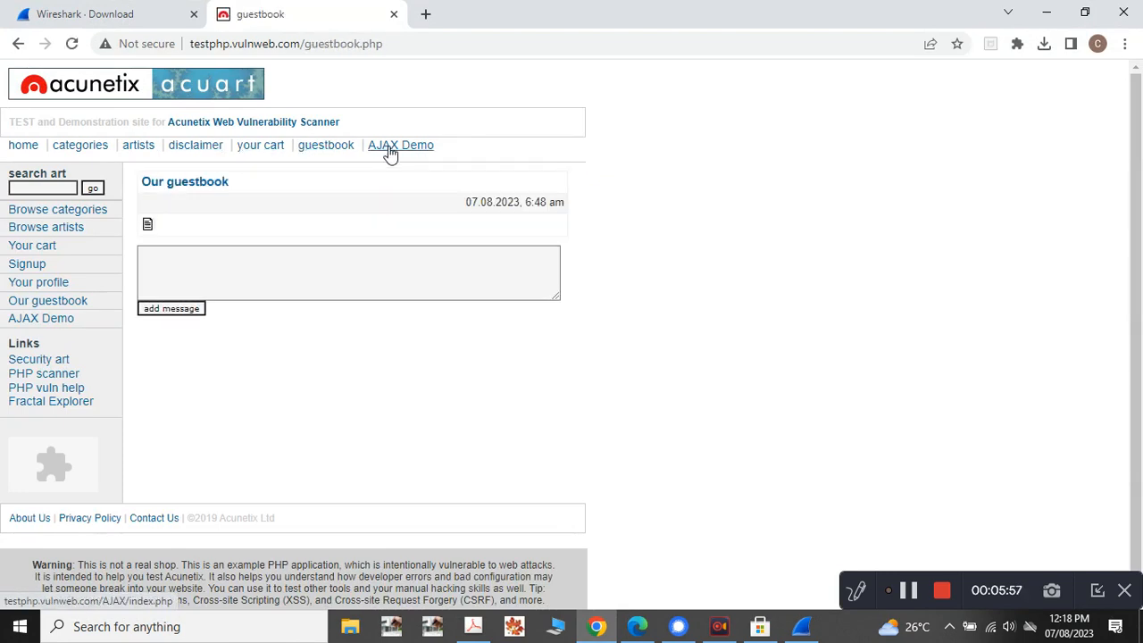
{"action": "left_click", "coordinate": [25, 264]}
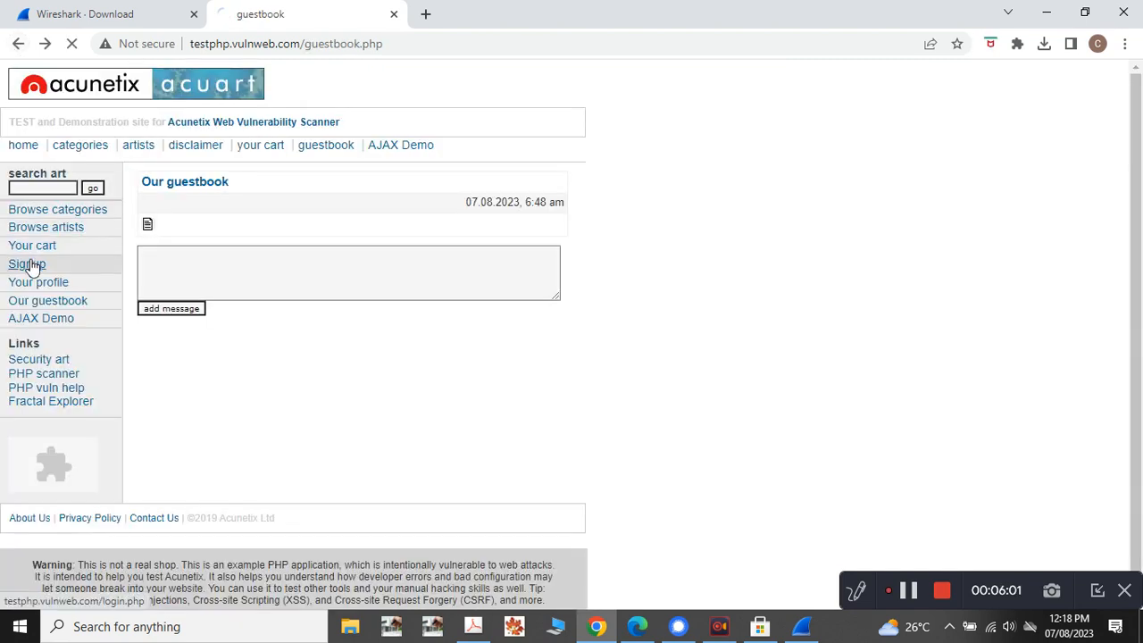
{"action": "left_click", "coordinate": [27, 264]}
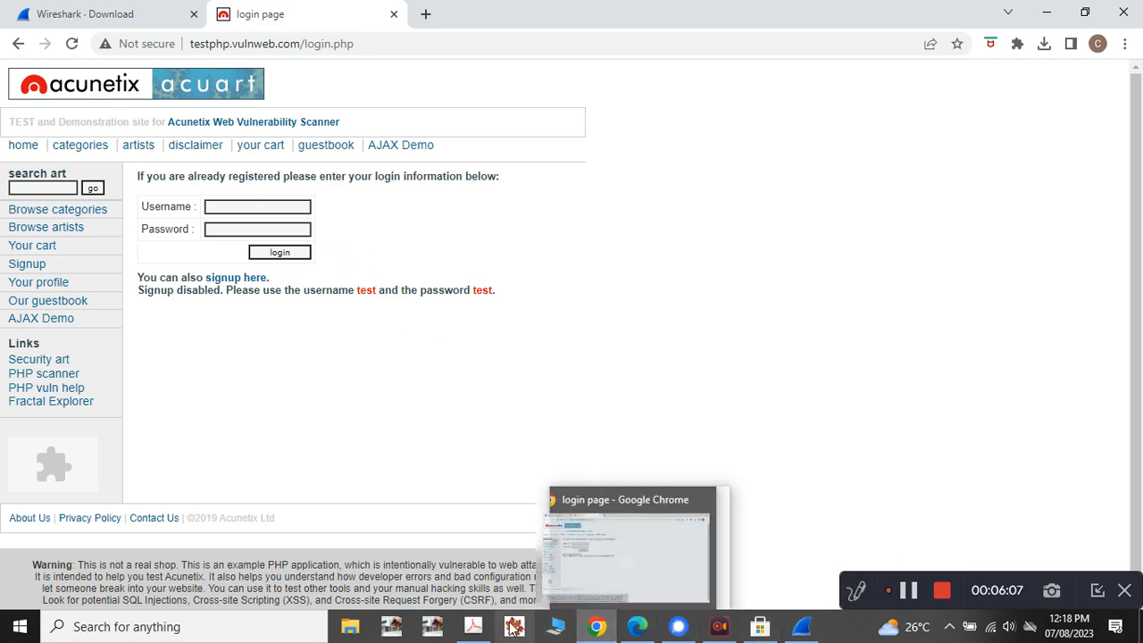
- Log in with username test and password test, declining Chrome's save-password prompt
{"action": "left_click", "coordinate": [473, 625]}
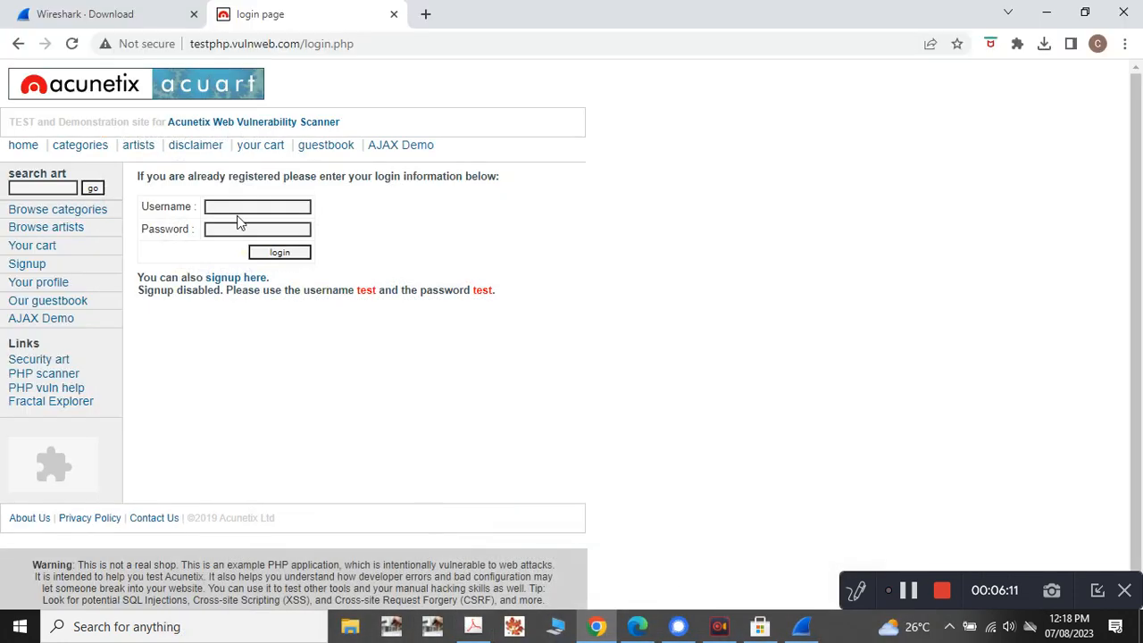
{"action": "left_click", "coordinate": [257, 207]}
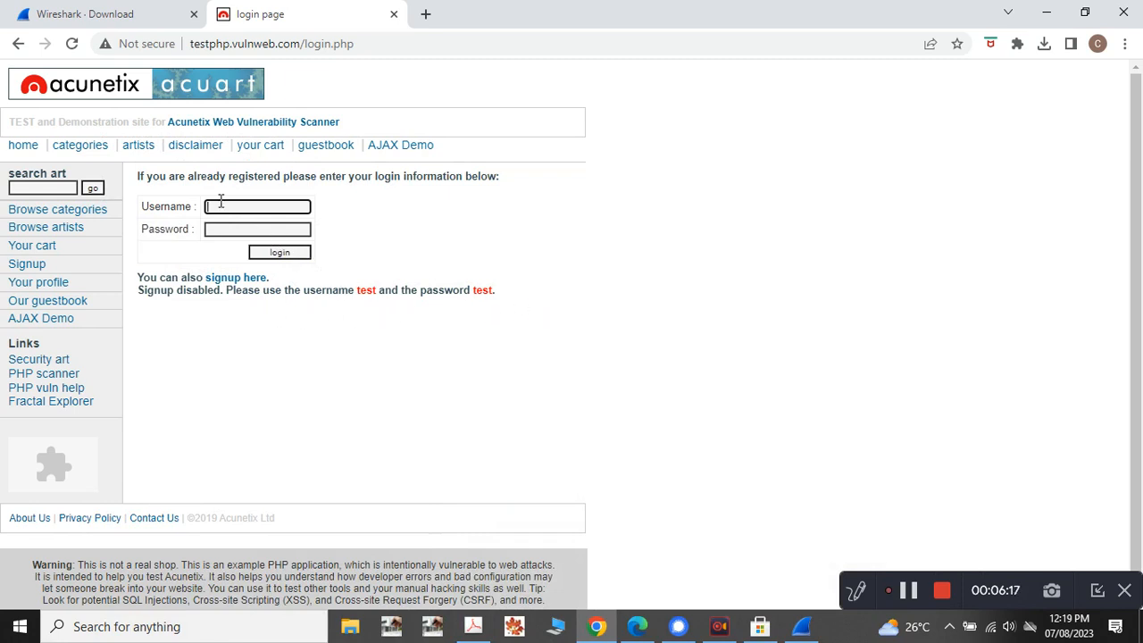
{"action": "type", "text": "test"}
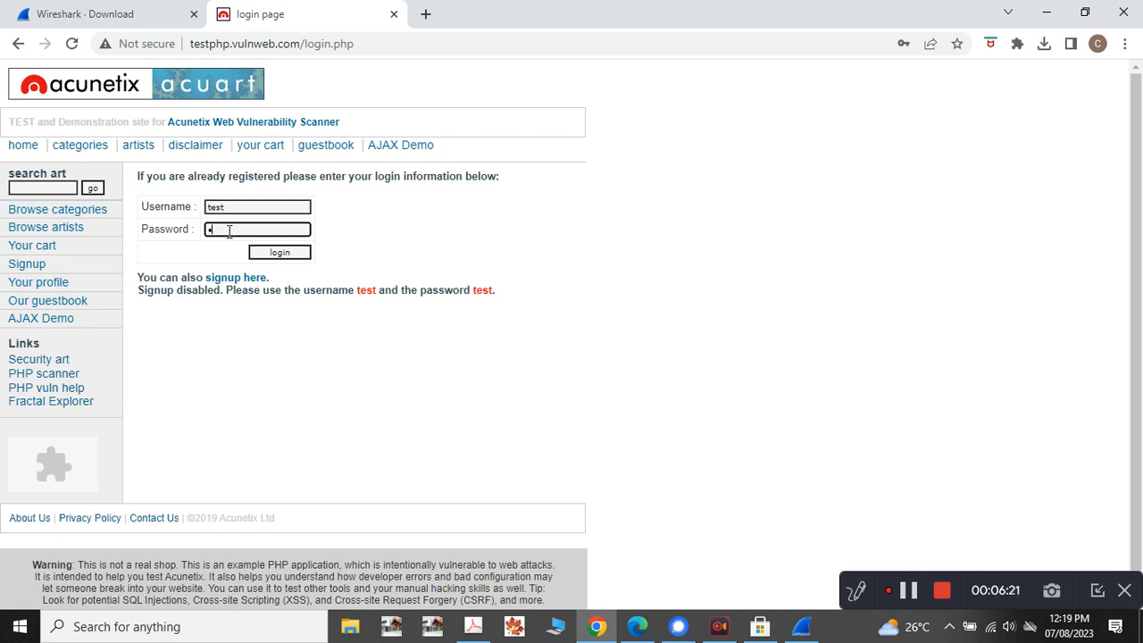
{"action": "type", "text": "test"}
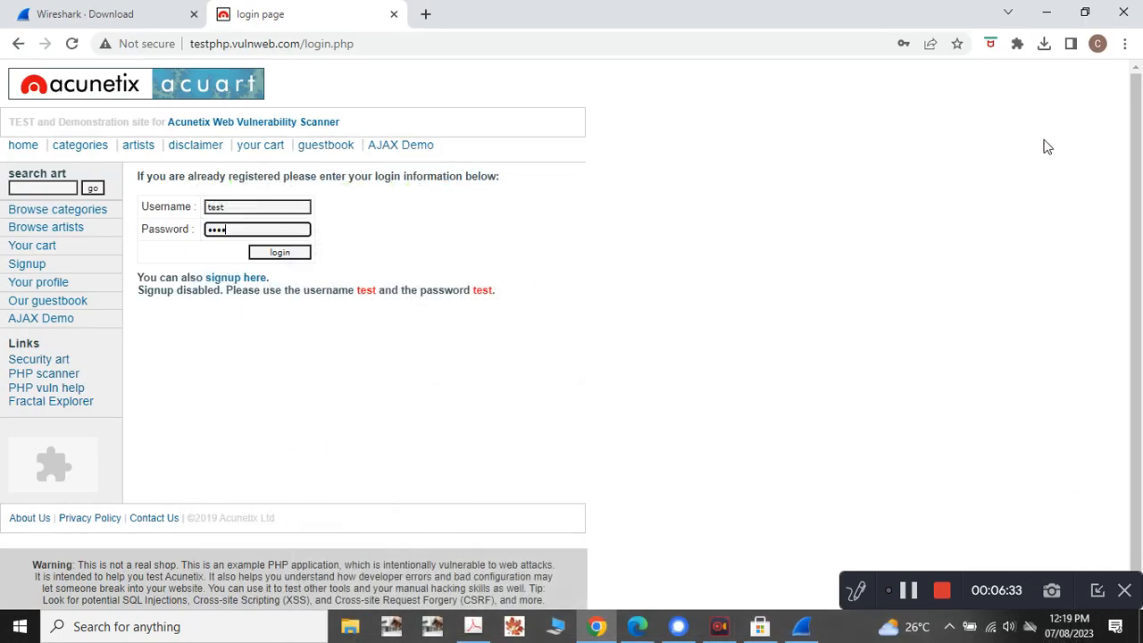
{"action": "left_click", "coordinate": [279, 252]}
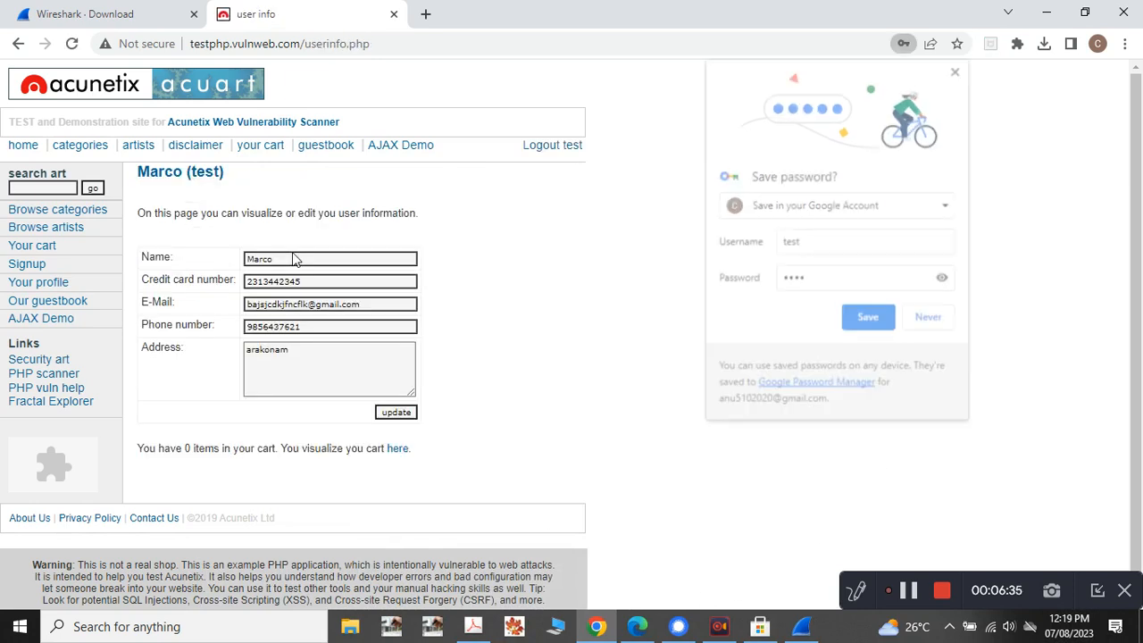
{"action": "mouse_move", "coordinate": [921, 328]}
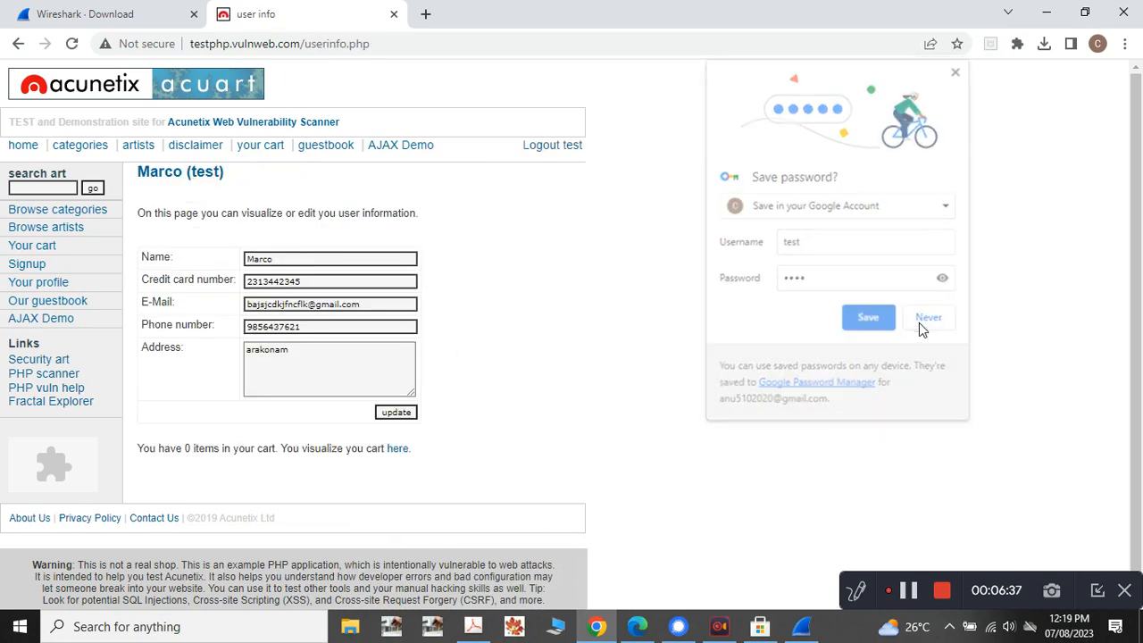
{"action": "left_click", "coordinate": [929, 318]}
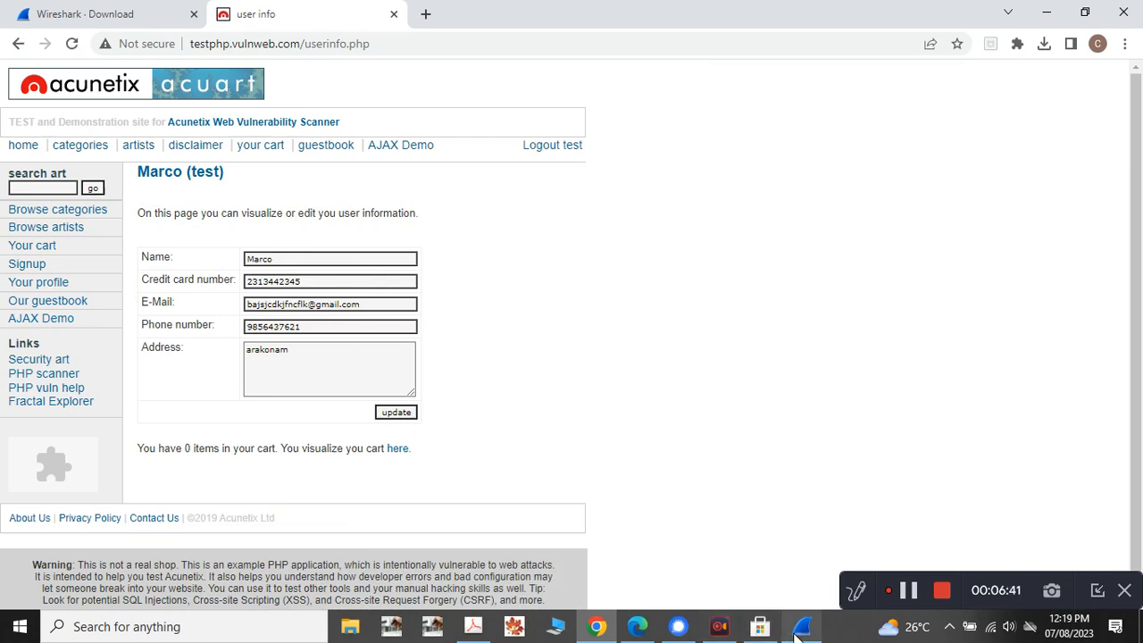
- Stop the Wi-Fi capture and filter the packet list to http, reaching the POST /userinfo.php row
{"action": "left_click", "coordinate": [798, 625]}
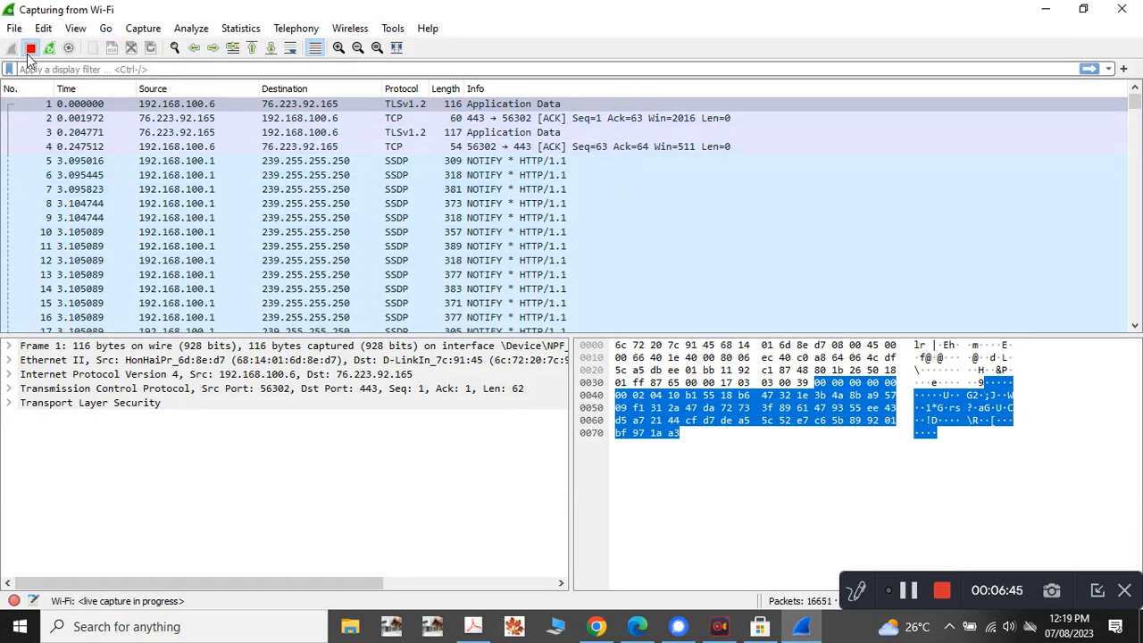
{"action": "left_click", "coordinate": [31, 46]}
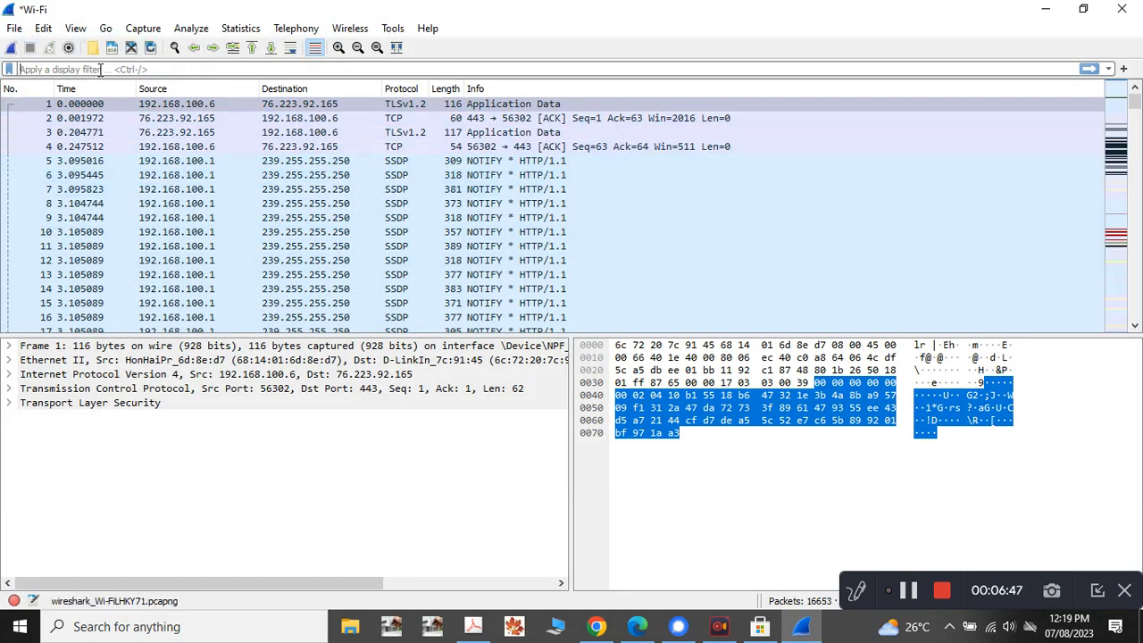
{"action": "type", "text": "http"}
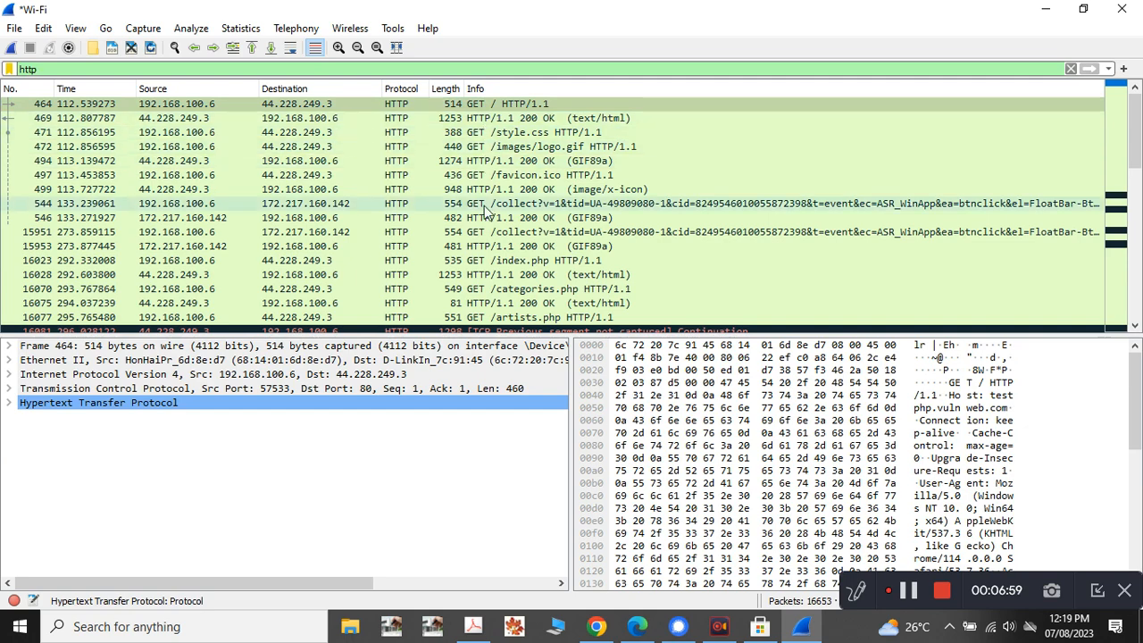
{"action": "scroll", "scroll_direction": "down", "scroll_amount": 3}
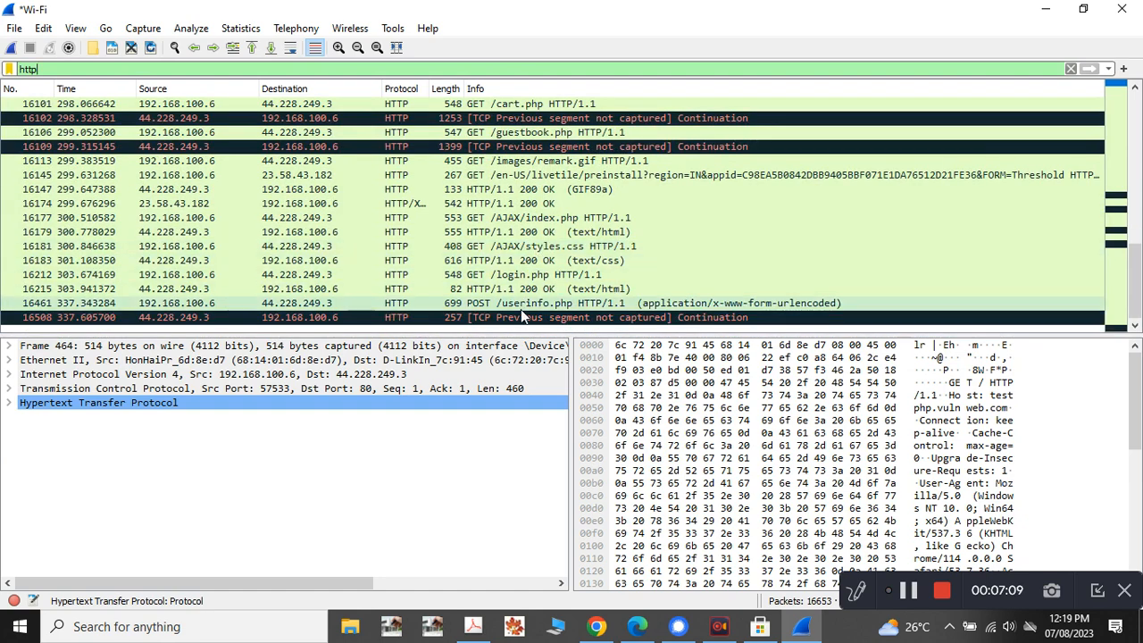
- Follow the HTTP stream of the POST /userinfo.php packet and search it for 'test'
{"action": "right_click", "coordinate": [527, 303]}
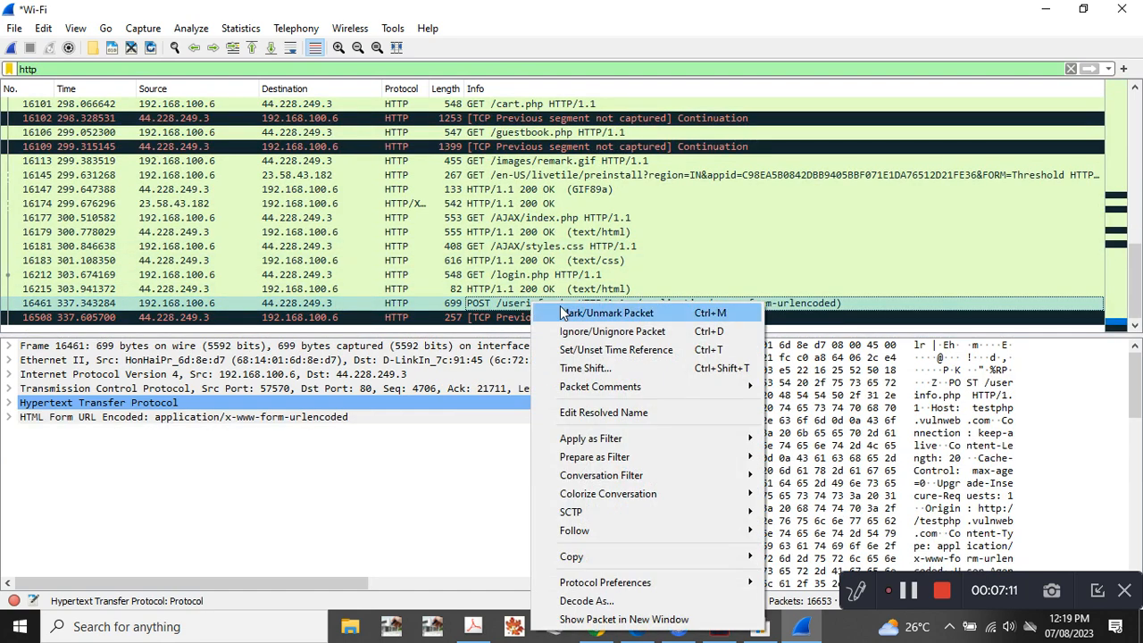
{"action": "mouse_move", "coordinate": [604, 582]}
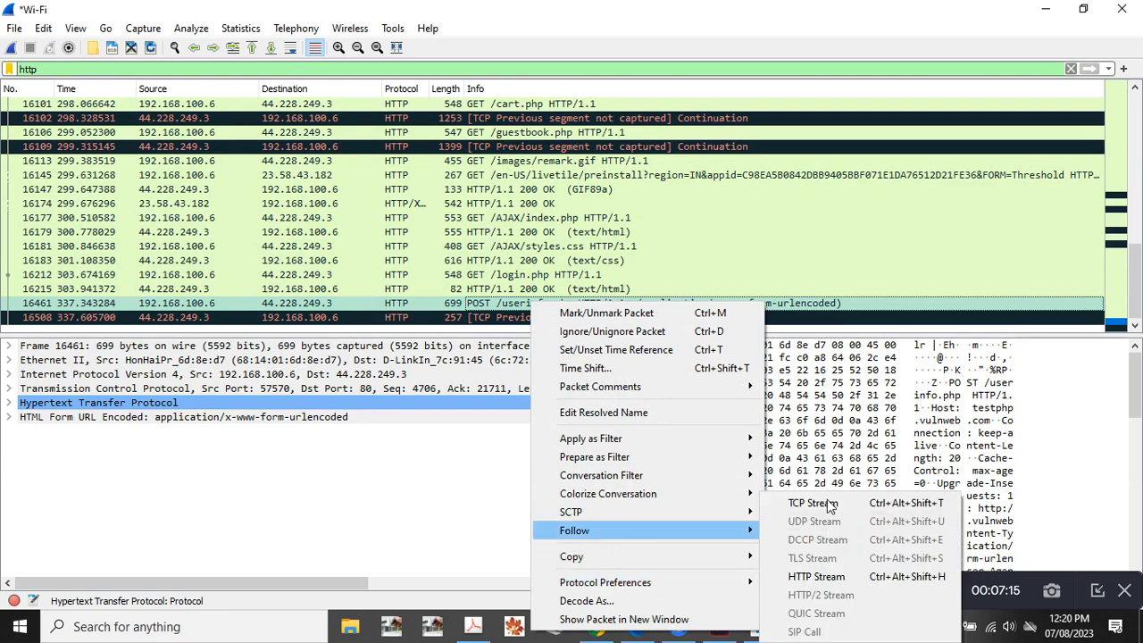
{"action": "left_click", "coordinate": [814, 575]}
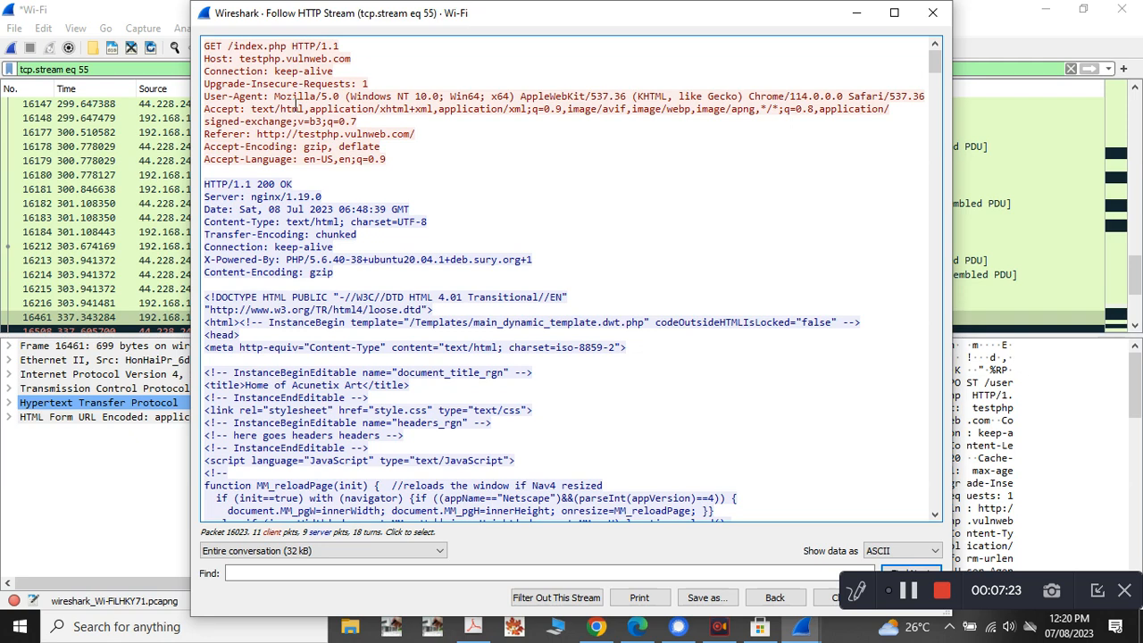
{"action": "mouse_move", "coordinate": [297, 168]}
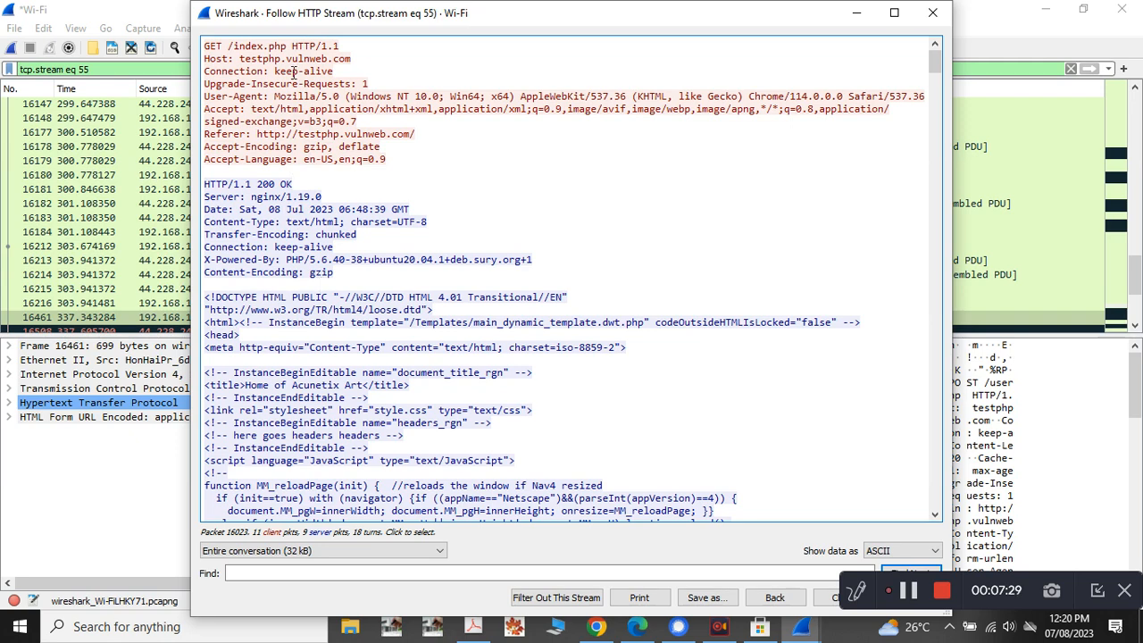
{"action": "mouse_move", "coordinate": [336, 182]}
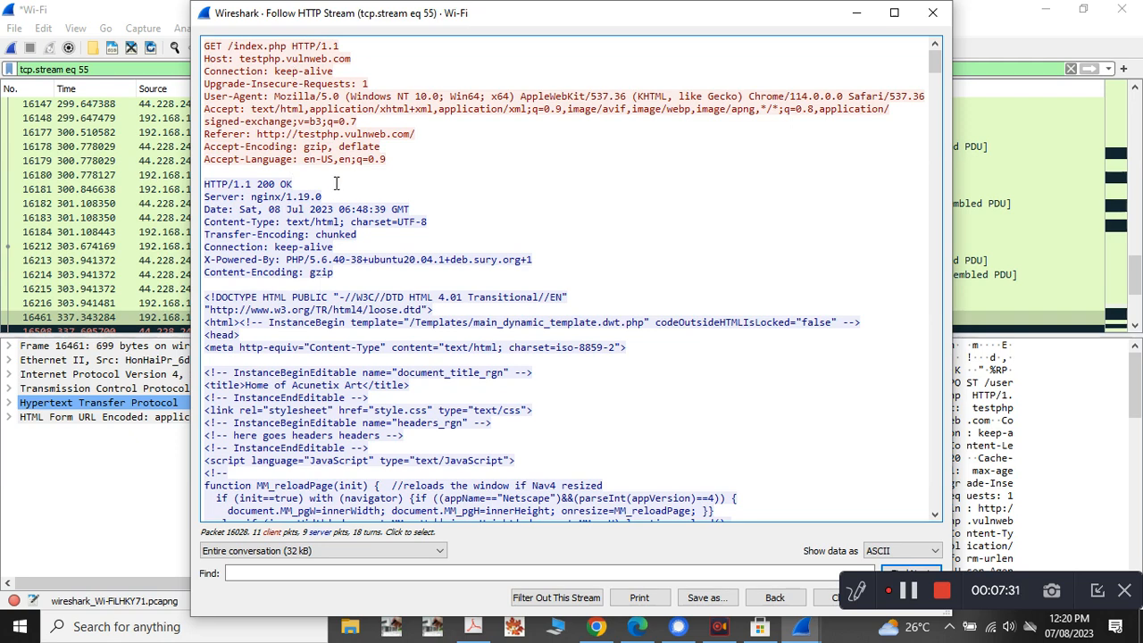
{"action": "mouse_move", "coordinate": [343, 212]}
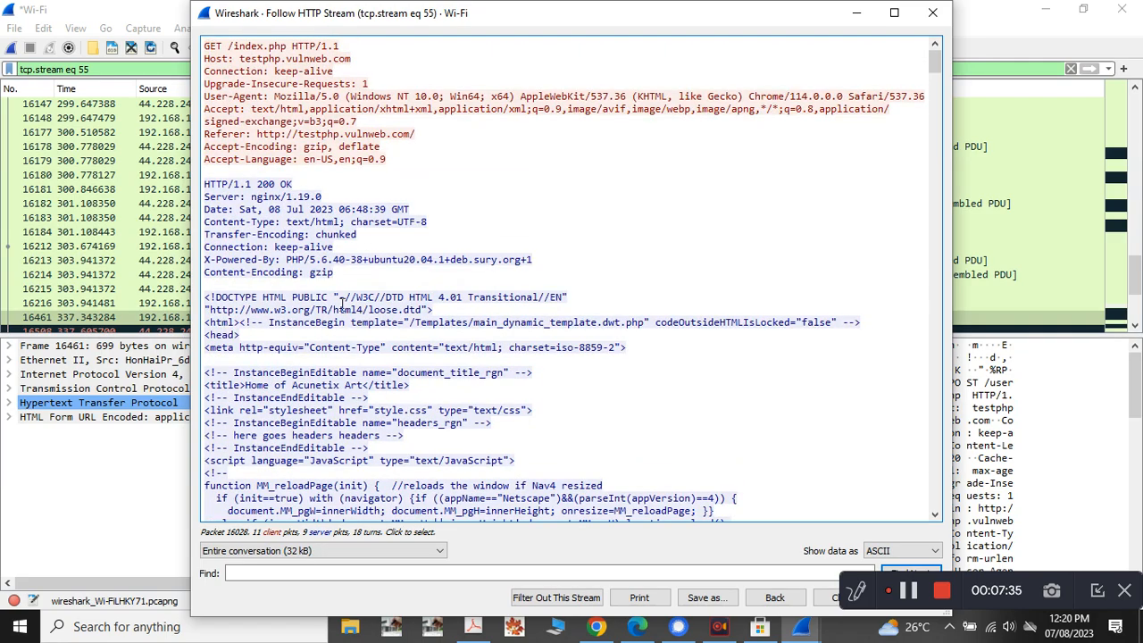
{"action": "scroll", "scroll_direction": "down", "scroll_amount": 3}
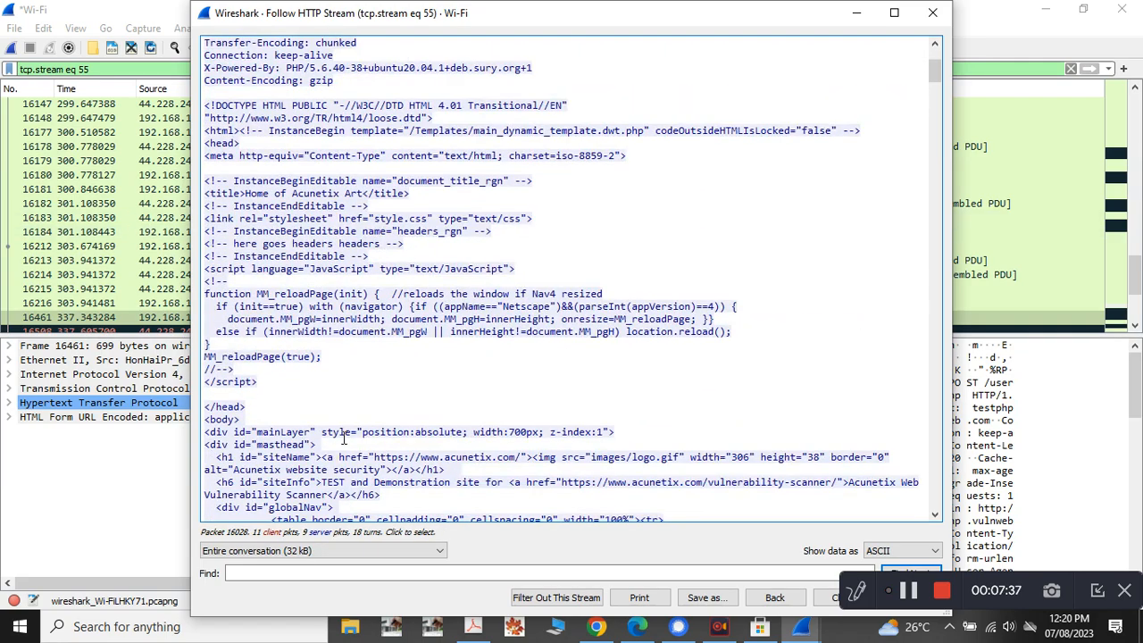
{"action": "scroll", "scroll_direction": "down", "scroll_amount": 3}
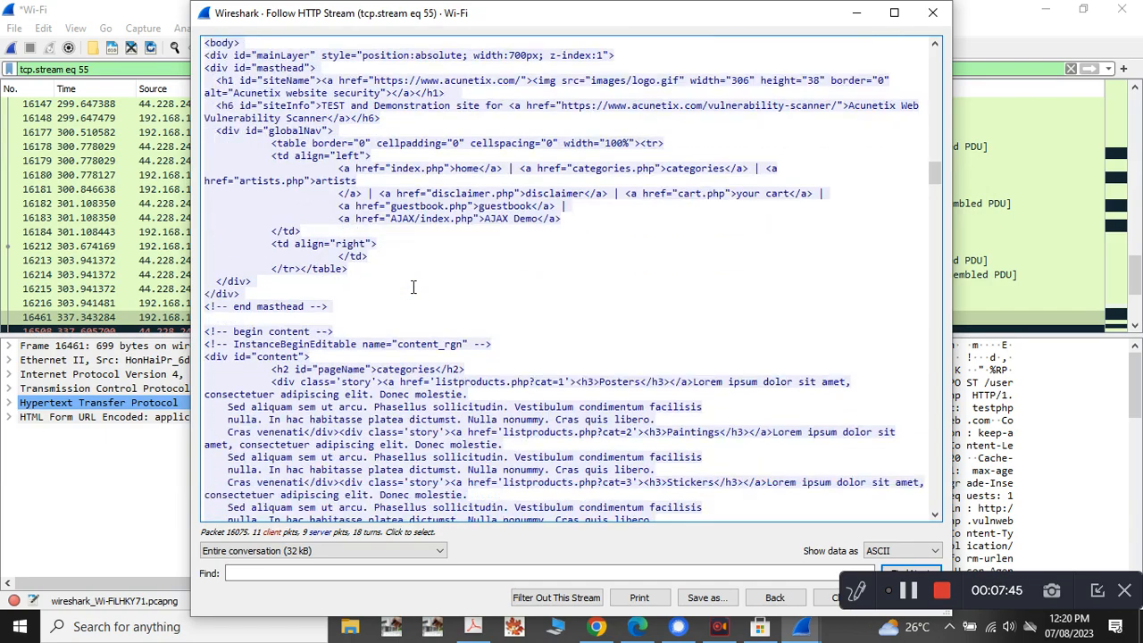
{"action": "scroll", "scroll_direction": "down", "scroll_amount": 3}
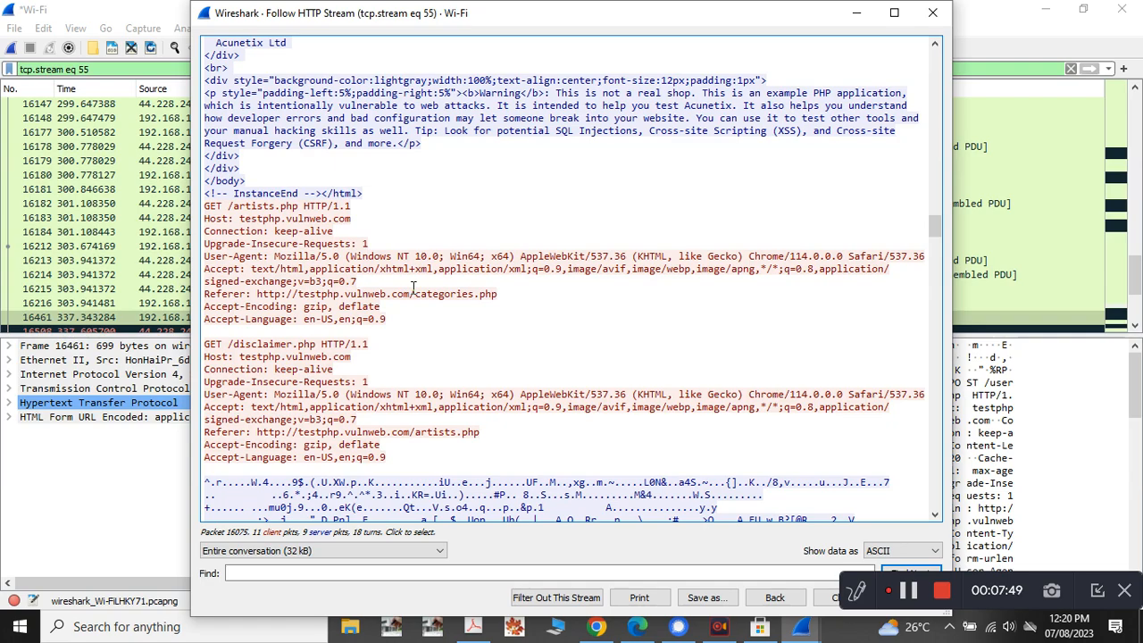
{"action": "scroll", "scroll_direction": "down", "scroll_amount": 3}
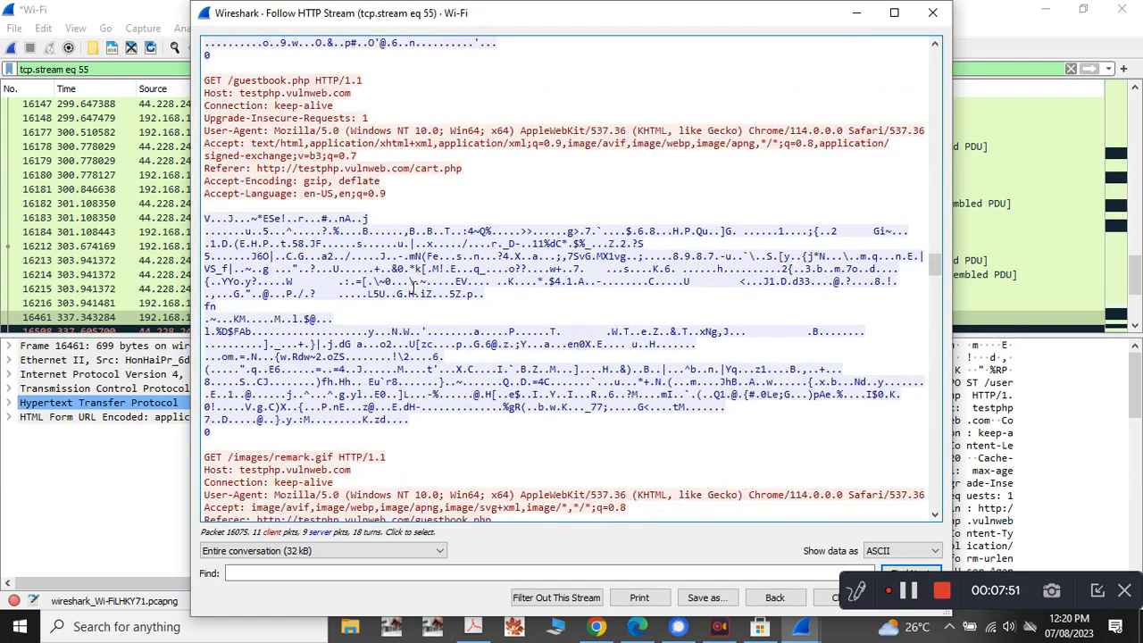
{"action": "scroll", "scroll_direction": "down", "scroll_amount": 3}
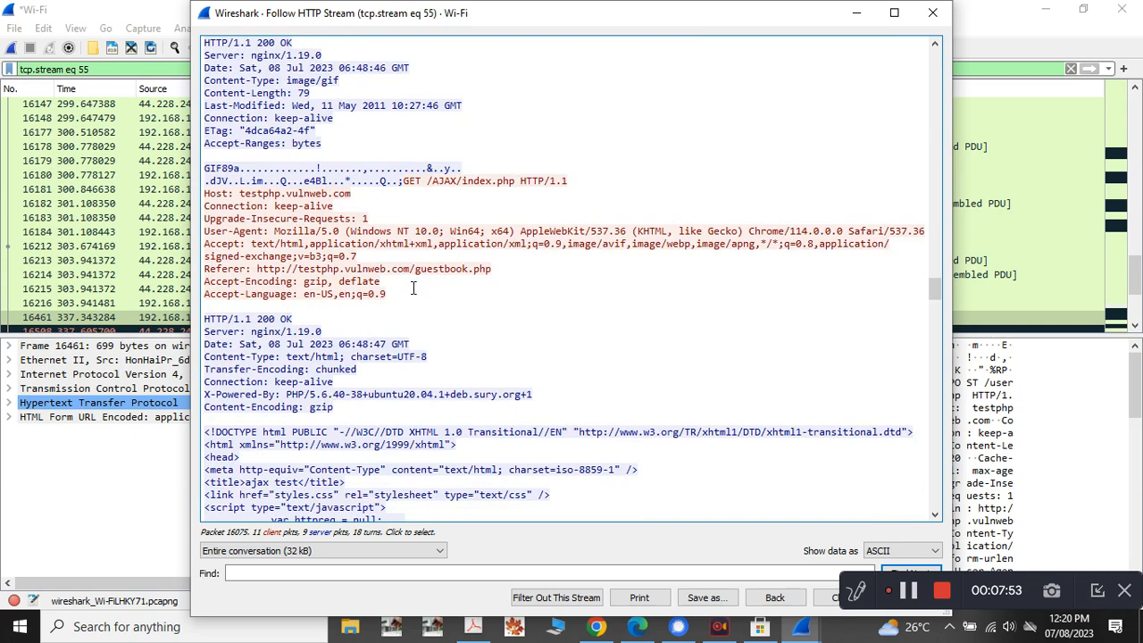
{"action": "scroll", "scroll_direction": "down", "scroll_amount": 3}
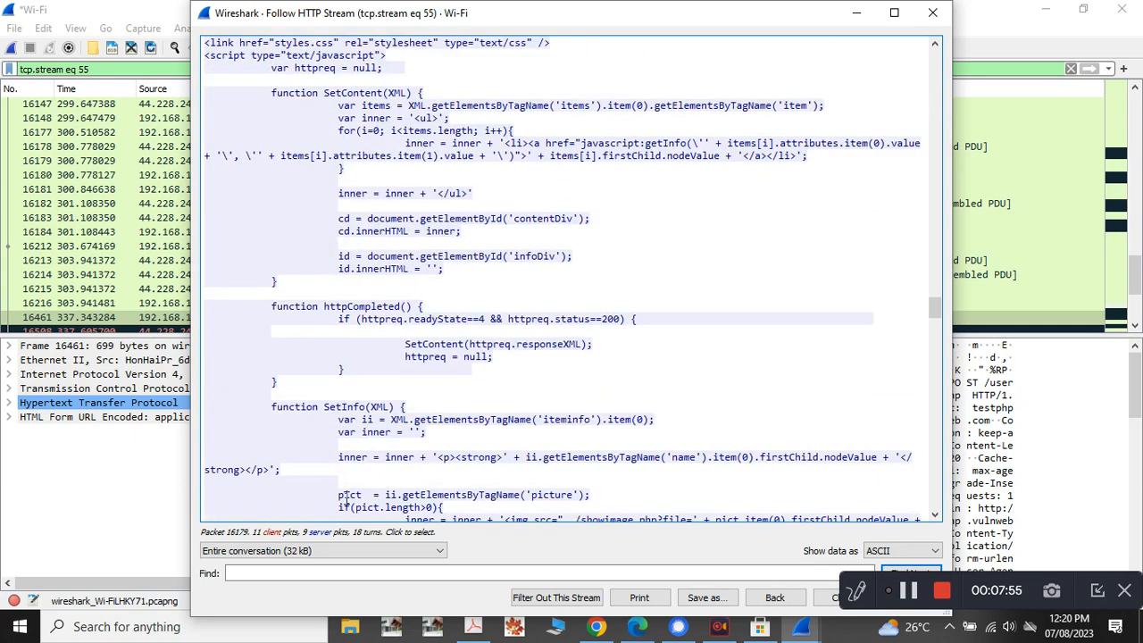
{"action": "type", "text": "test"}
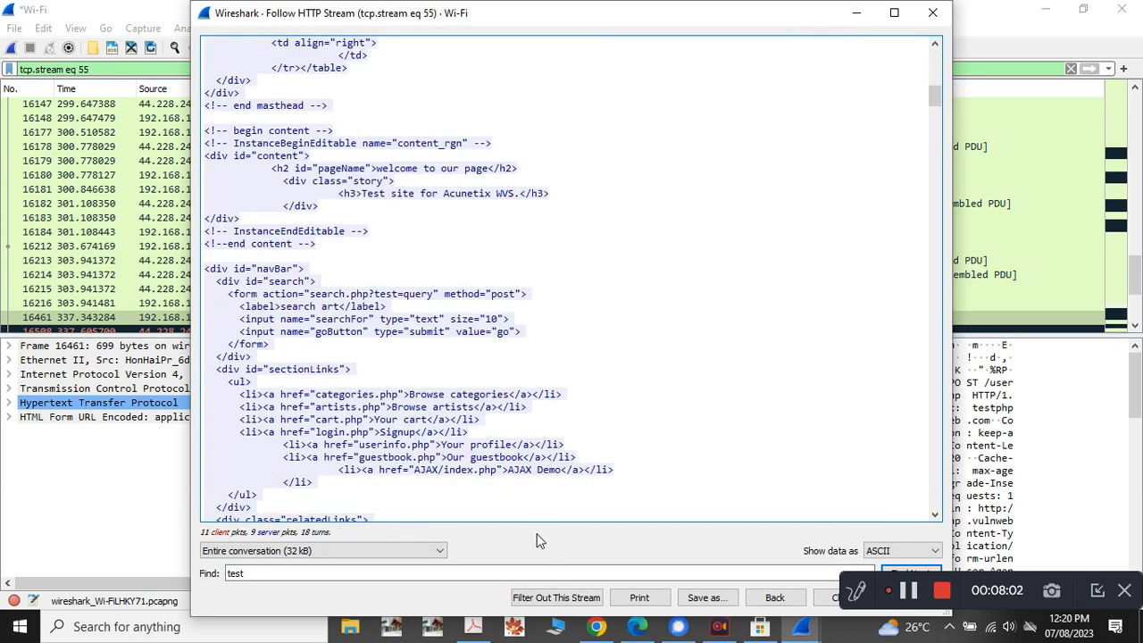
- Scroll to the stream's end and select the plaintext login data uname=test&pass=test
{"action": "scroll", "scroll_direction": "down", "scroll_amount": 3}
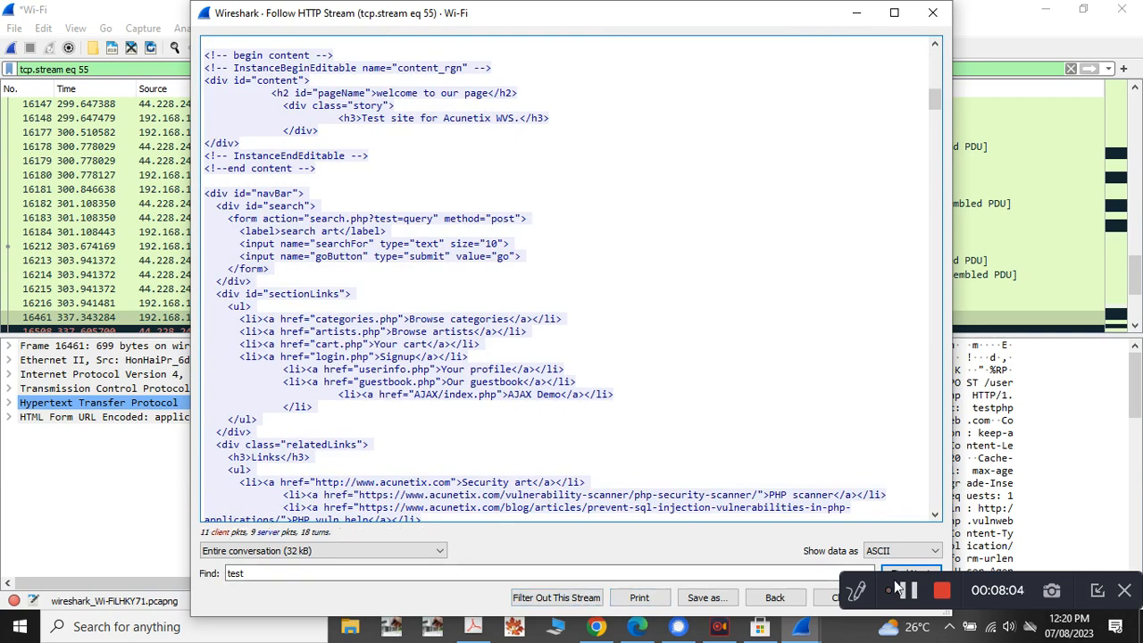
{"action": "scroll", "scroll_direction": "down", "scroll_amount": 3}
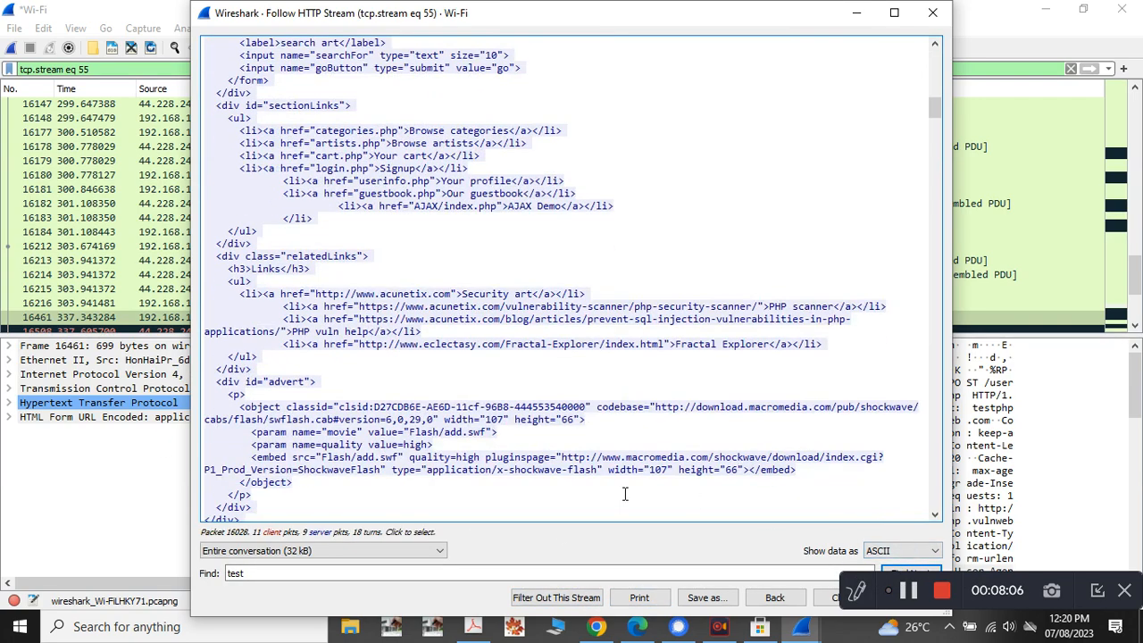
{"action": "scroll", "scroll_direction": "down", "scroll_amount": 3}
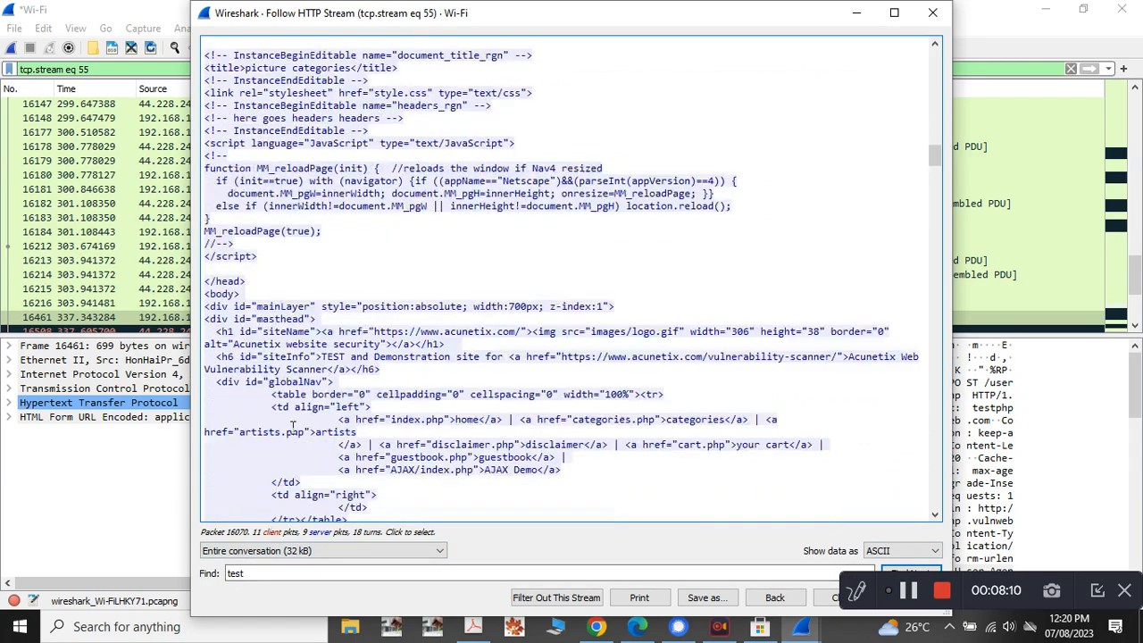
{"action": "scroll", "scroll_direction": "down", "scroll_amount": 3}
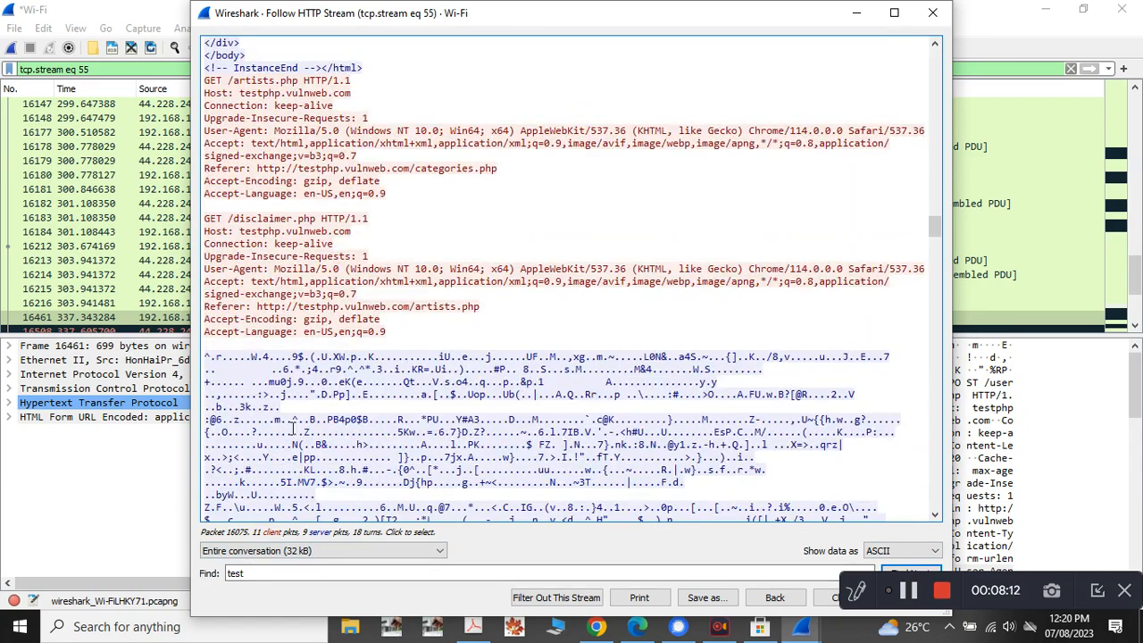
{"action": "scroll", "scroll_direction": "down", "scroll_amount": 3}
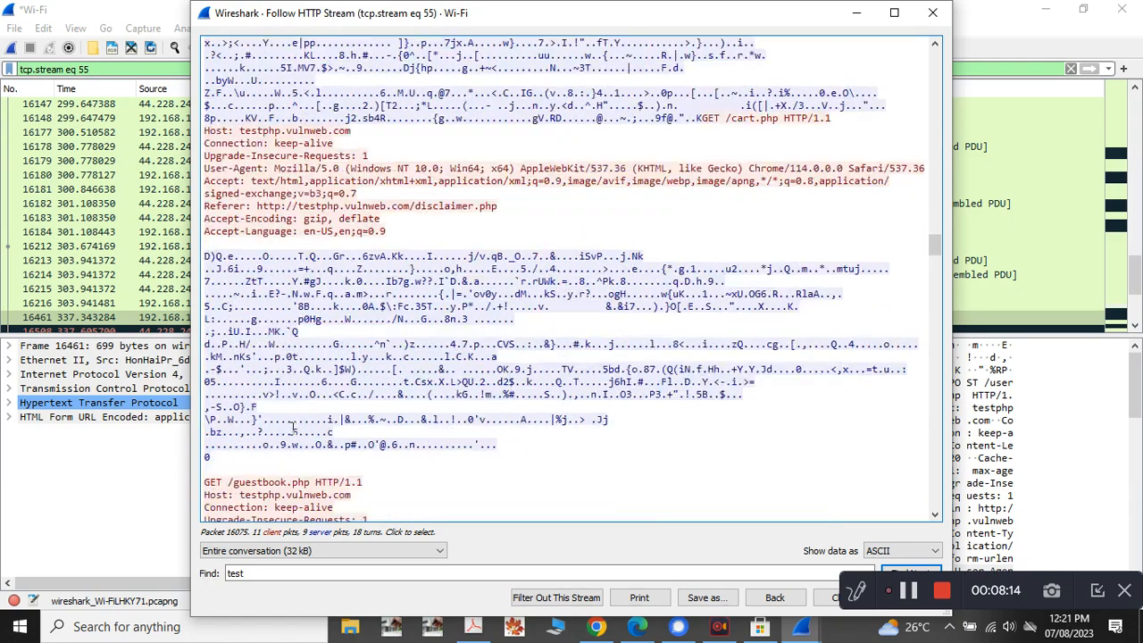
{"action": "scroll", "scroll_direction": "down", "scroll_amount": 3}
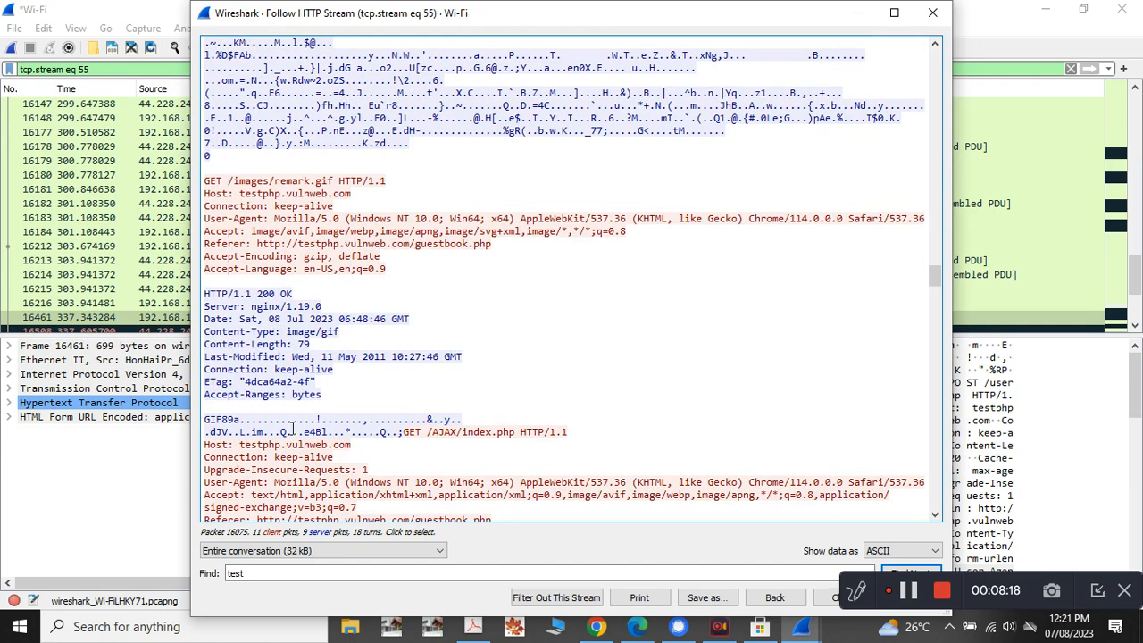
{"action": "scroll", "scroll_direction": "down", "scroll_amount": 3}
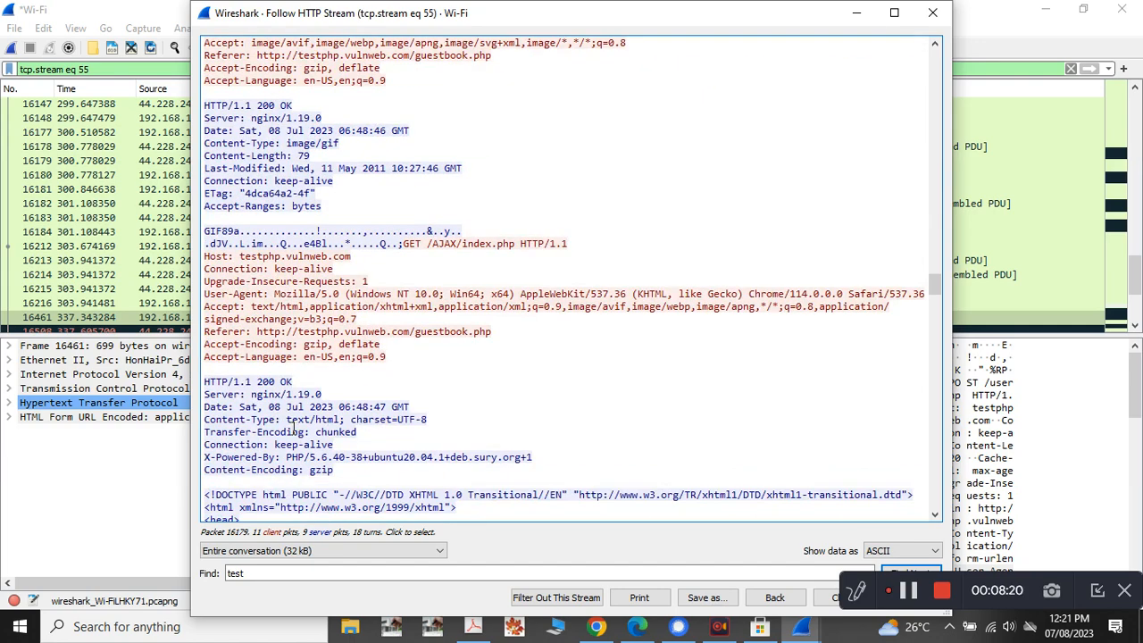
{"action": "scroll", "scroll_direction": "down", "scroll_amount": 3}
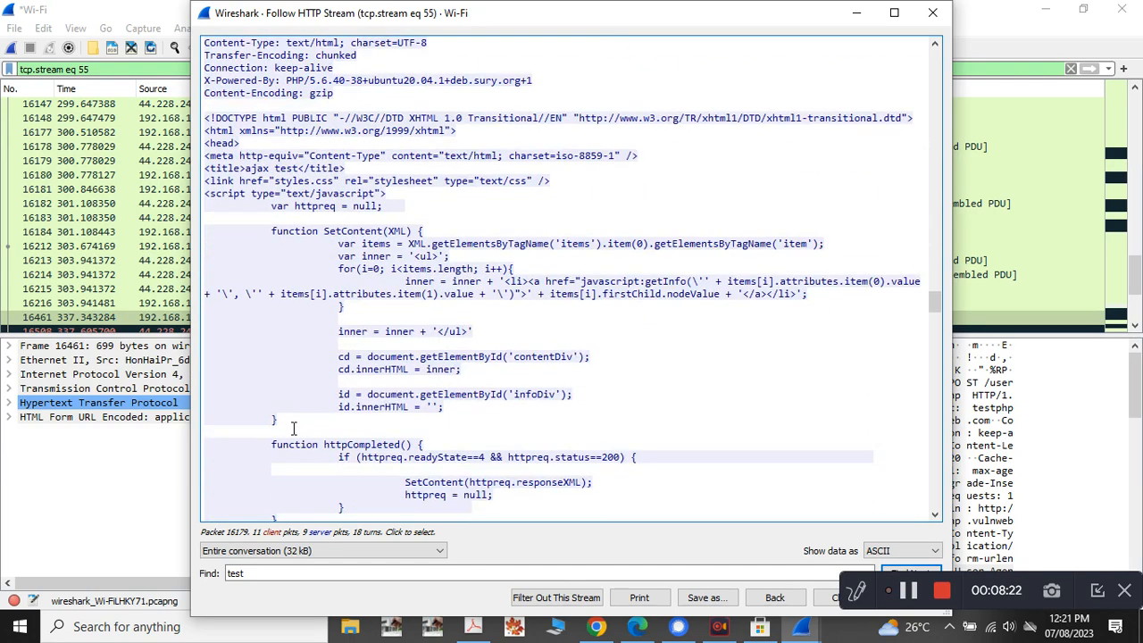
{"action": "scroll", "scroll_direction": "down", "scroll_amount": 3}
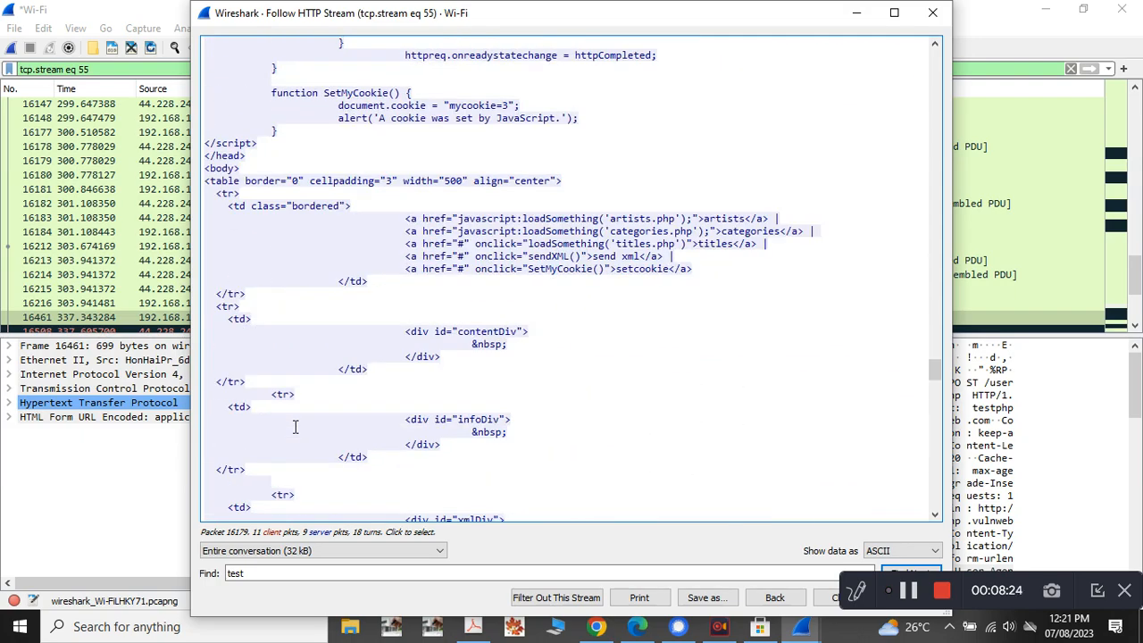
{"action": "scroll", "scroll_direction": "down", "scroll_amount": 3}
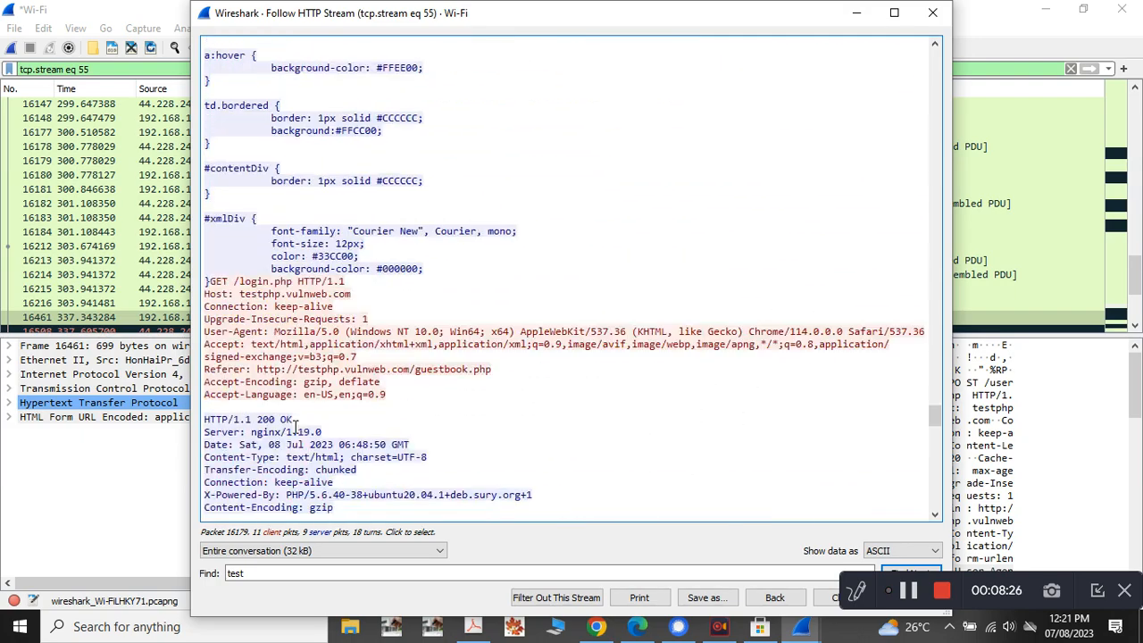
{"action": "scroll", "scroll_direction": "down", "scroll_amount": 3}
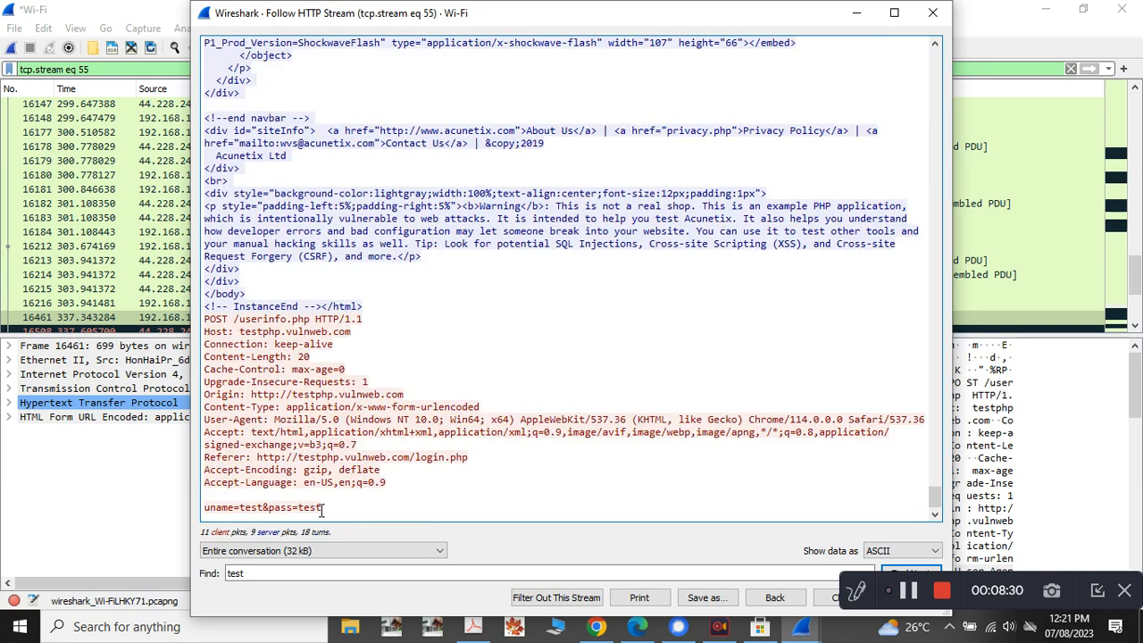
{"action": "left_click", "coordinate": [261, 507]}
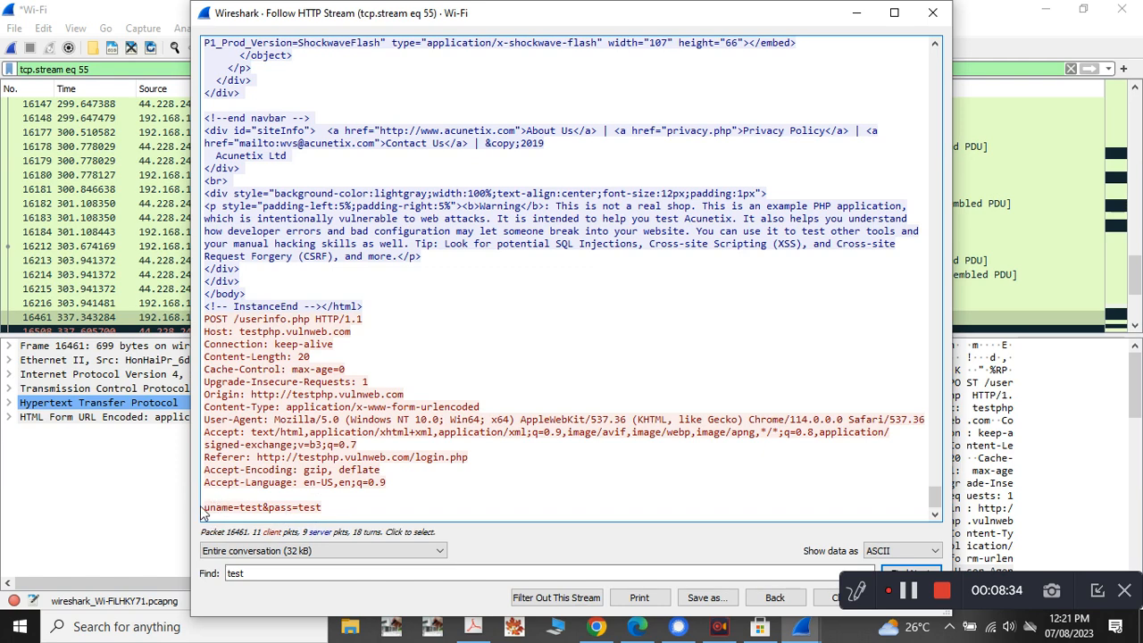
{"action": "double_click", "coordinate": [231, 507]}
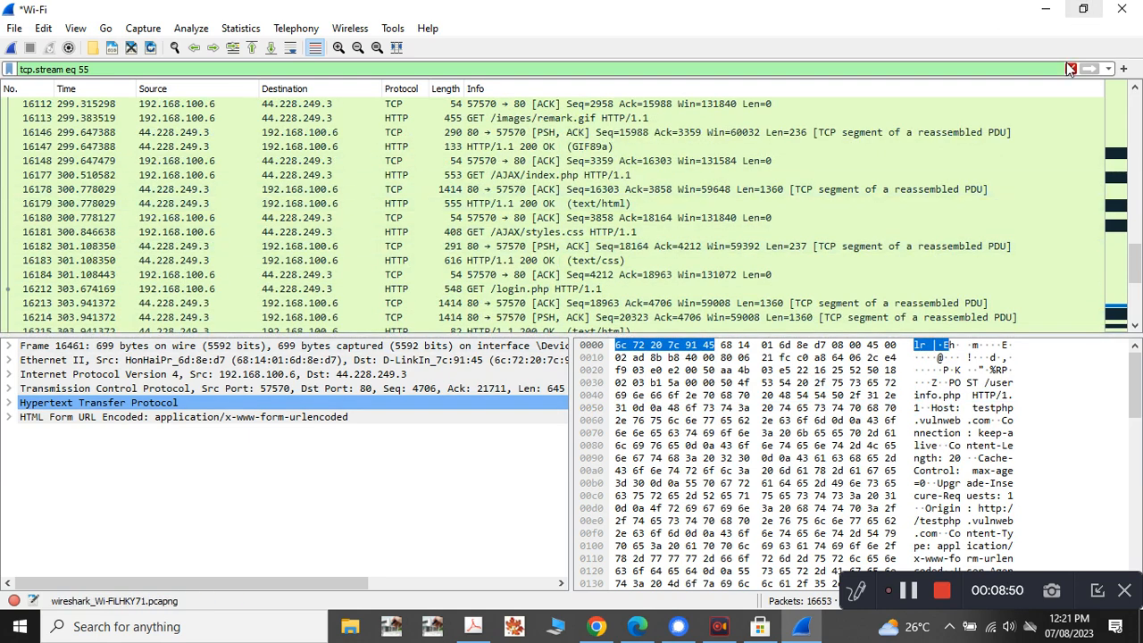
- Clear the stream filter, reapply the http filter and select the POST /userinfo.php packet
{"action": "left_click", "coordinate": [1070, 68]}
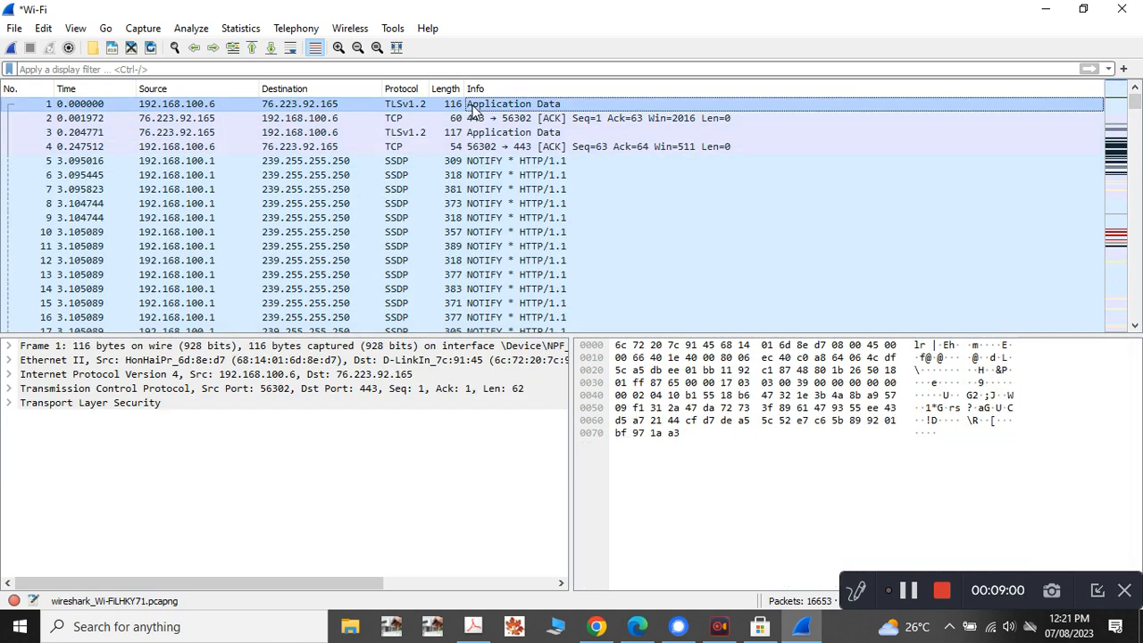
{"action": "mouse_move", "coordinate": [259, 102]}
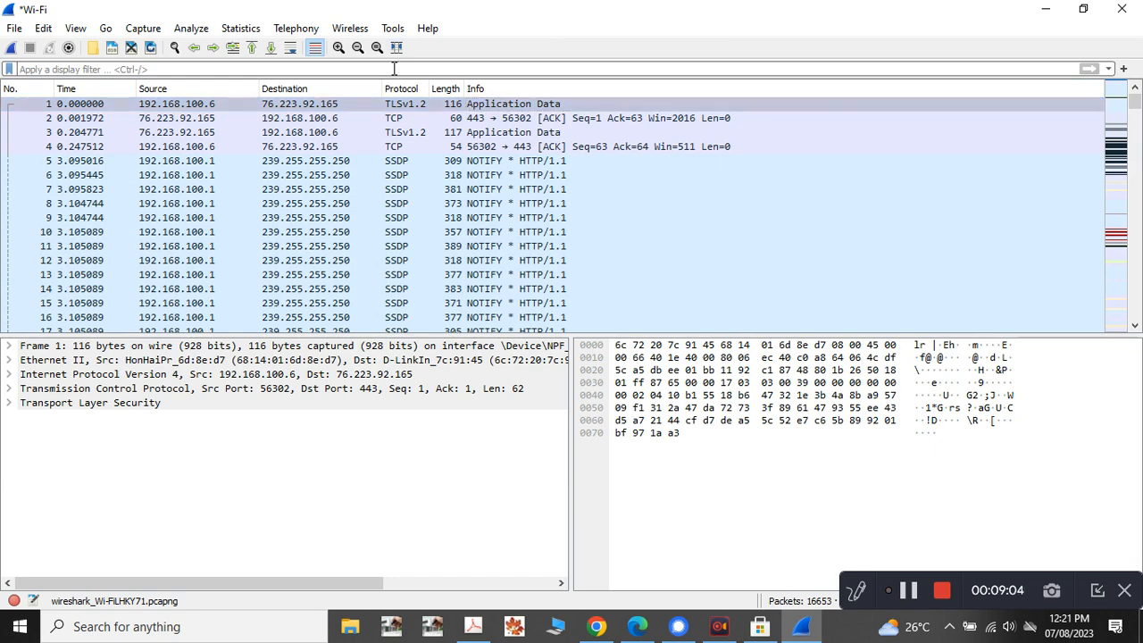
{"action": "type", "text": "http"}
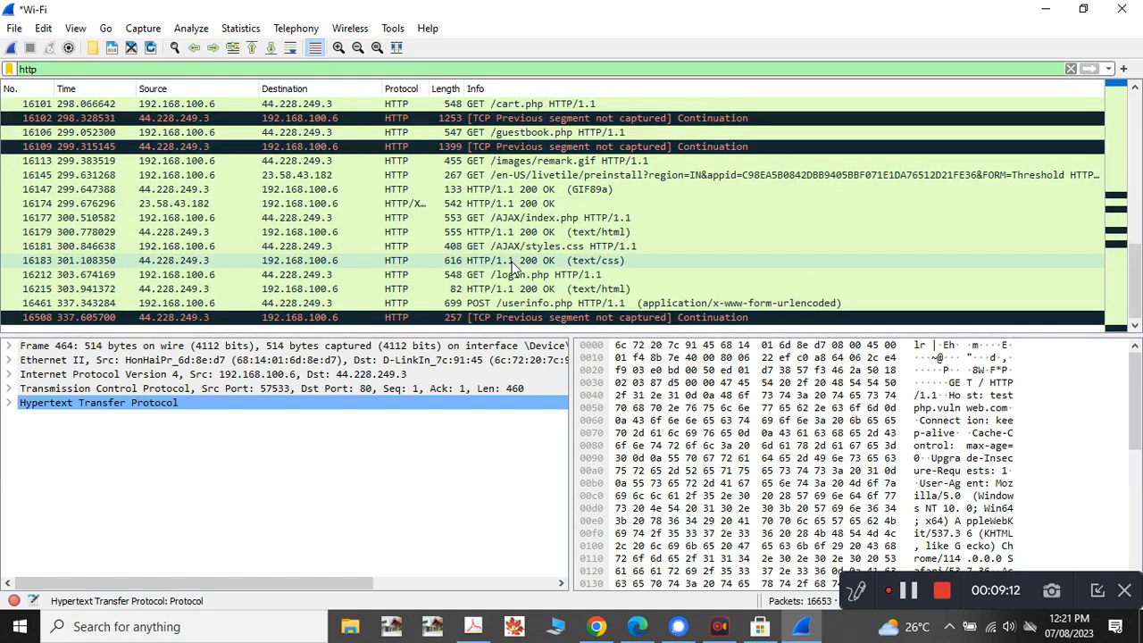
{"action": "left_click", "coordinate": [536, 303]}
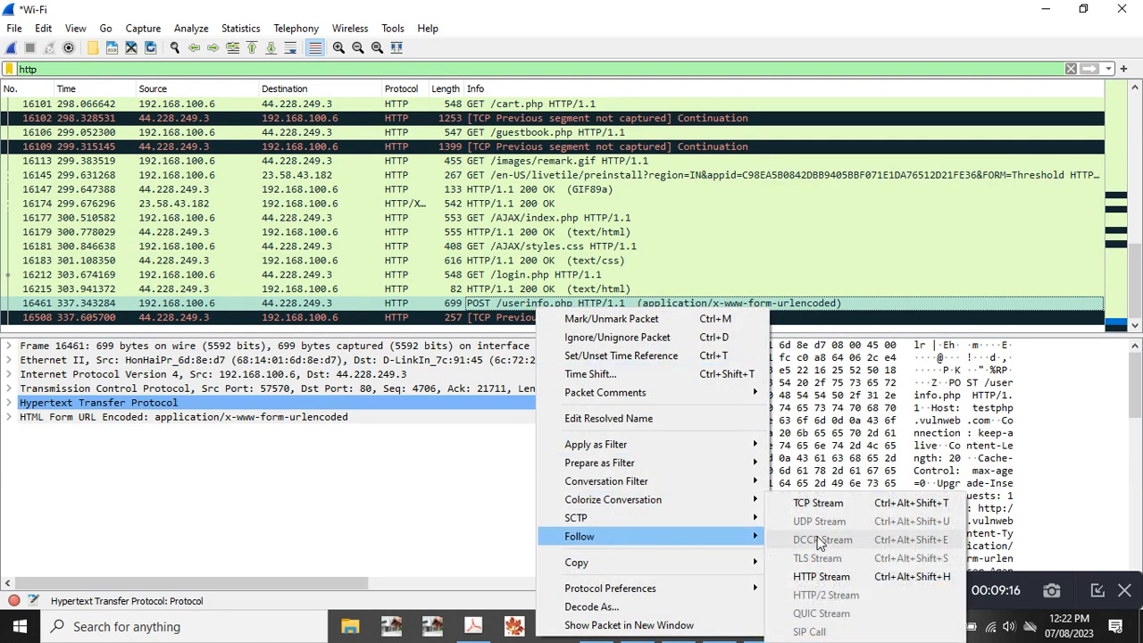
- Follow the login POST's HTTP stream again down to uname=test&pass=test and close it
{"action": "left_click", "coordinate": [821, 575]}
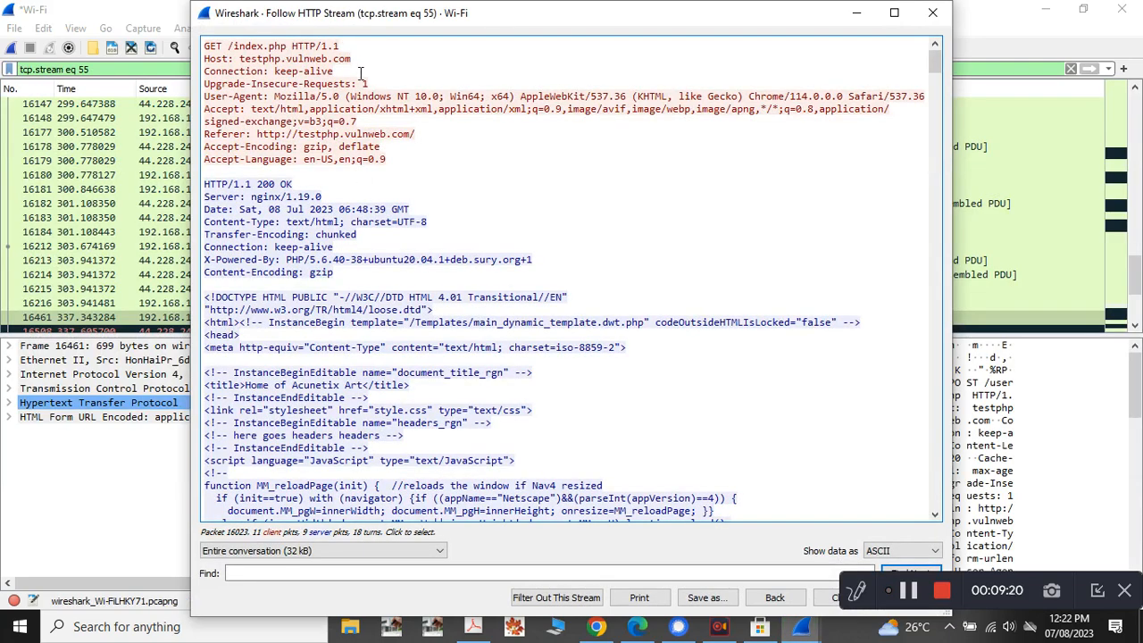
{"action": "mouse_move", "coordinate": [250, 171]}
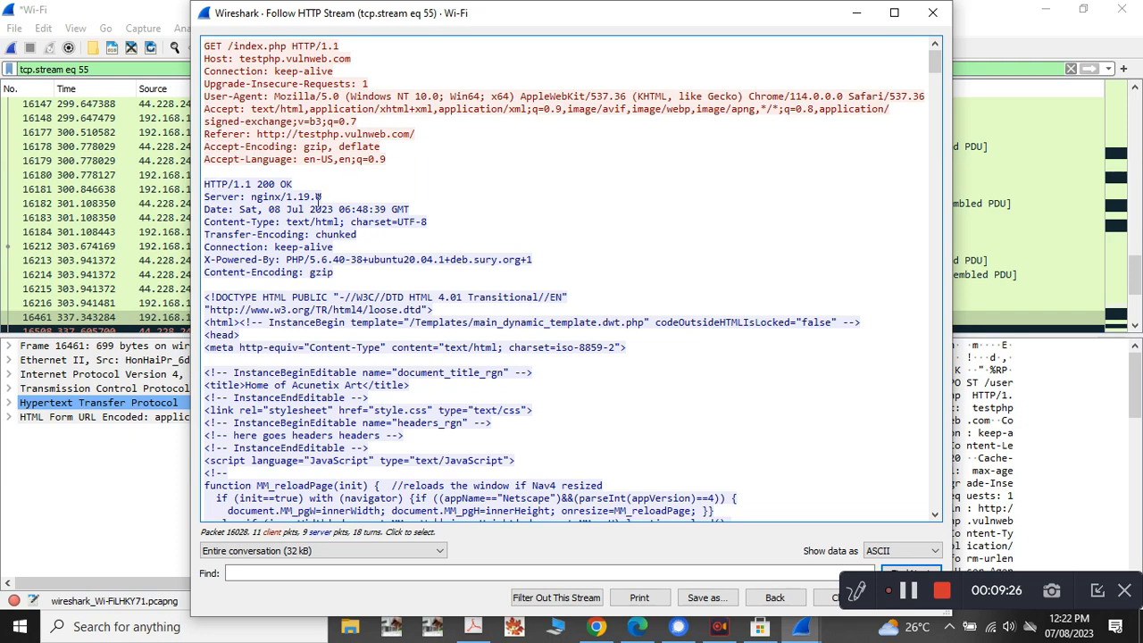
{"action": "mouse_move", "coordinate": [360, 220]}
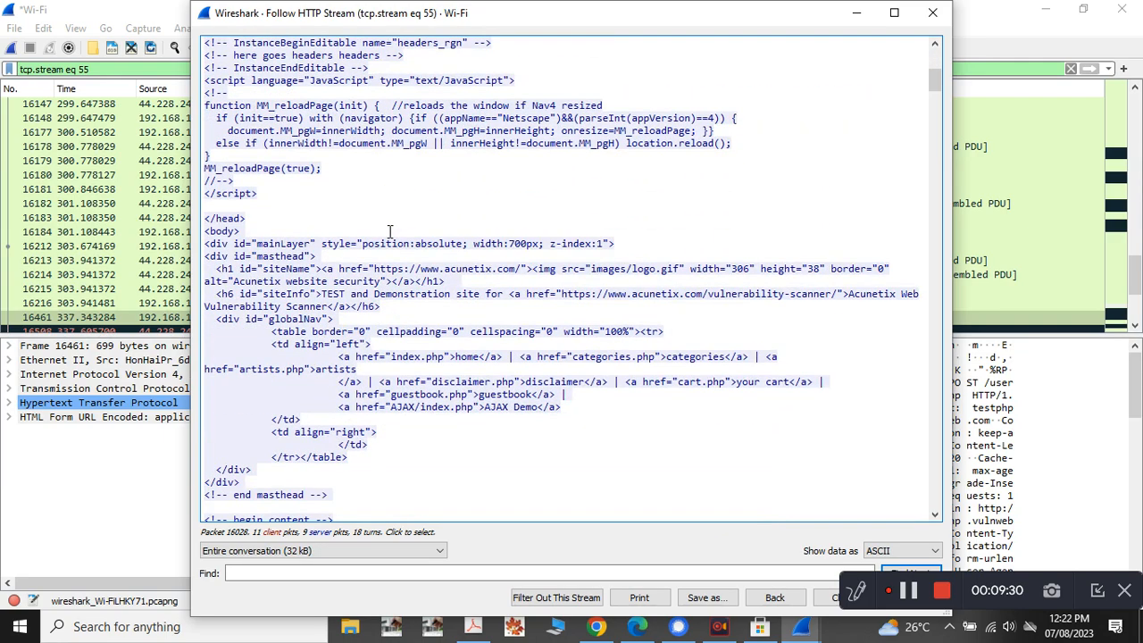
{"action": "scroll", "scroll_direction": "down", "scroll_amount": 3}
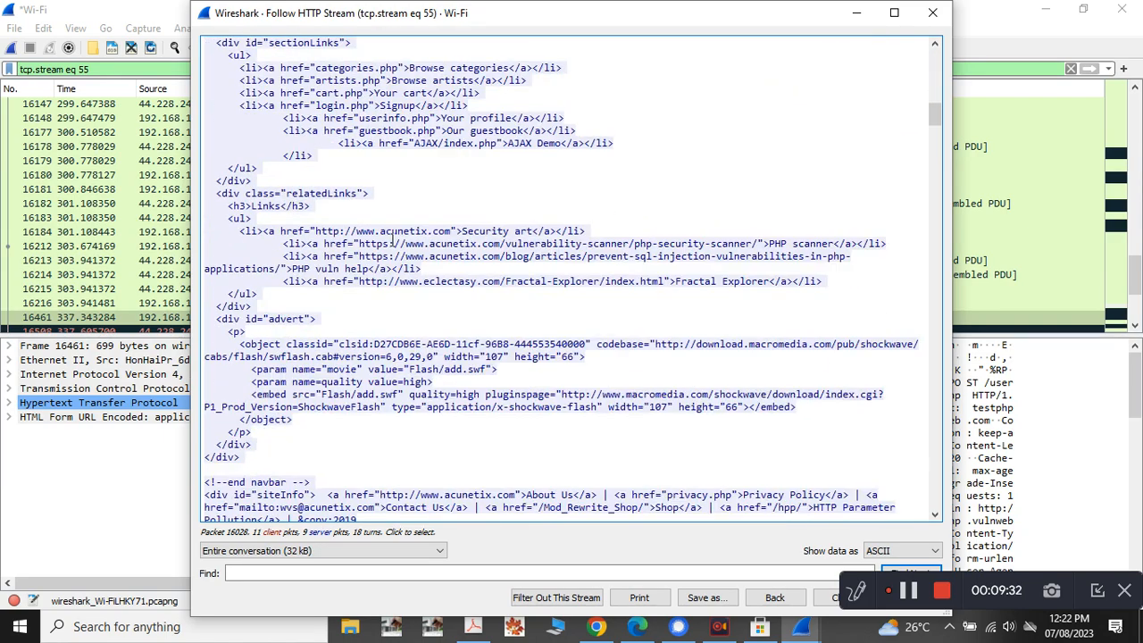
{"action": "scroll", "scroll_direction": "down", "scroll_amount": 3}
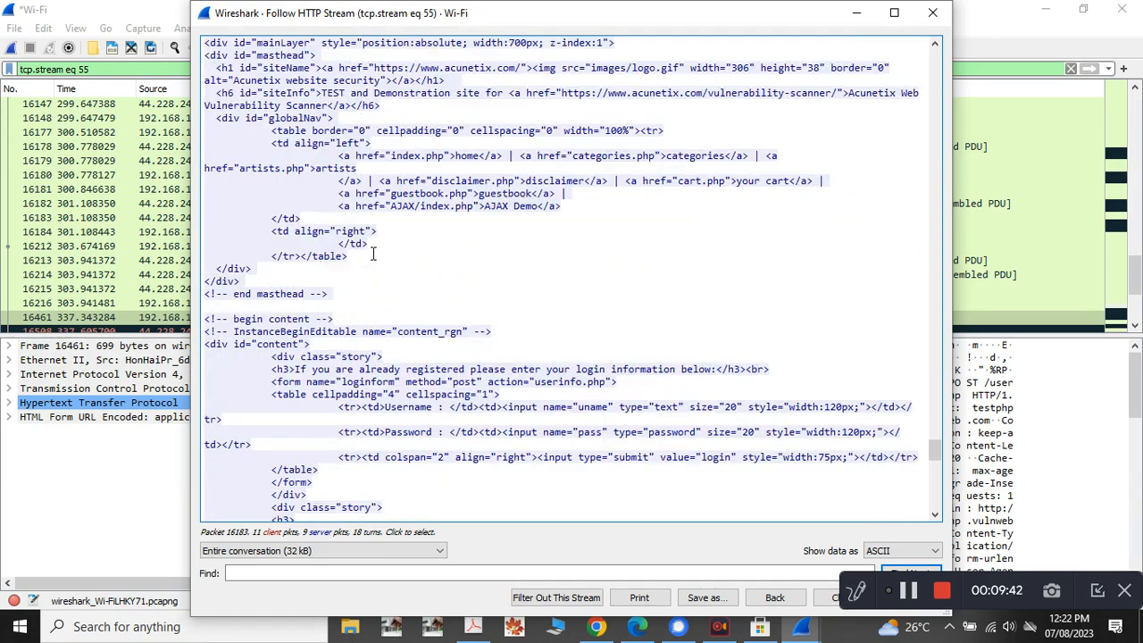
{"action": "scroll", "scroll_direction": "down", "scroll_amount": 3}
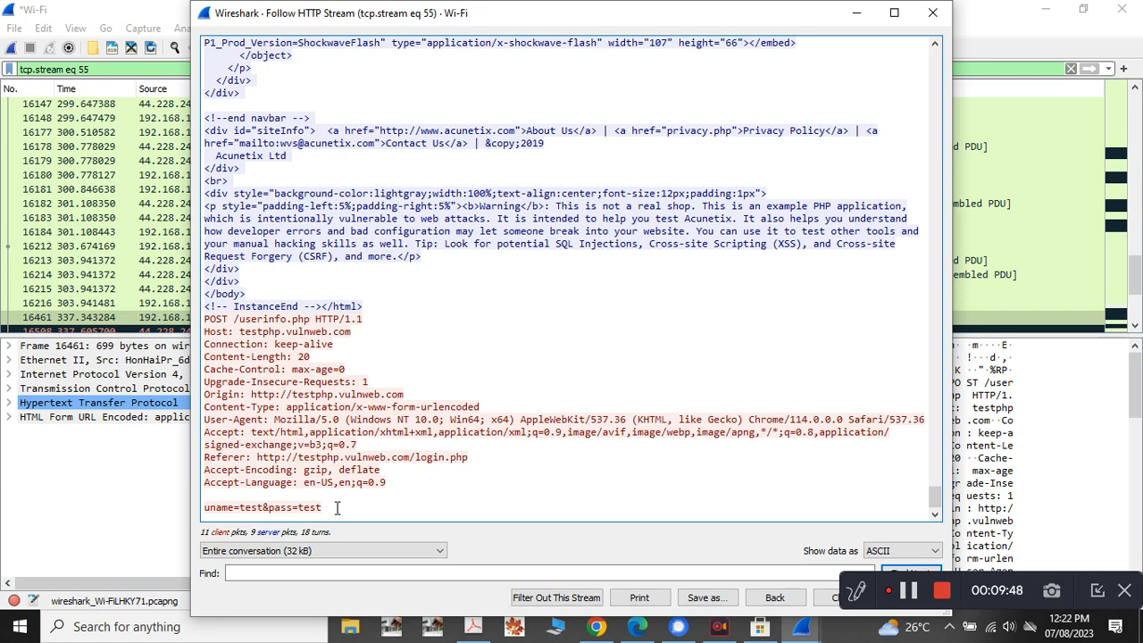
{"action": "left_click", "coordinate": [260, 507]}
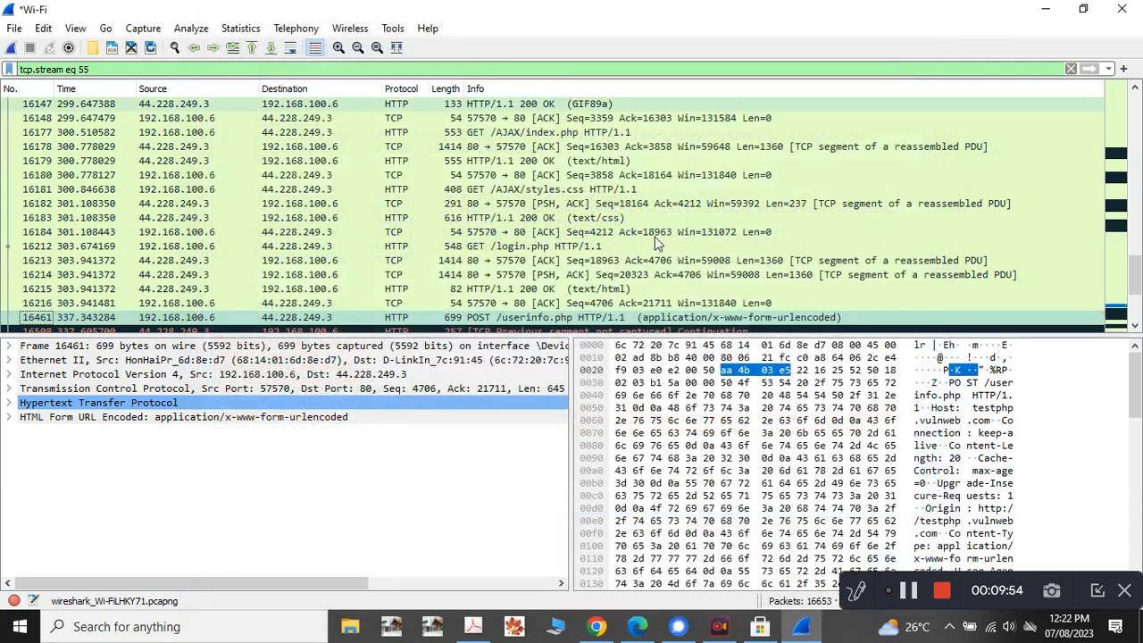
{"action": "mouse_move", "coordinate": [471, 586]}
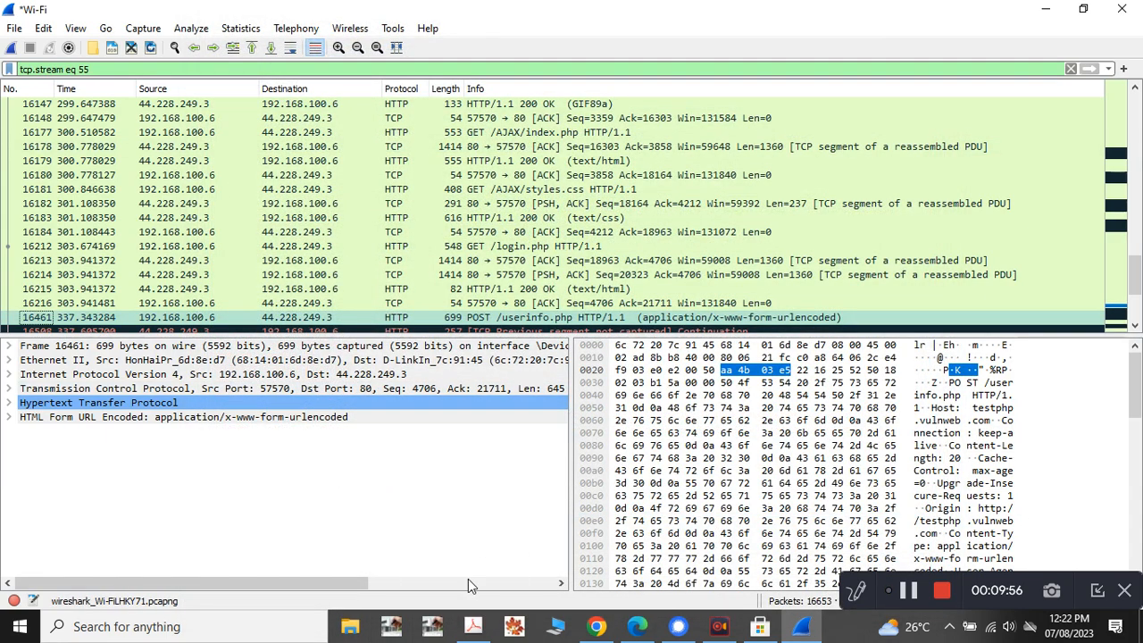
- Bring the CYBERSECURITY task PDF forward to read Task 4 on the Wireshark sniffing attack
{"action": "left_click", "coordinate": [471, 625]}
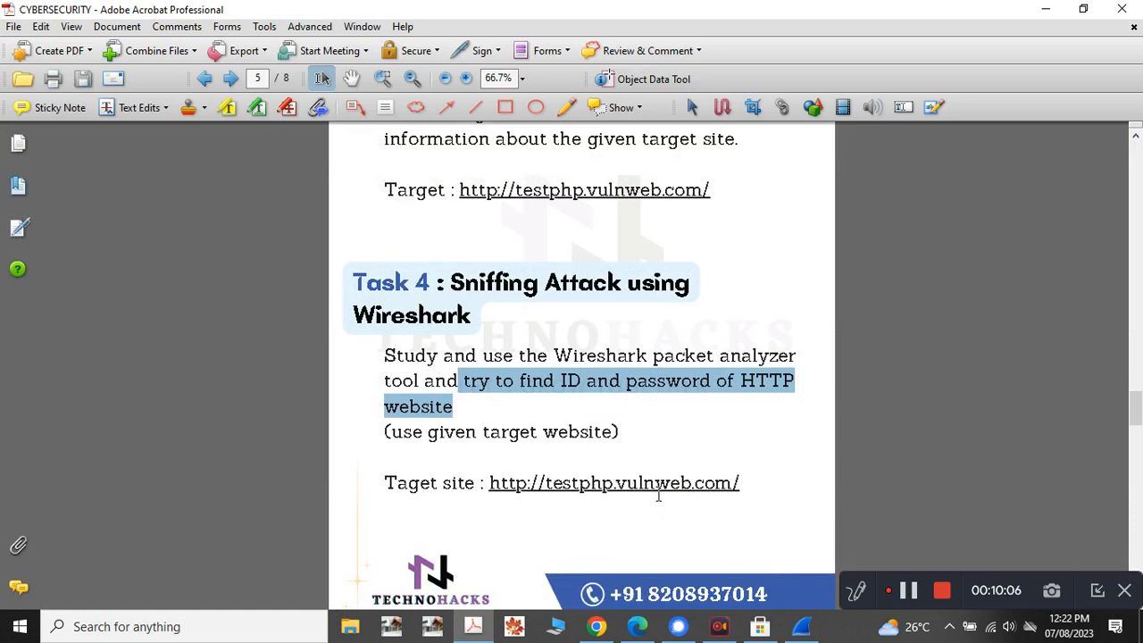
{"action": "mouse_move", "coordinate": [581, 578]}
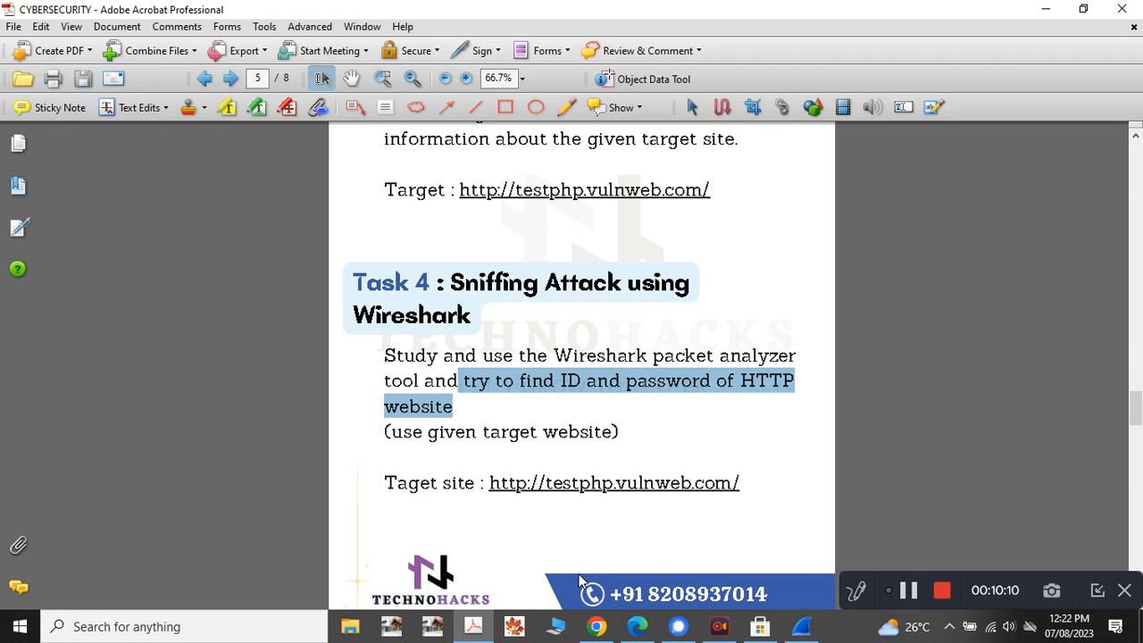
{"action": "mouse_move", "coordinate": [1036, 499]}
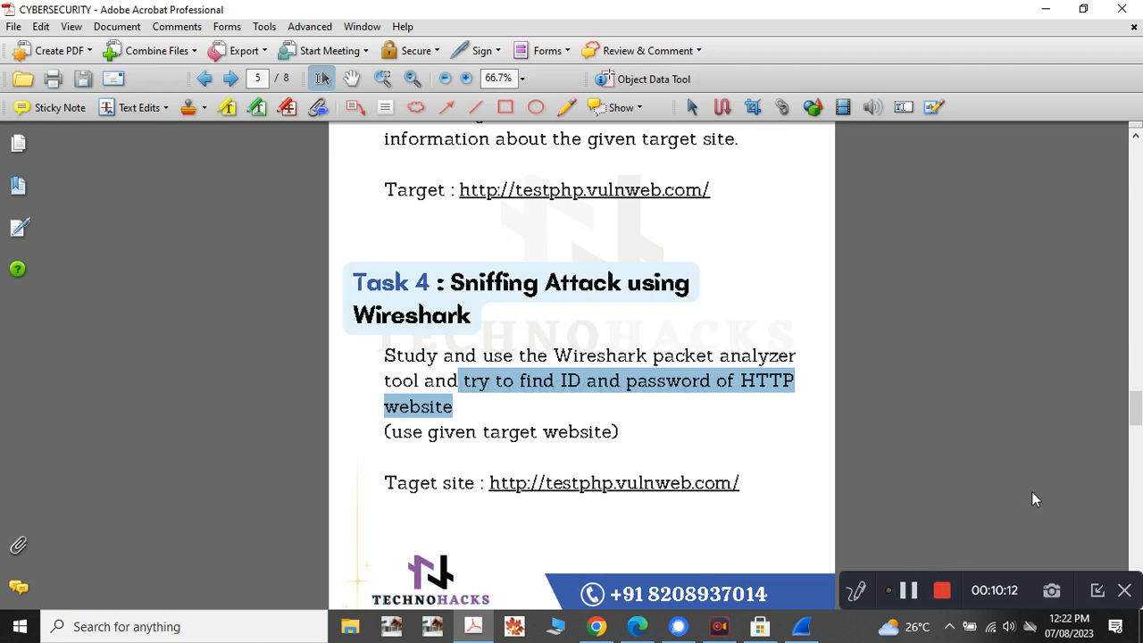